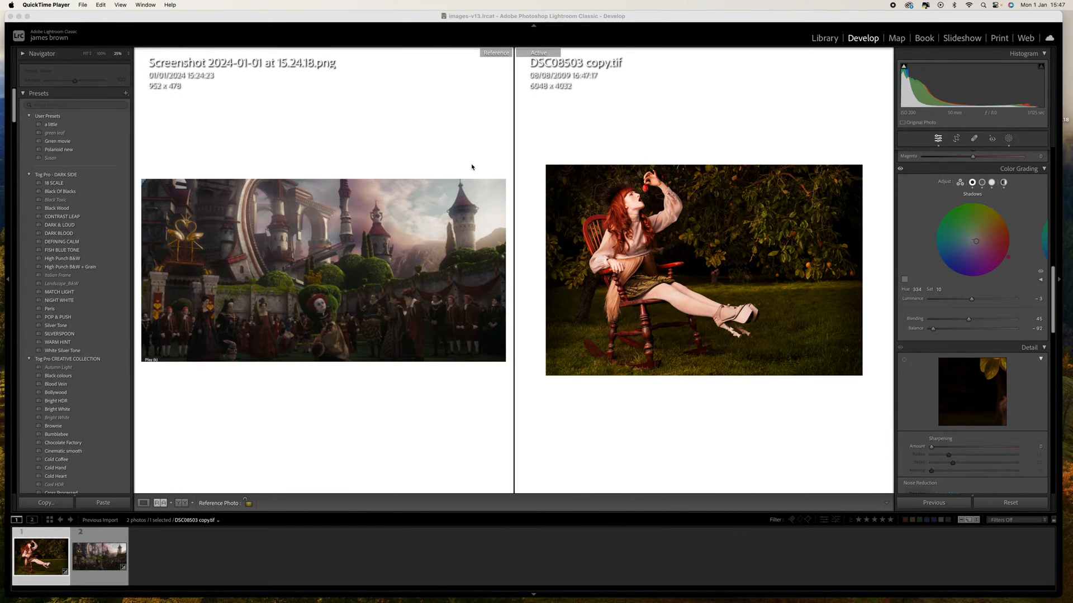
{"action": "mouse_move", "coordinate": [479, 169]}
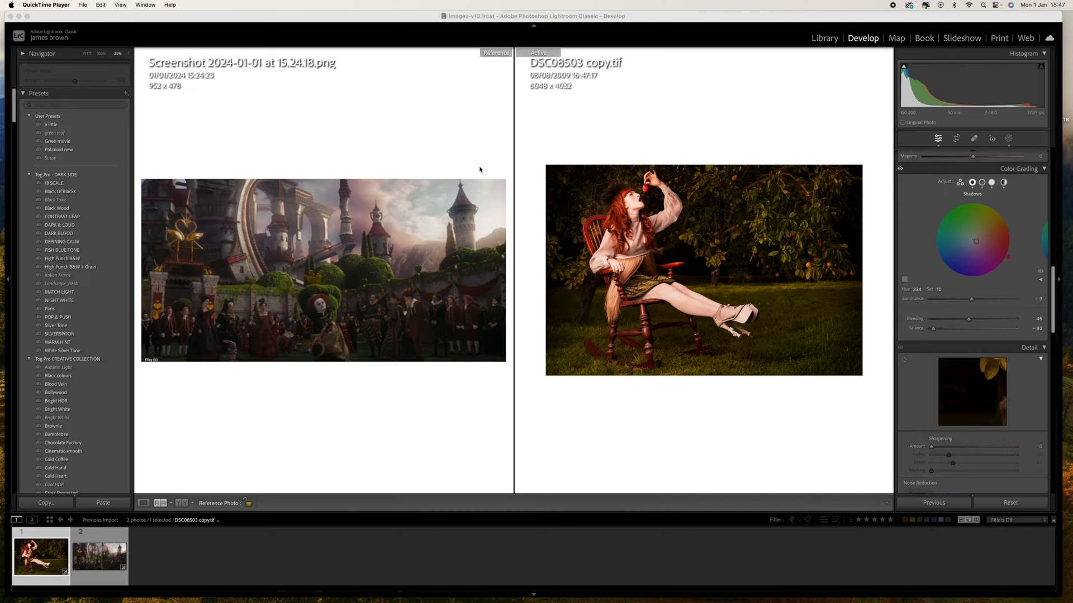
{"action": "mouse_move", "coordinate": [611, 158]}
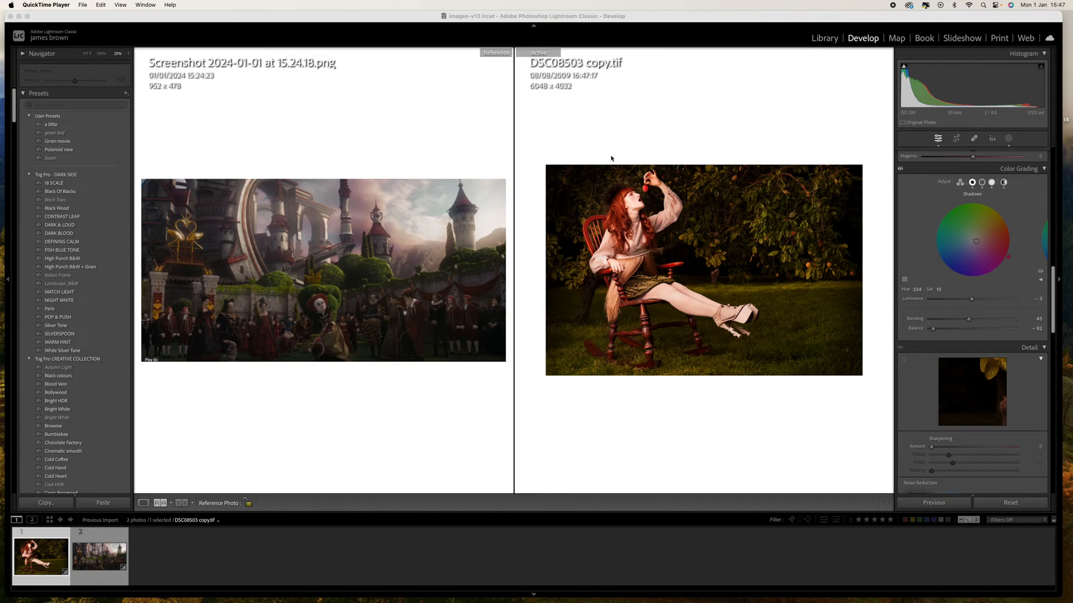
{"action": "mouse_move", "coordinate": [689, 251]}
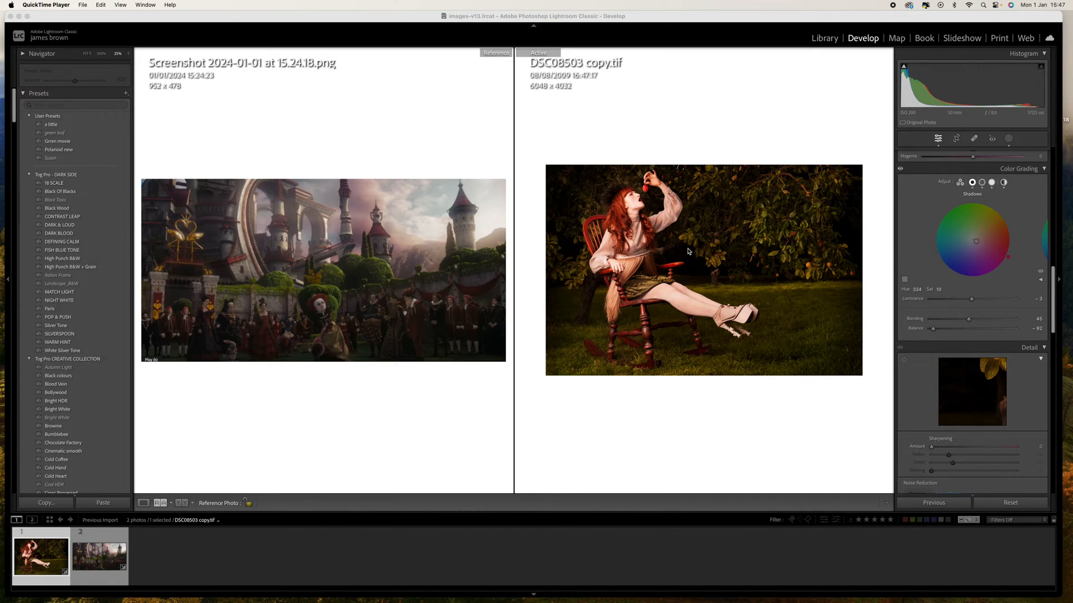
{"action": "mouse_move", "coordinate": [377, 379]}
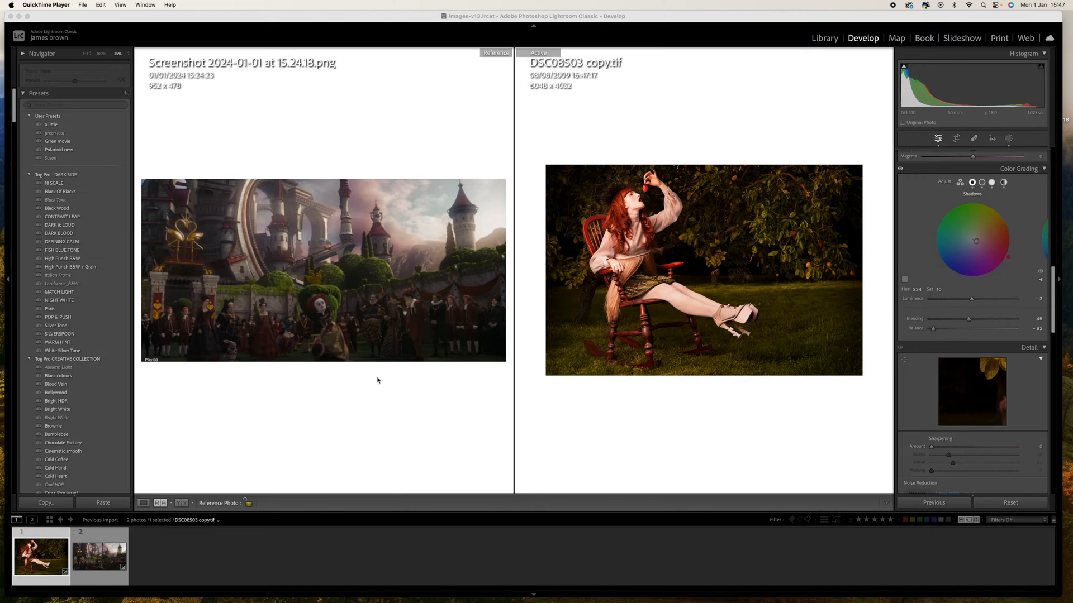
{"action": "mouse_move", "coordinate": [443, 258]}
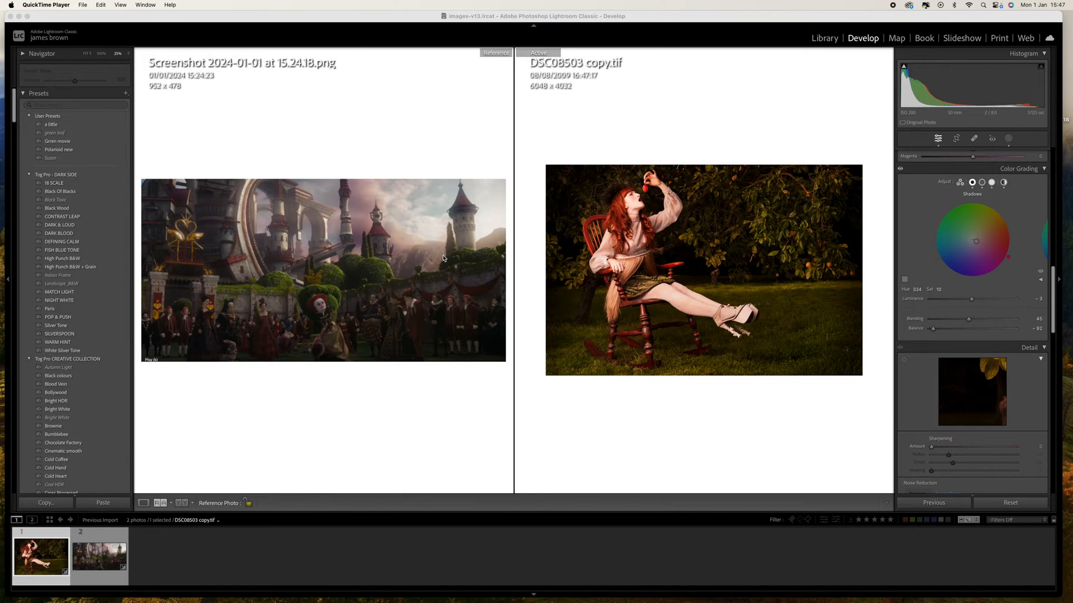
{"action": "mouse_move", "coordinate": [605, 228]}
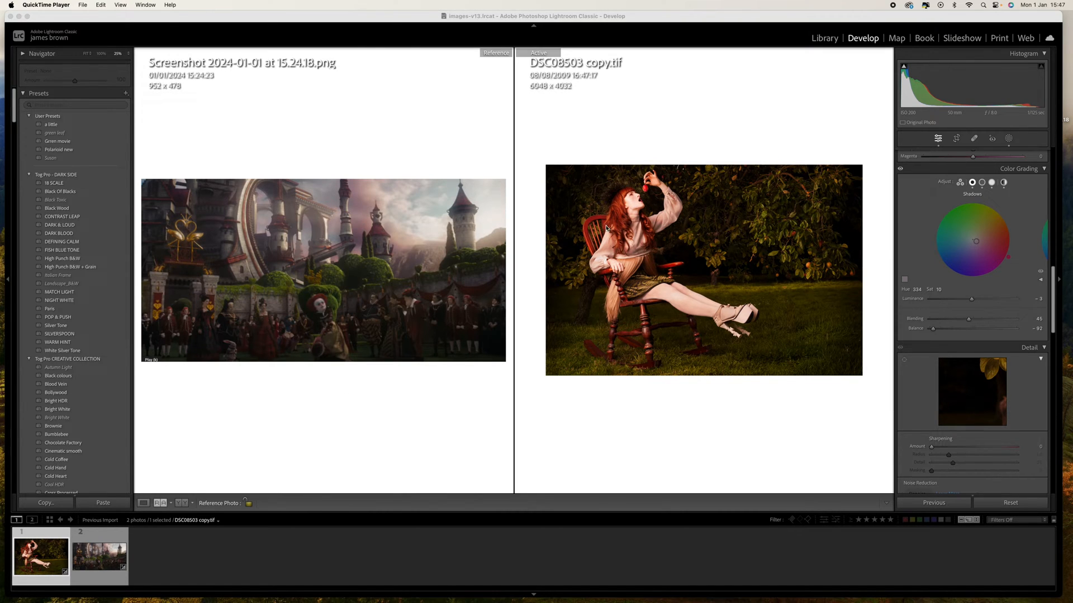
{"action": "mouse_move", "coordinate": [405, 301]}
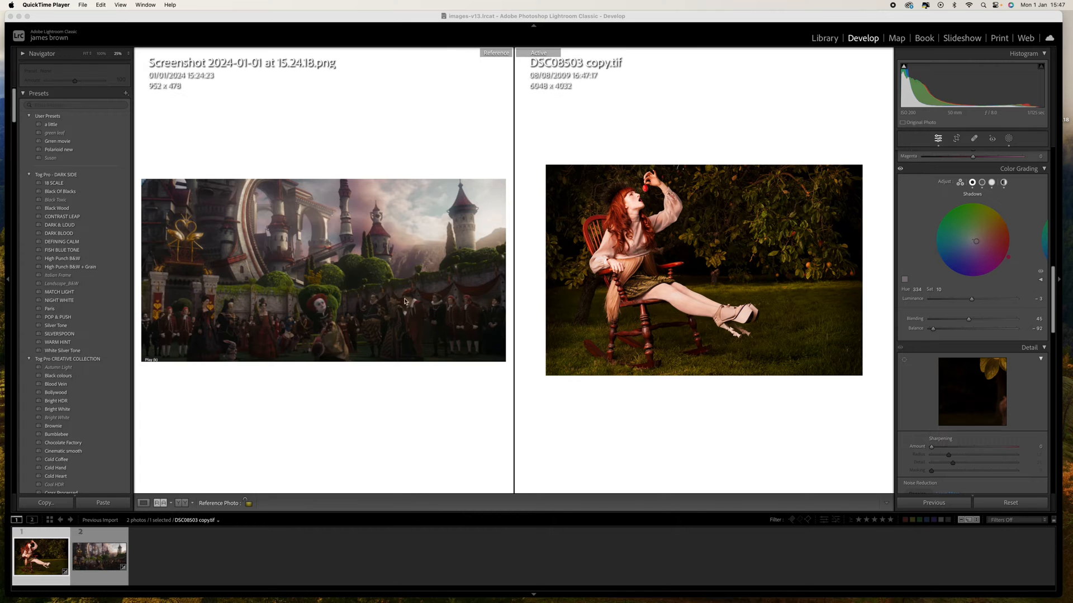
{"action": "mouse_move", "coordinate": [766, 151]}
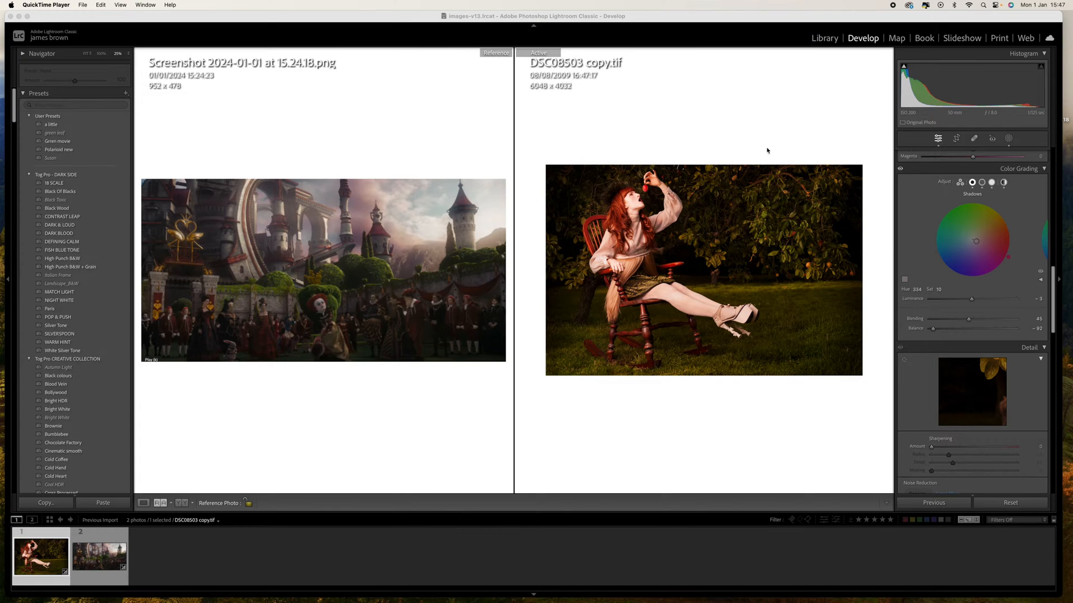
{"action": "mouse_move", "coordinate": [592, 352]}
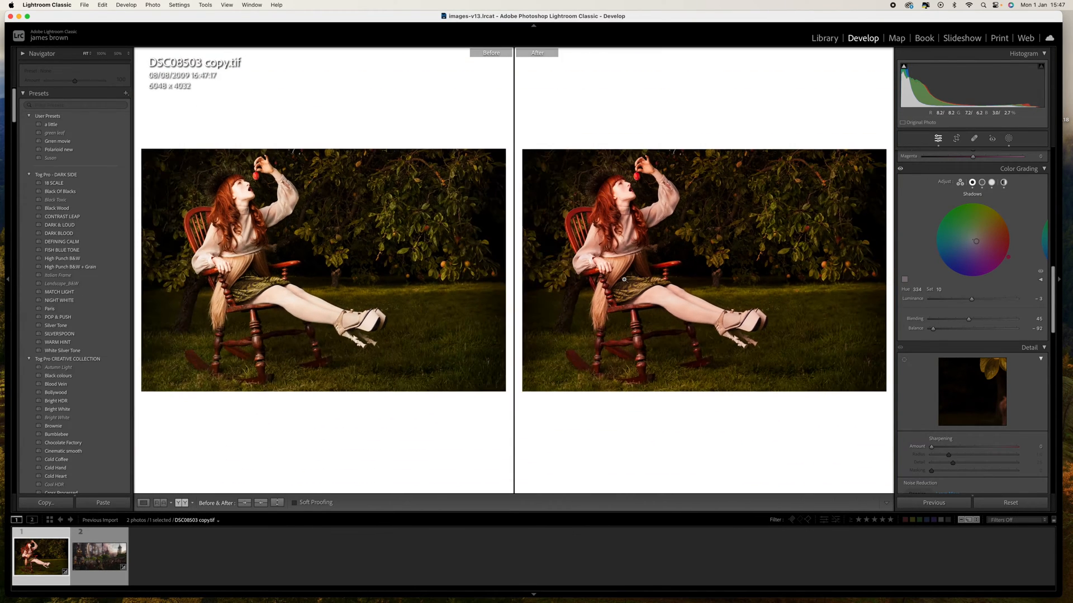
Show the orchard portrait alone in Loupe view, filling the main view.
{"action": "left_click", "coordinate": [143, 503]}
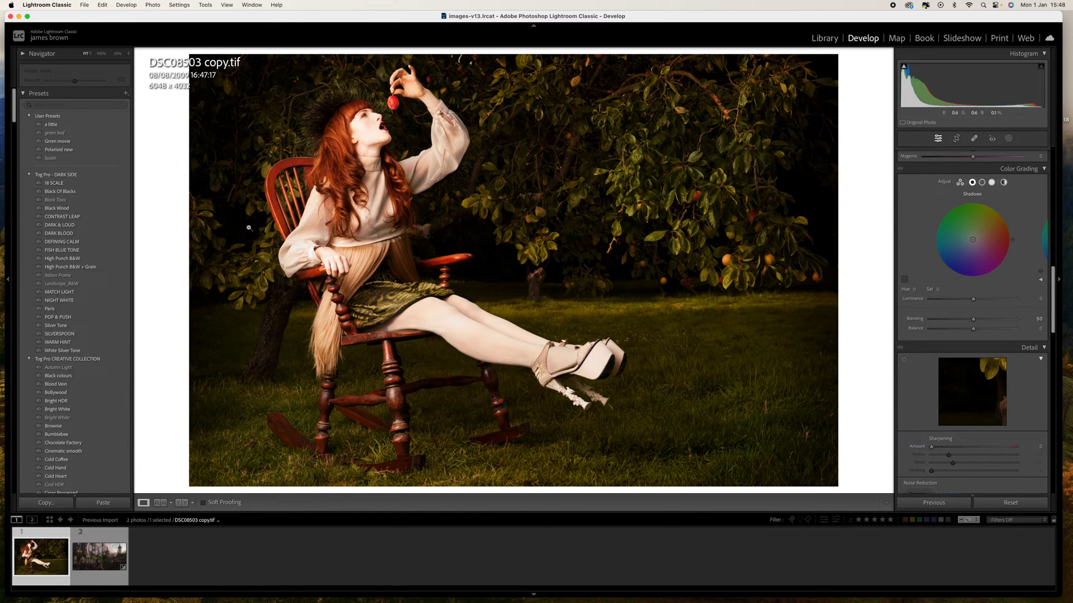
{"action": "left_click", "coordinate": [99, 555]}
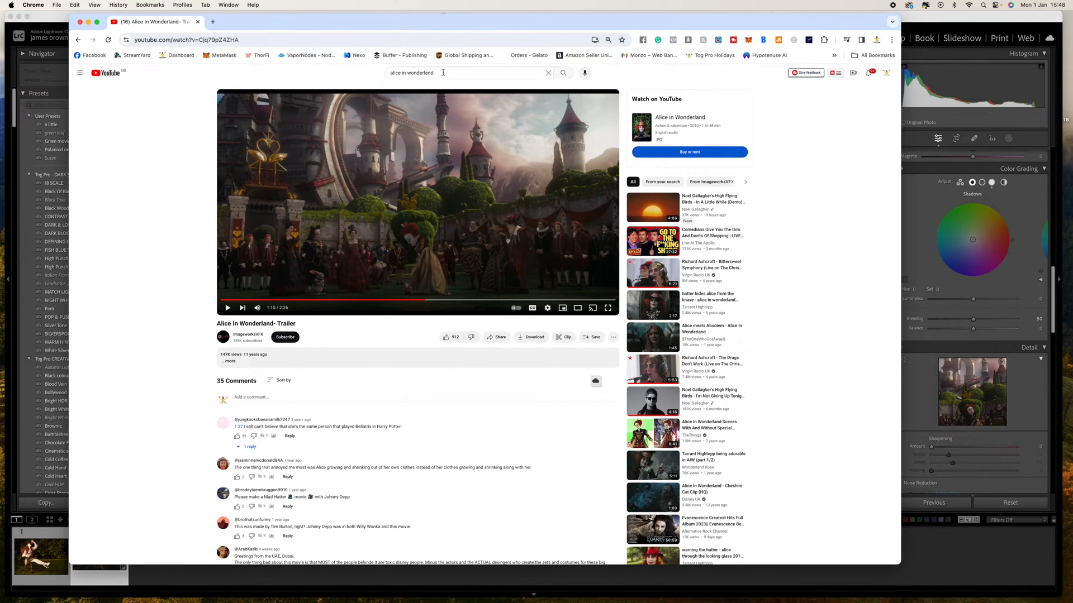
{"action": "mouse_move", "coordinate": [422, 300]}
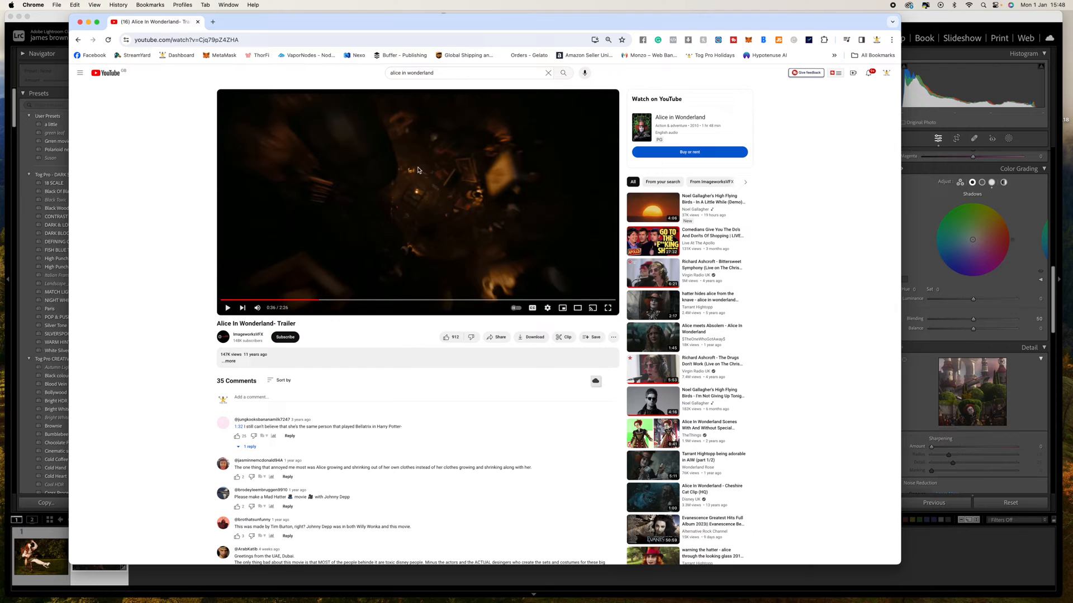
Scrub the Alice in Wonderland trailer back and forward to land on the castle courtyard shot.
{"action": "left_click", "coordinate": [349, 301]}
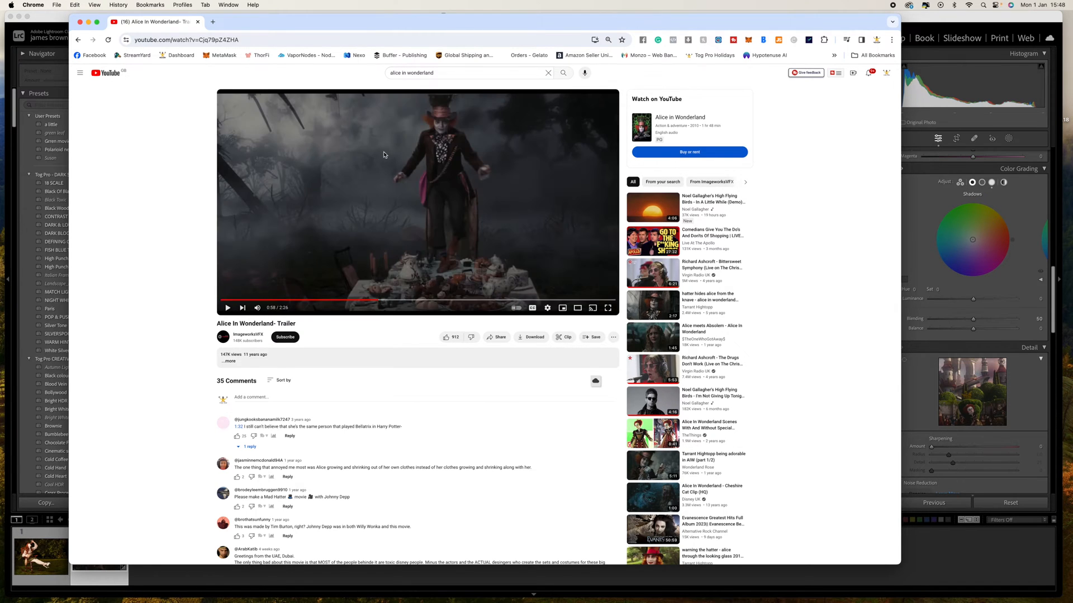
{"action": "left_click", "coordinate": [405, 302]}
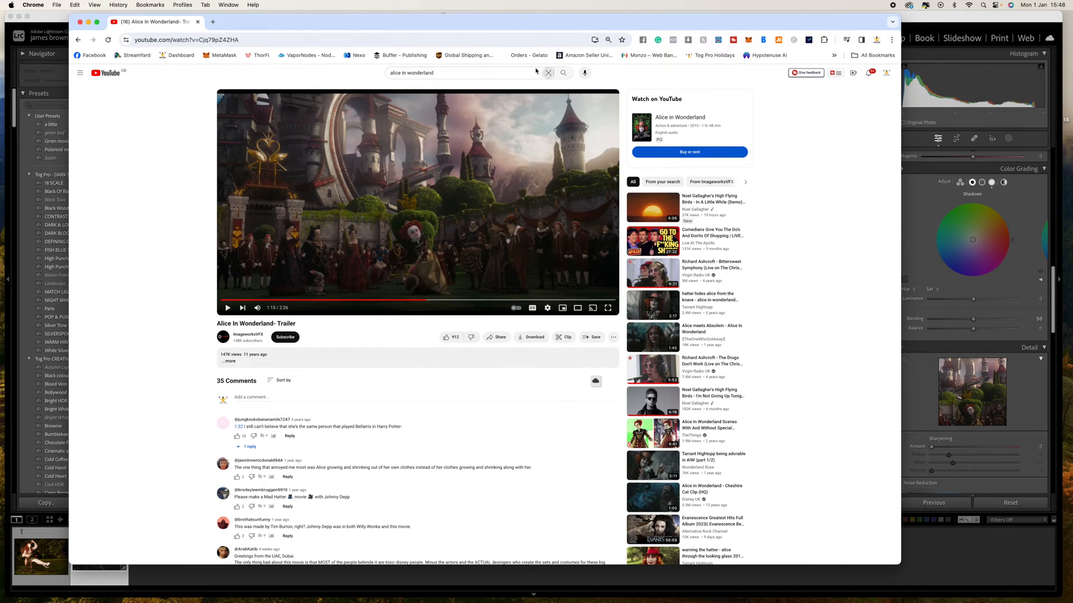
{"action": "mouse_move", "coordinate": [411, 243]}
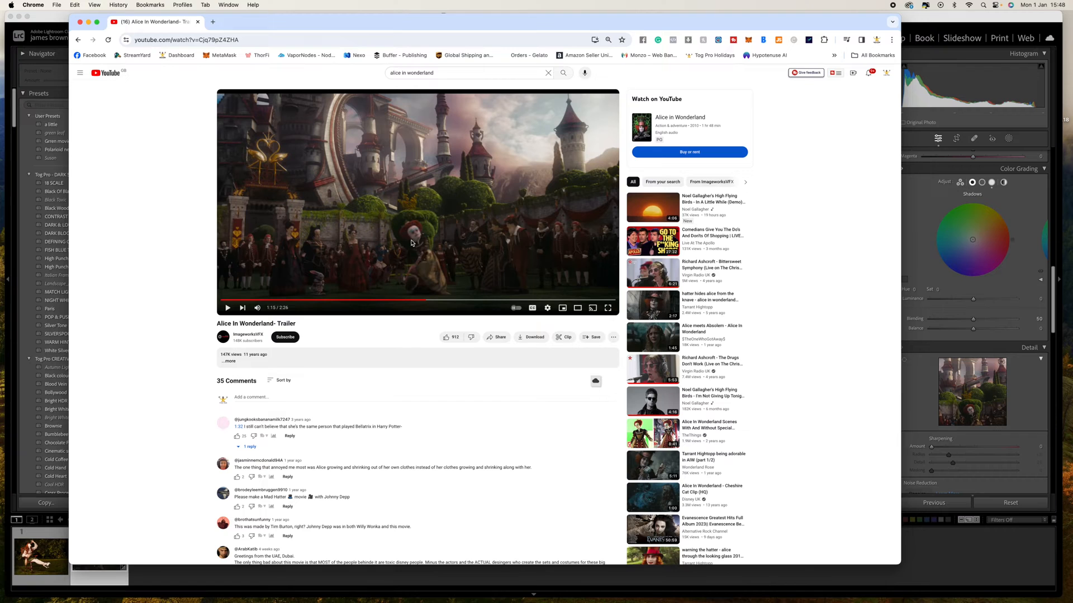
{"action": "mouse_move", "coordinate": [202, 131]}
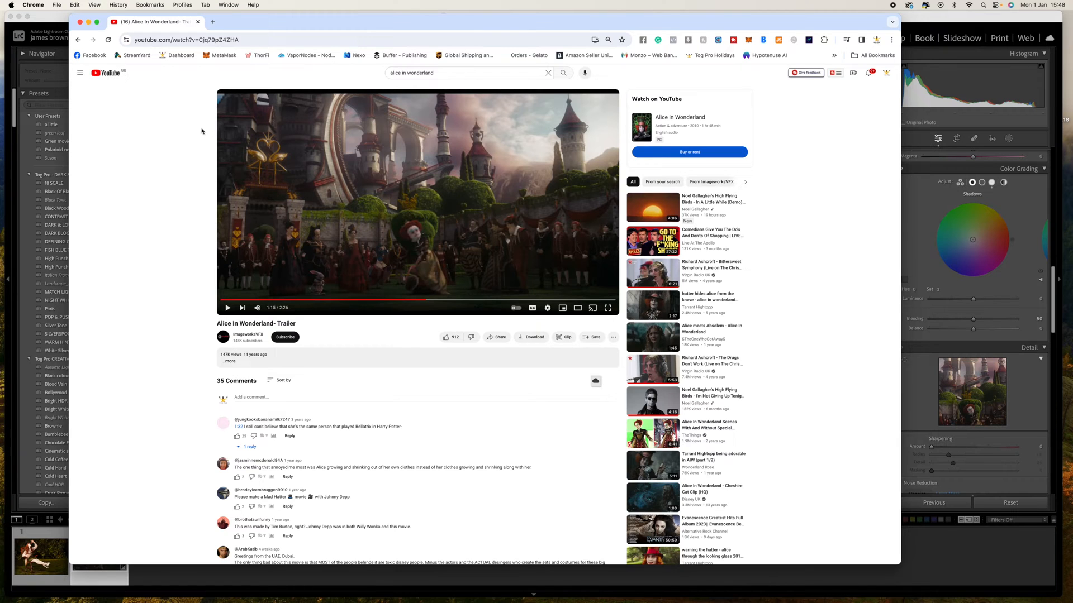
{"action": "mouse_move", "coordinate": [314, 230]}
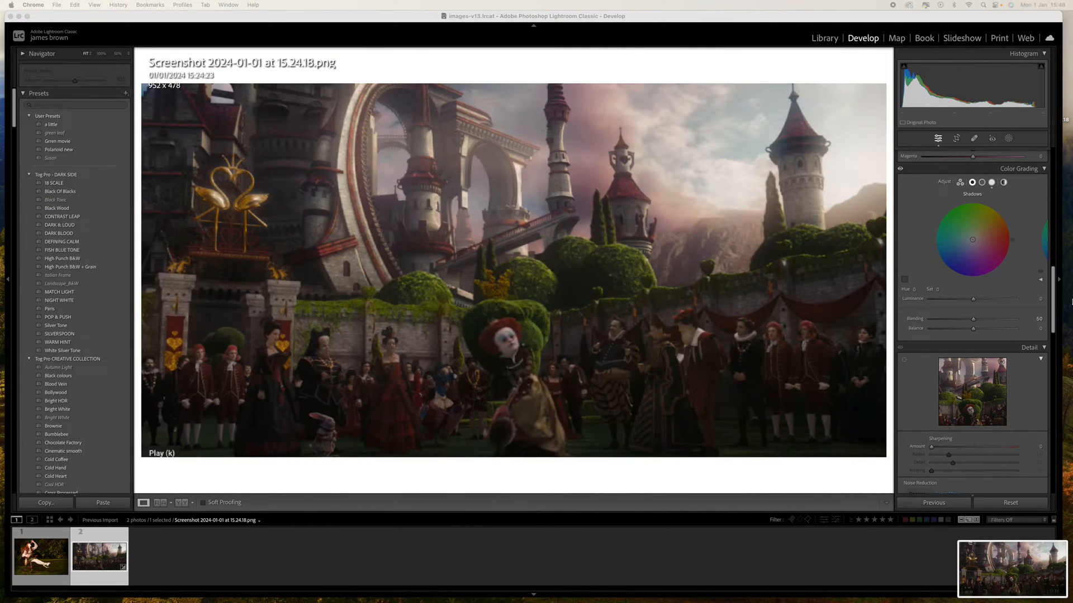
Import the new castle-scene screenshot from the Desktop and open it in Develop.
{"action": "left_click", "coordinate": [824, 38]}
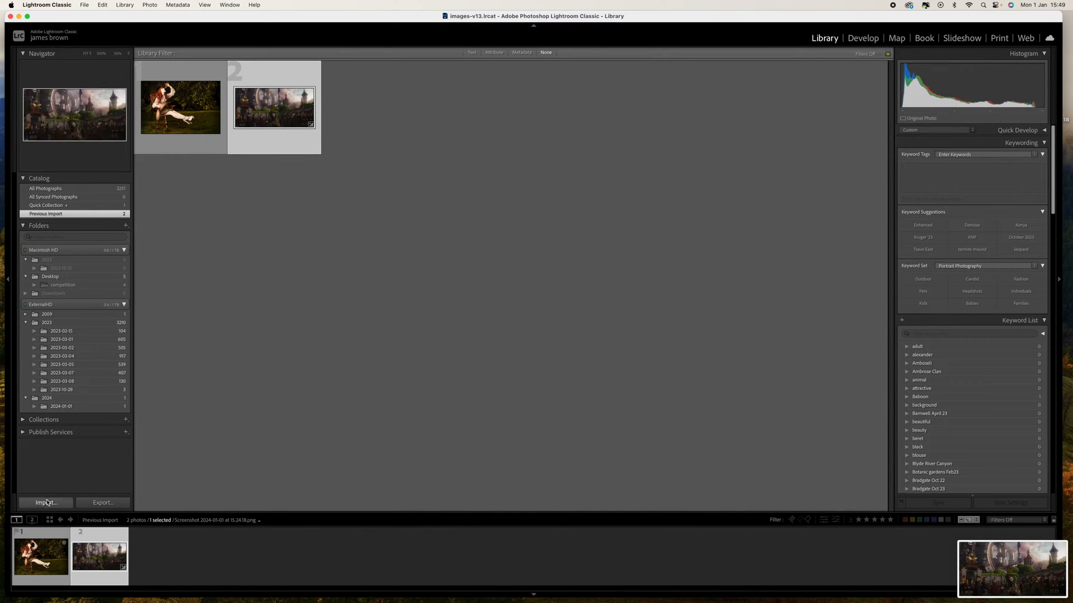
{"action": "left_click", "coordinate": [45, 502]}
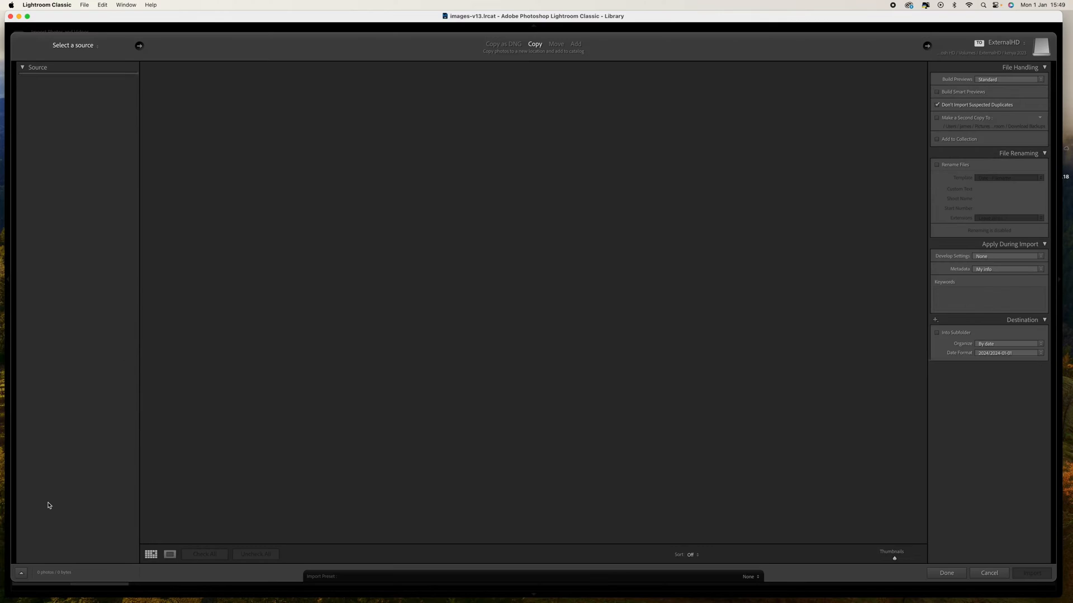
{"action": "left_click", "coordinate": [74, 45]}
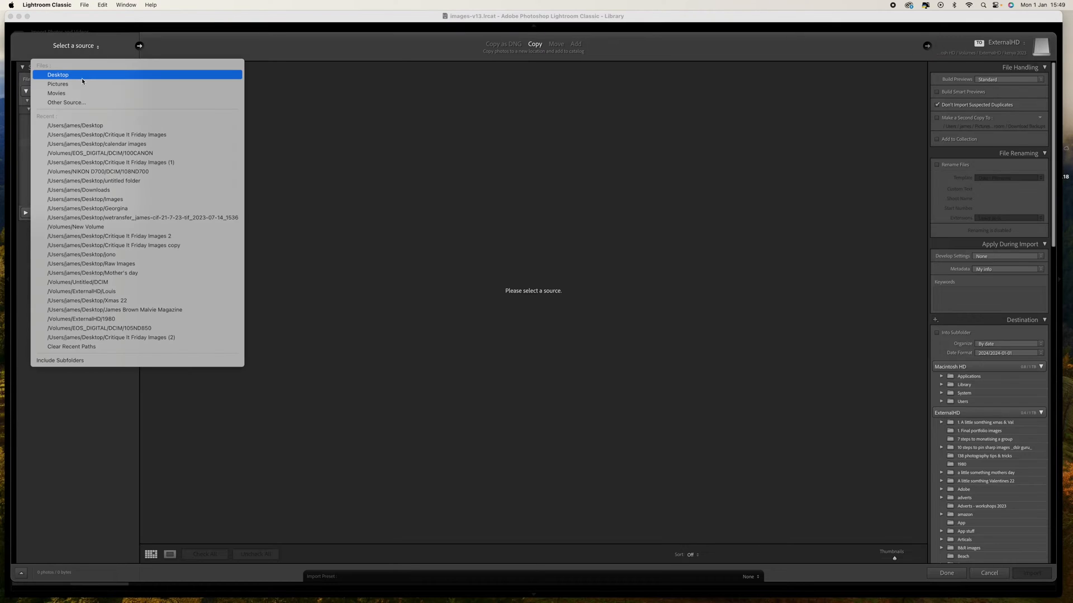
{"action": "left_click", "coordinate": [59, 75]}
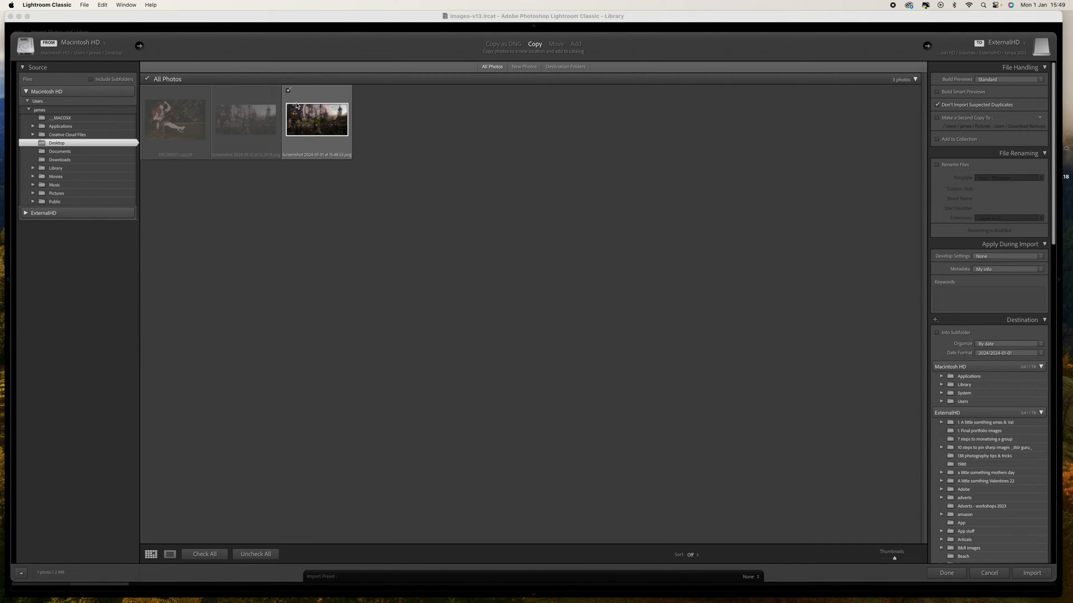
{"action": "mouse_move", "coordinate": [986, 498]}
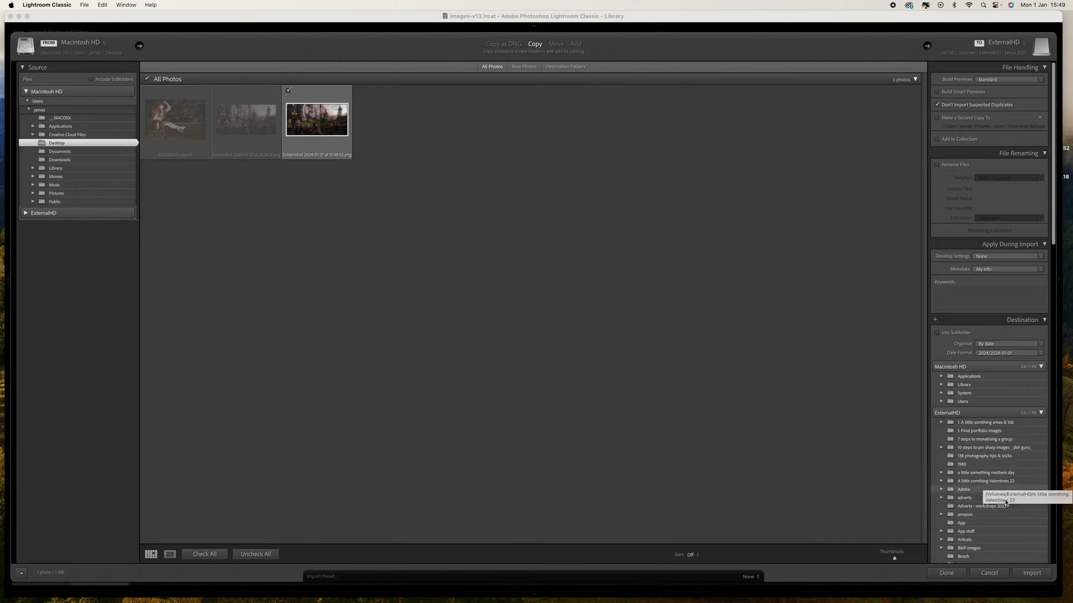
{"action": "left_click", "coordinate": [1031, 573]}
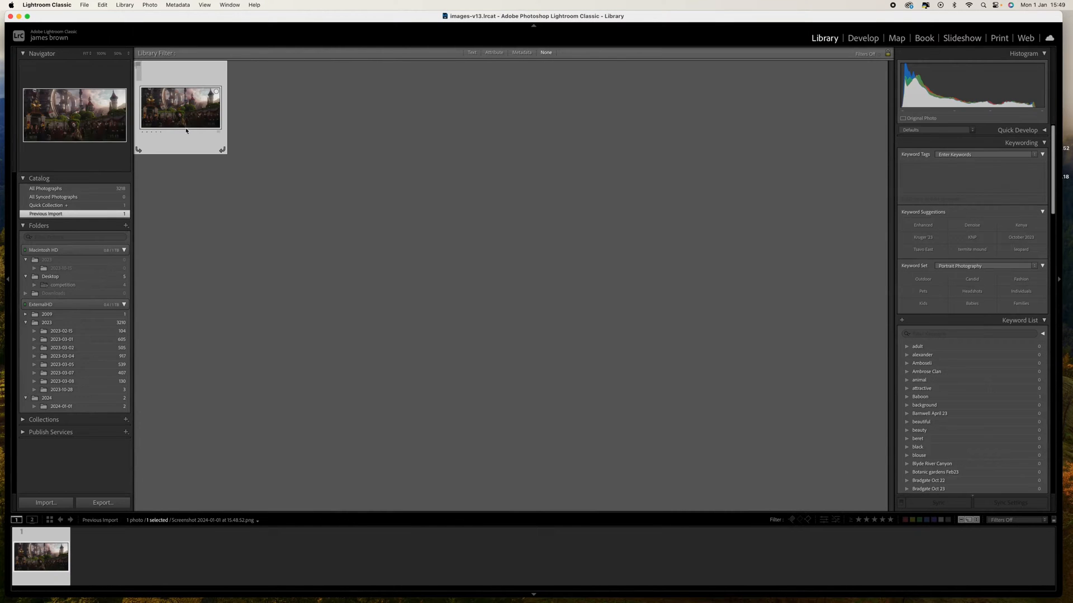
{"action": "left_click", "coordinate": [863, 38]}
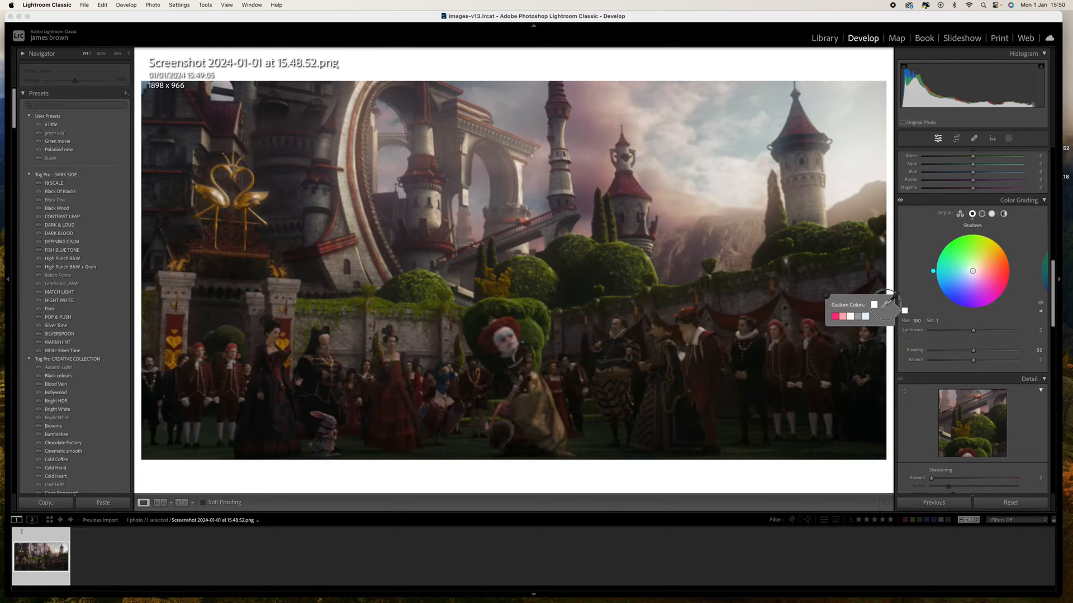
Try red, green and magenta-pink shadow tints on the still and save the shadow colour as a custom swatch.
{"action": "left_click_drag", "start_coordinate": [932, 271], "coordinate": [1006, 282]}
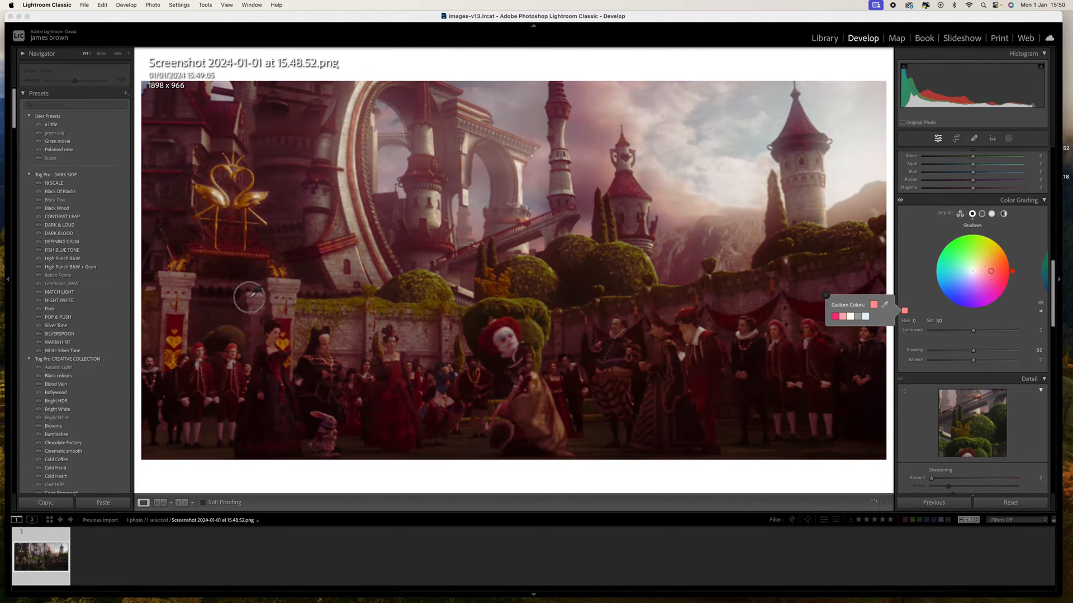
{"action": "left_click_drag", "start_coordinate": [991, 271], "coordinate": [1004, 291]}
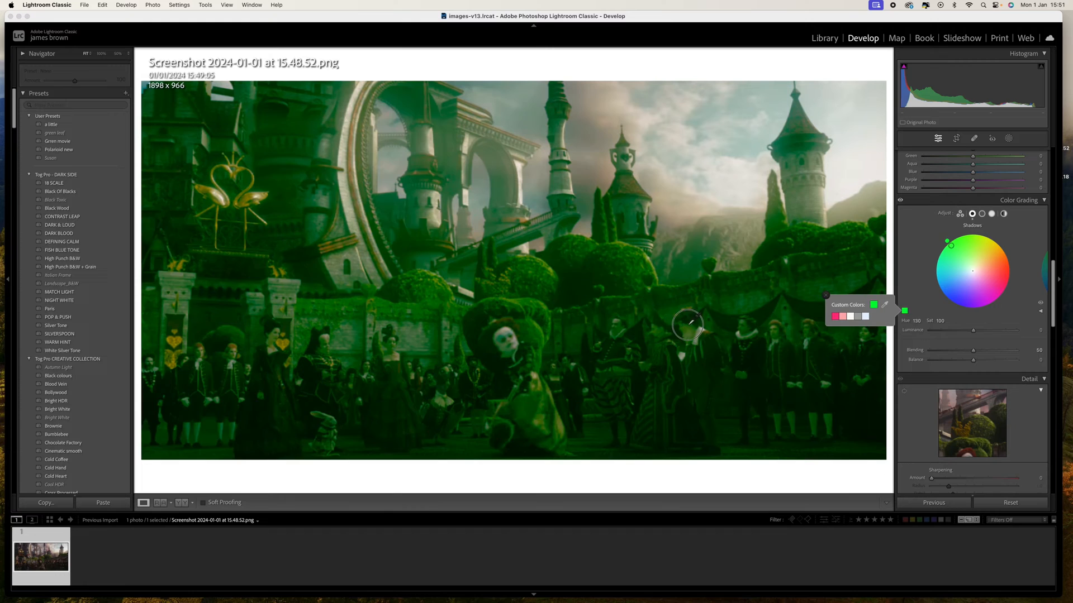
{"action": "left_click_drag", "start_coordinate": [950, 243], "coordinate": [1006, 281]}
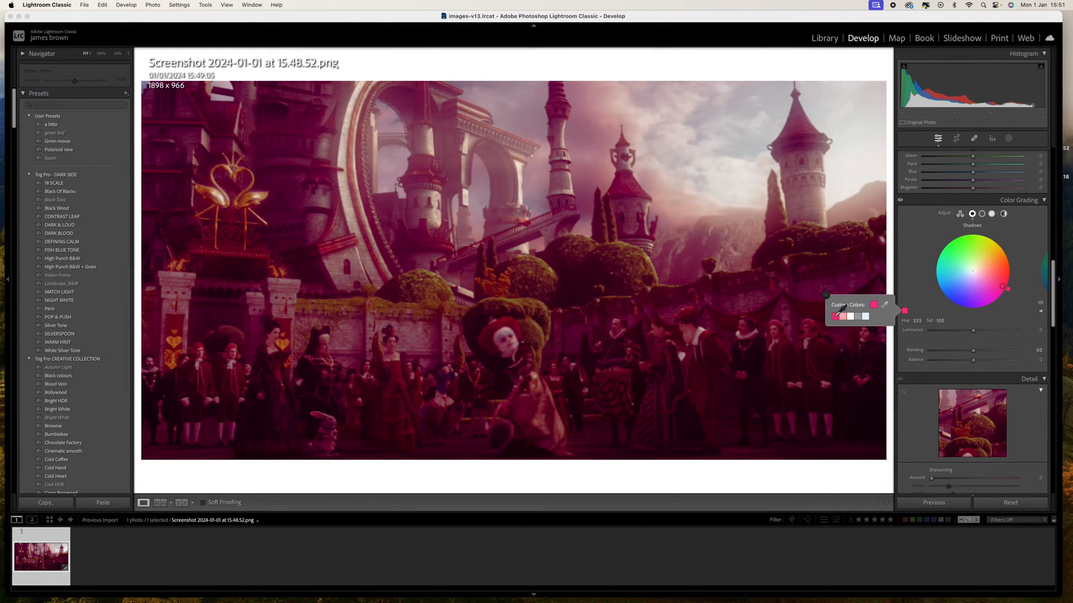
{"action": "right_click", "coordinate": [874, 315]}
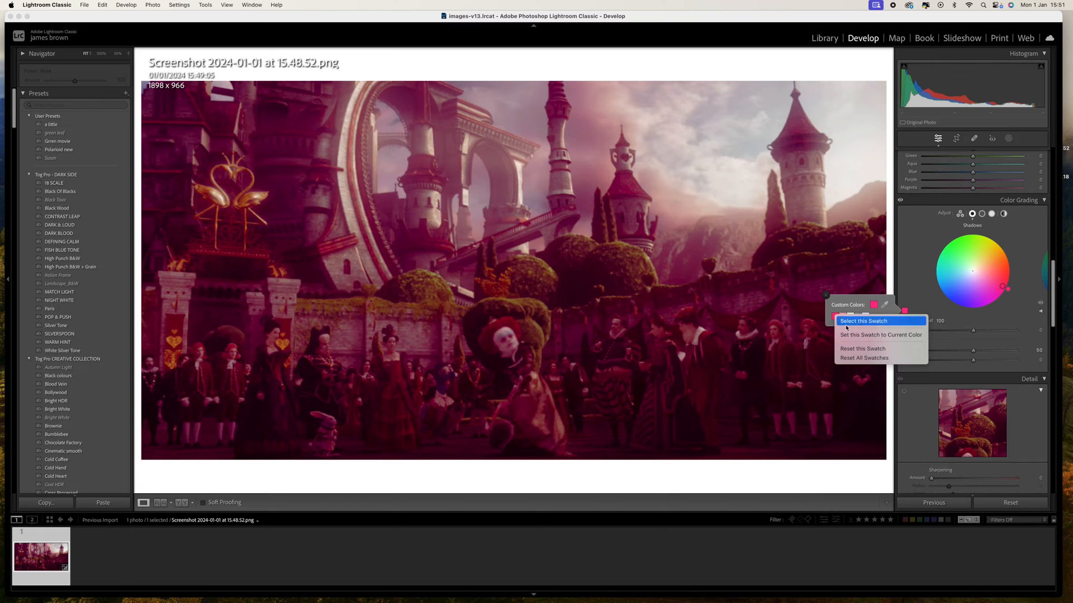
{"action": "mouse_move", "coordinate": [880, 334]}
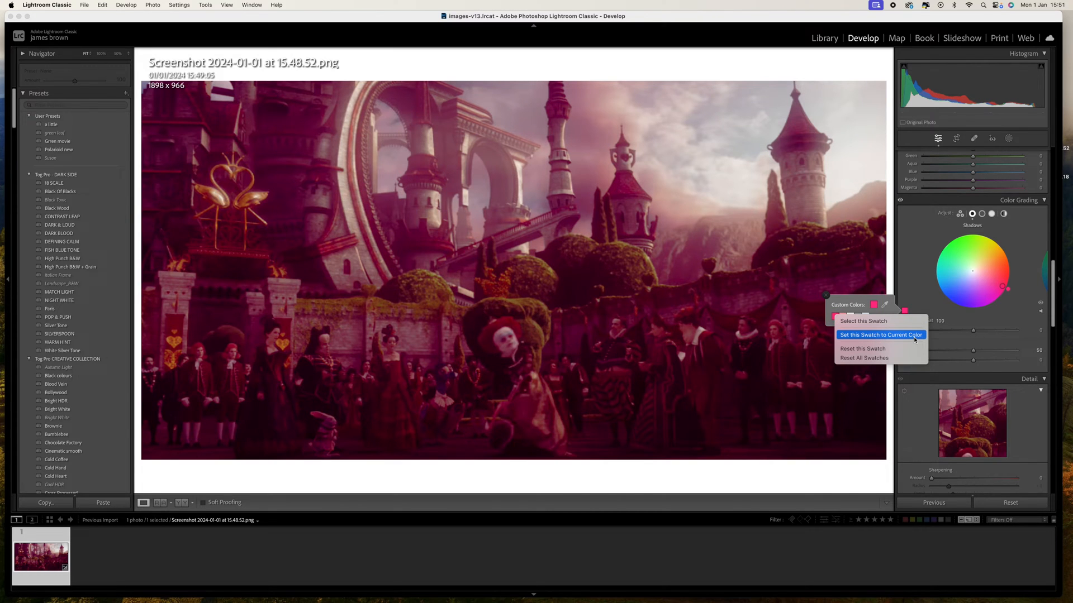
{"action": "left_click", "coordinate": [880, 334]}
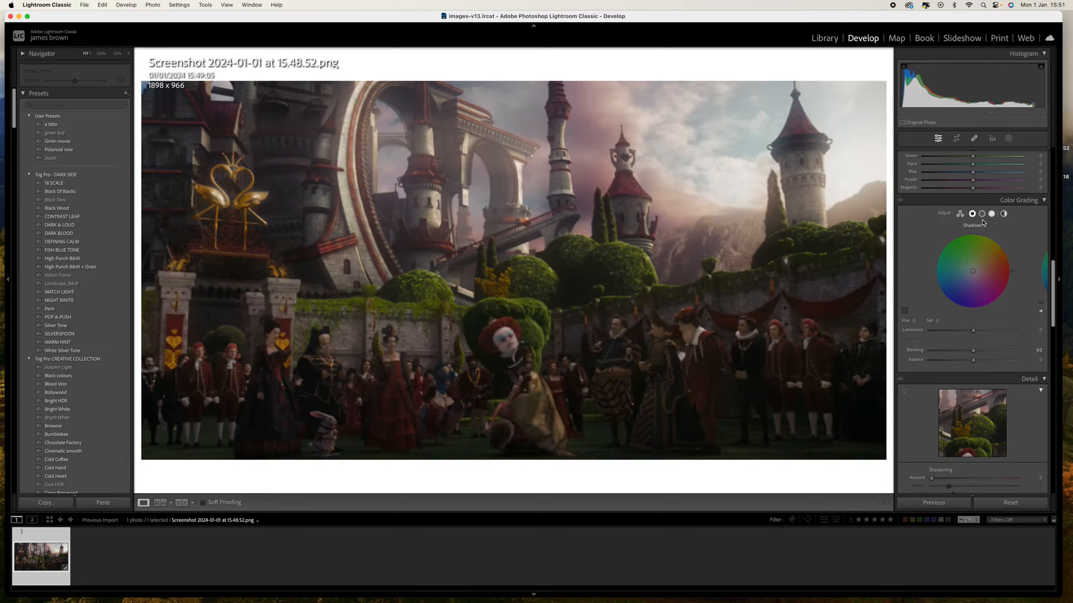
Sample a warm pink midtone colour from the film still and store it as a custom swatch.
{"action": "left_click", "coordinate": [991, 213]}
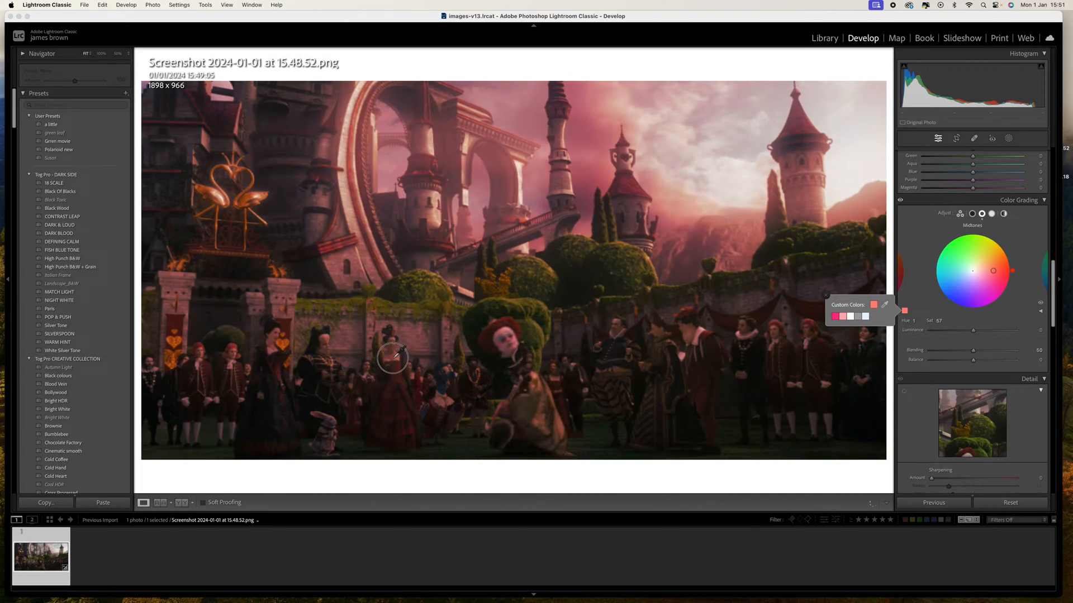
{"action": "left_click_drag", "start_coordinate": [394, 359], "coordinate": [504, 332]}
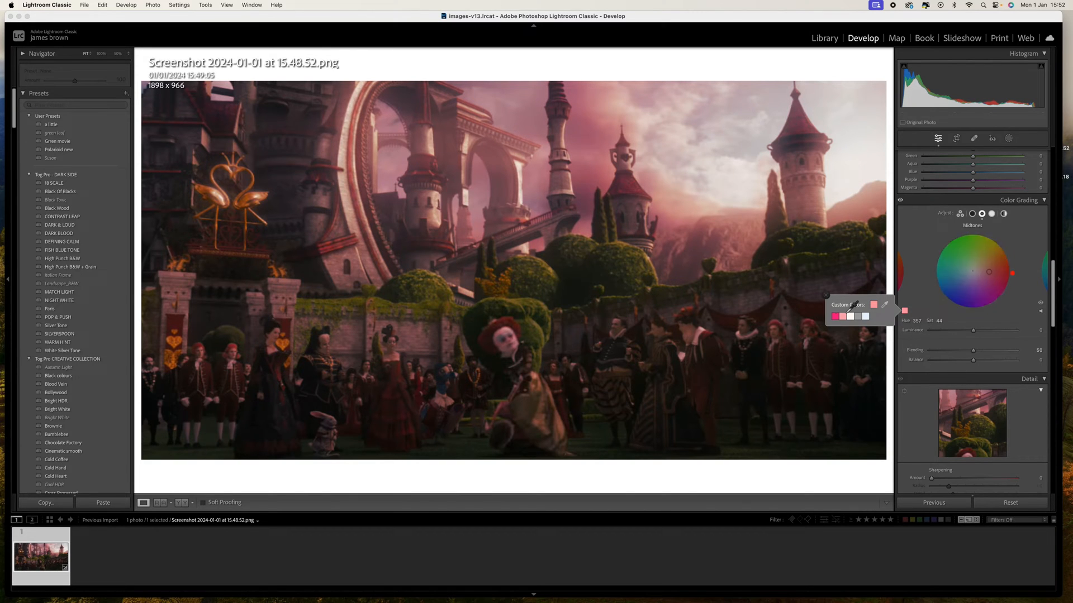
{"action": "right_click", "coordinate": [835, 317]}
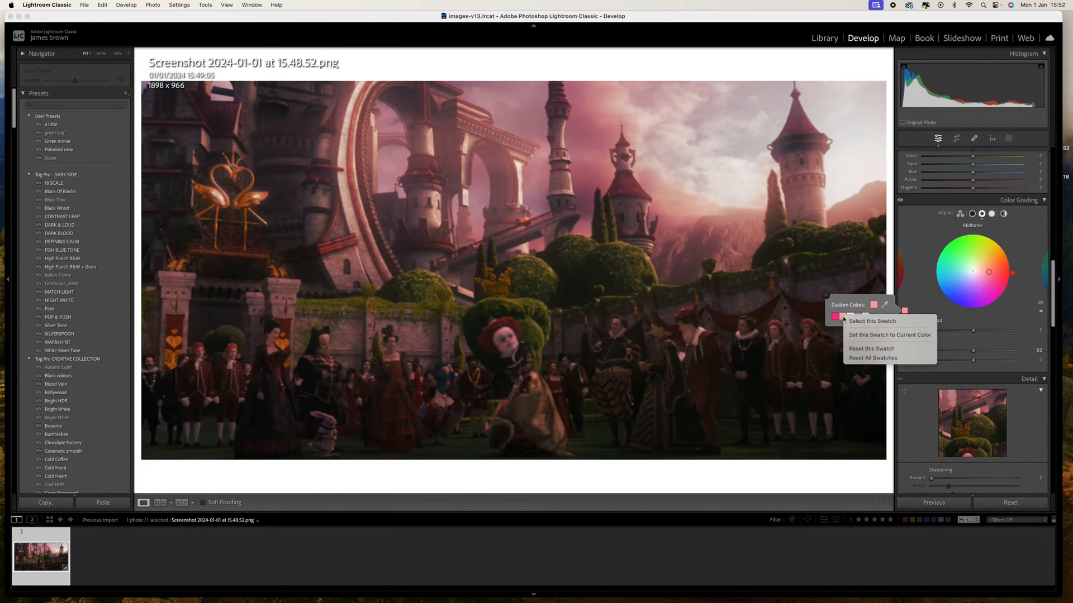
{"action": "left_click", "coordinate": [870, 321]}
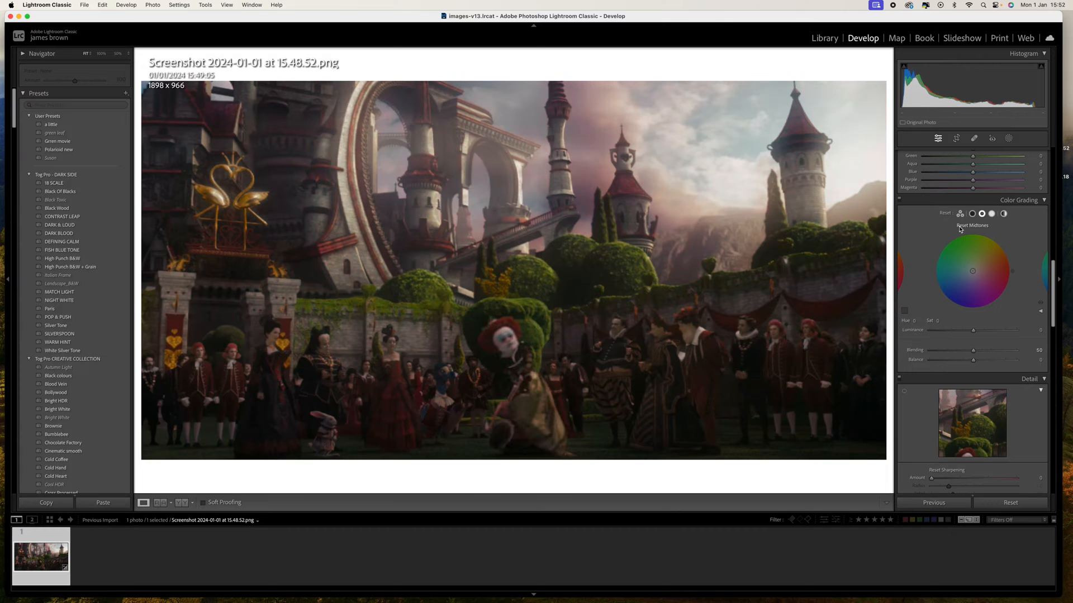
Save the still's pale sky highlight colour as a swatch, then open the orchard portrait in Develop.
{"action": "left_click", "coordinate": [991, 214]}
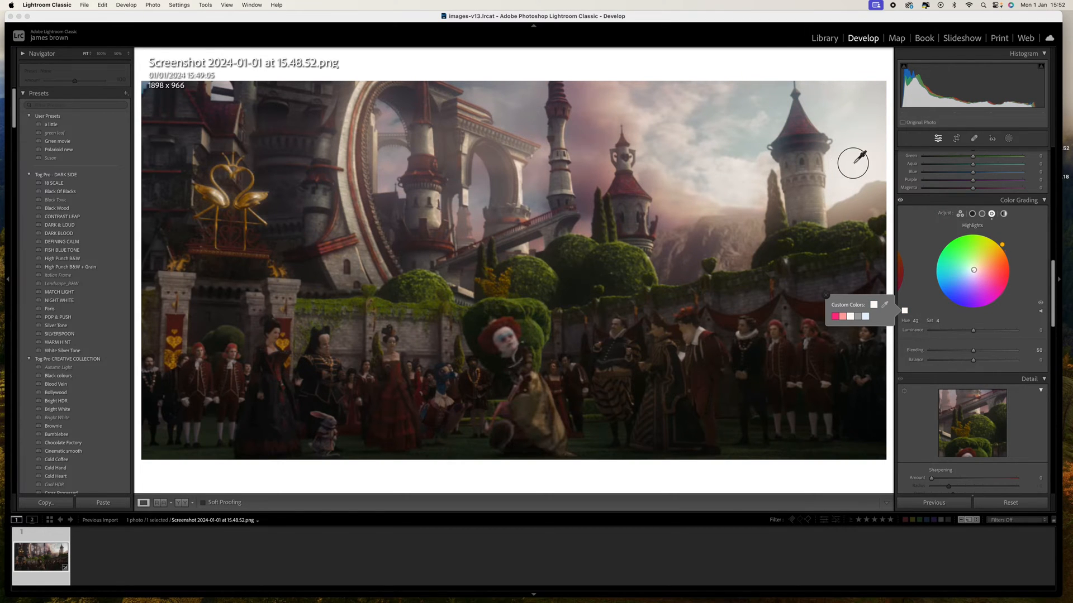
{"action": "mouse_move", "coordinate": [858, 158]}
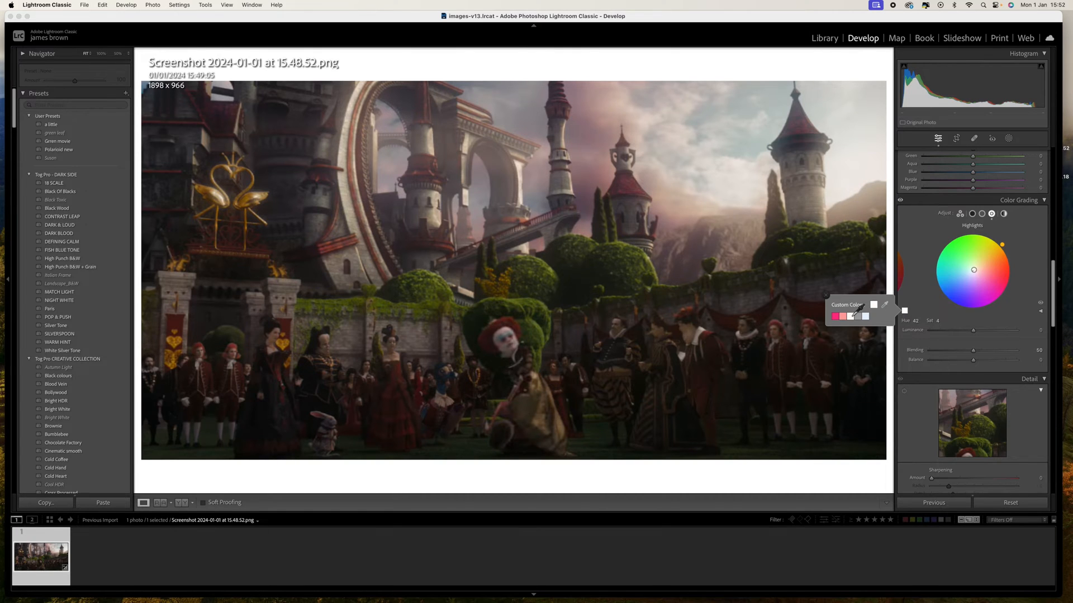
{"action": "right_click", "coordinate": [843, 315]}
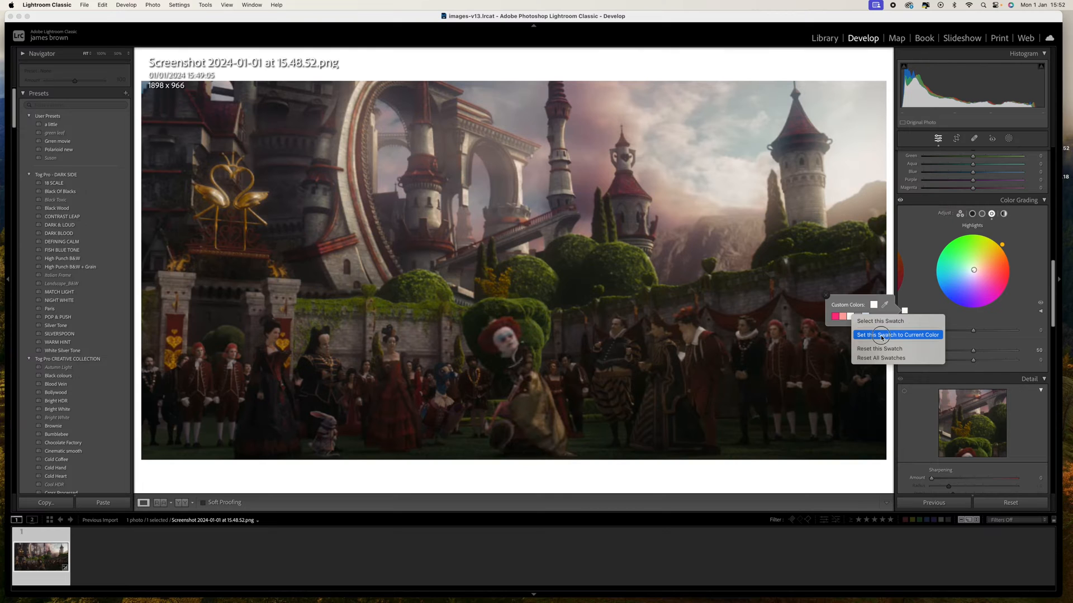
{"action": "left_click", "coordinate": [898, 334]}
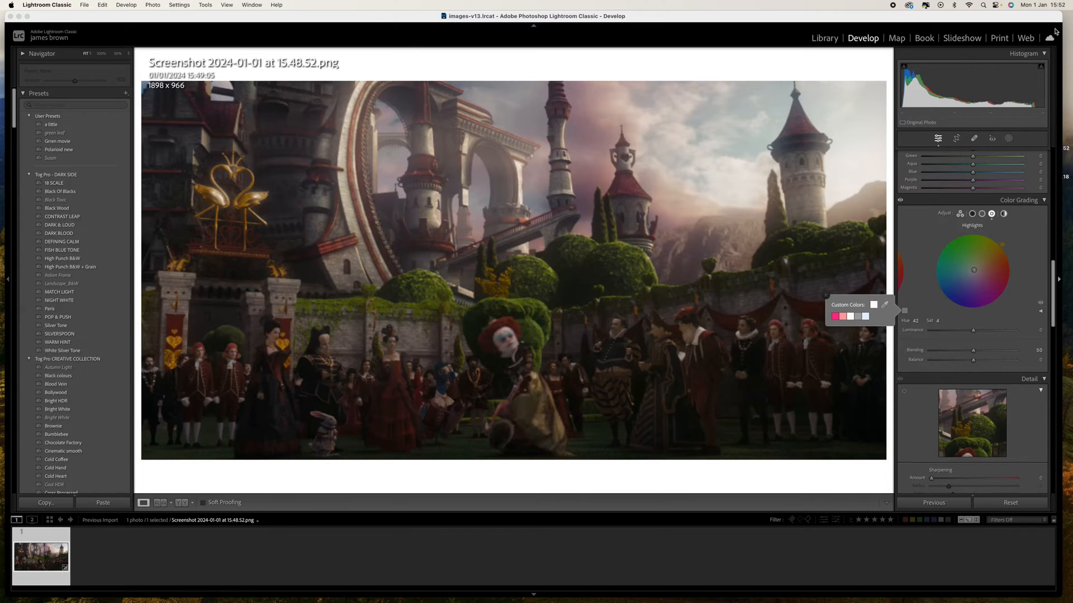
{"action": "left_click", "coordinate": [825, 38]}
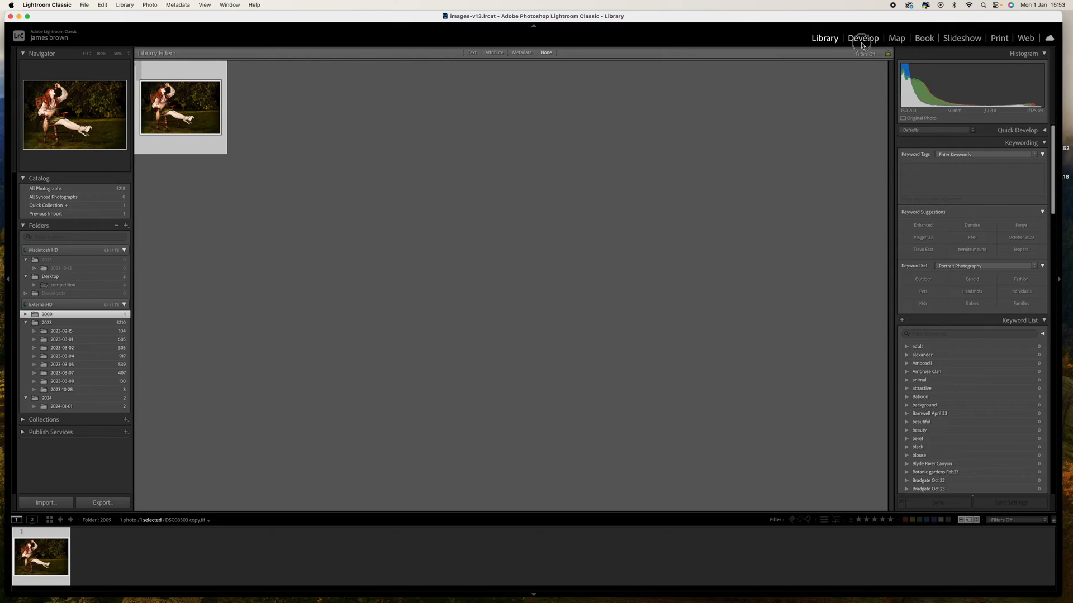
{"action": "left_click", "coordinate": [862, 38]}
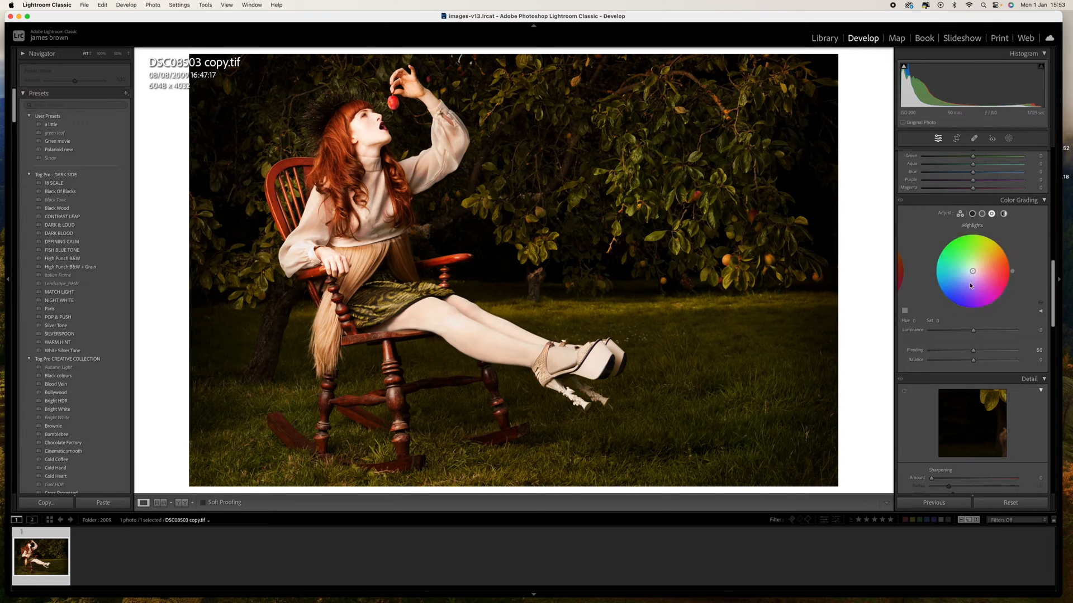
Apply the saved film-still swatches to the portrait's shadows, midtones and highlights, giving a deep red cast.
{"action": "left_click", "coordinate": [981, 214]}
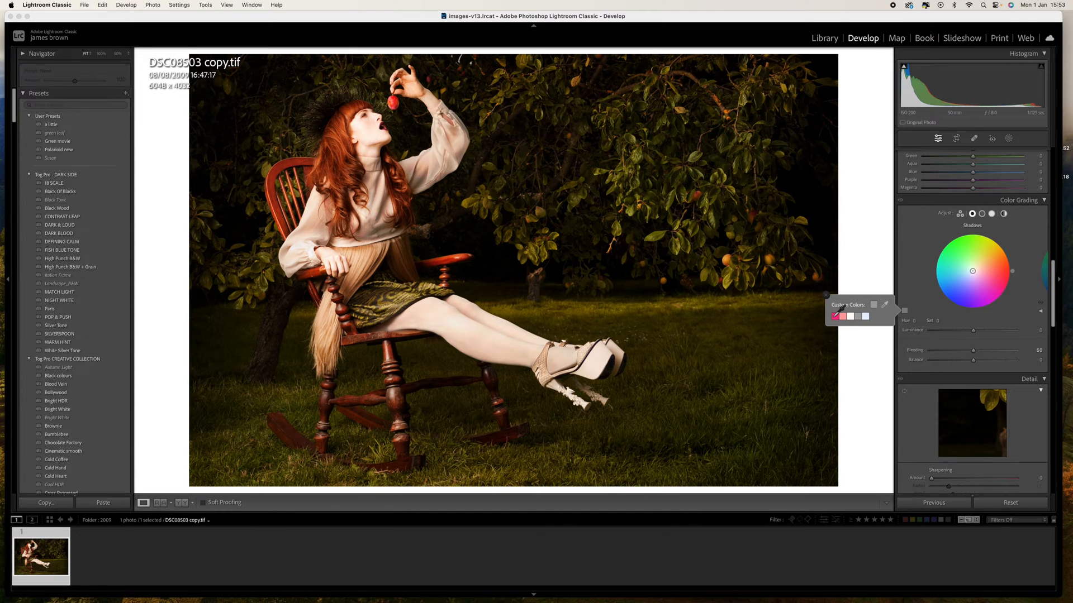
{"action": "left_click_drag", "start_coordinate": [989, 271], "coordinate": [1002, 284]}
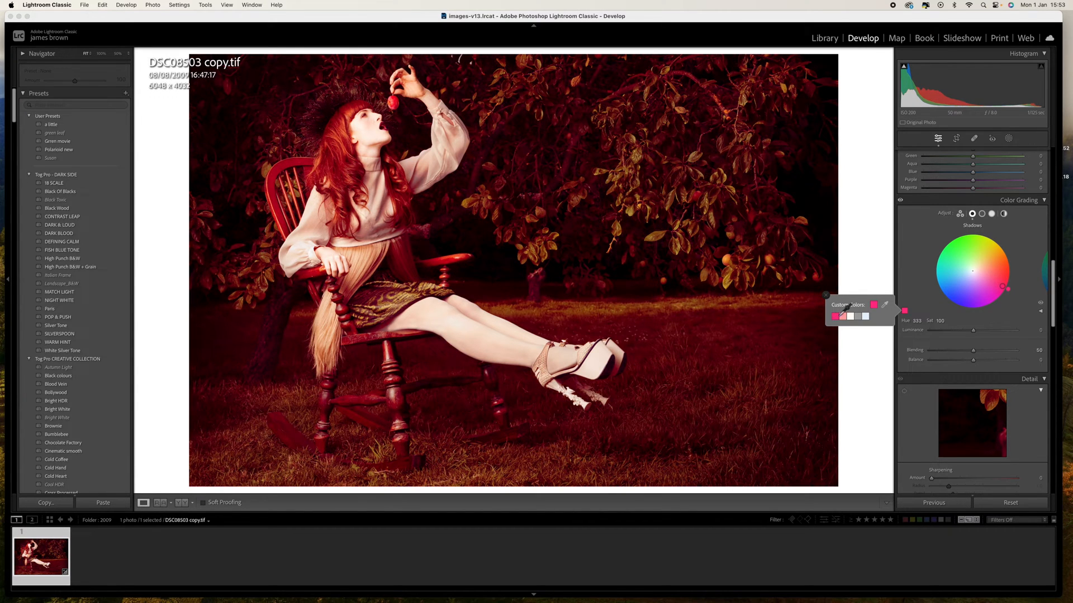
{"action": "left_click", "coordinate": [981, 213]}
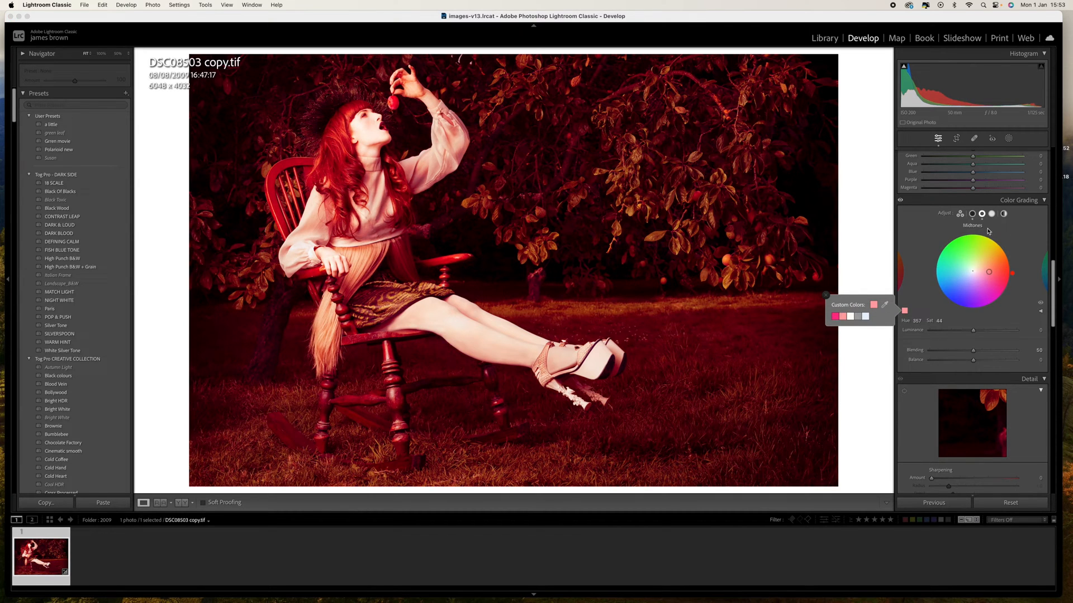
{"action": "left_click", "coordinate": [982, 212]}
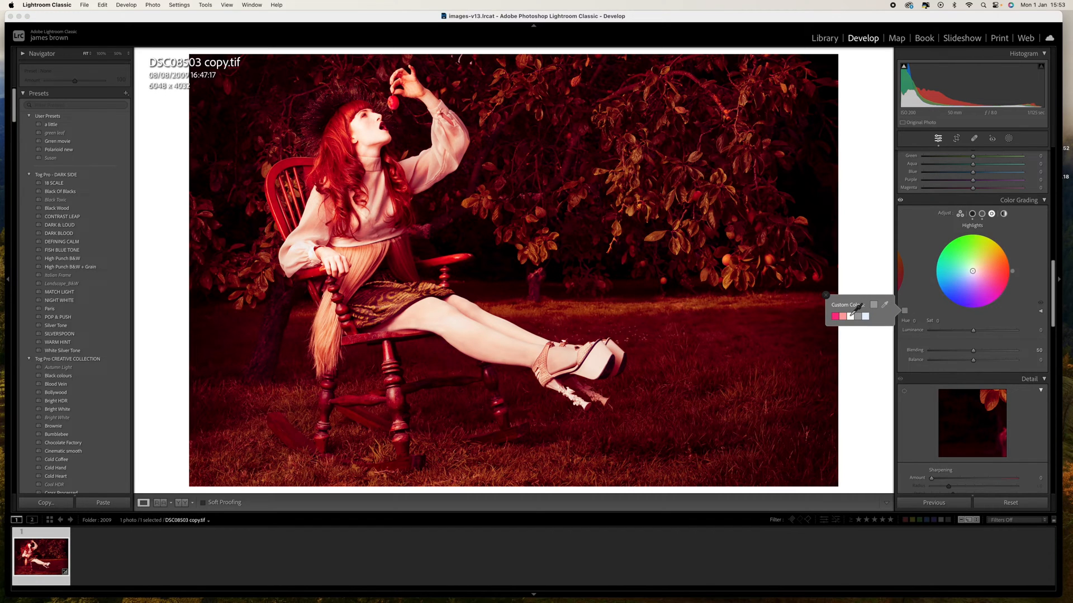
{"action": "left_click_drag", "start_coordinate": [990, 272], "coordinate": [1001, 244]}
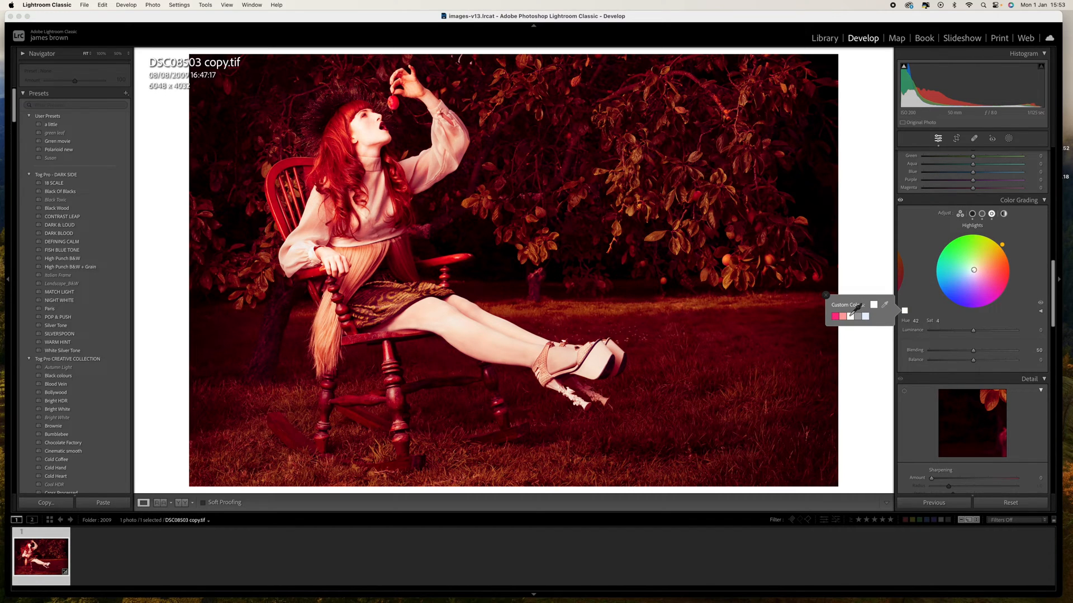
{"action": "left_click", "coordinate": [981, 215]}
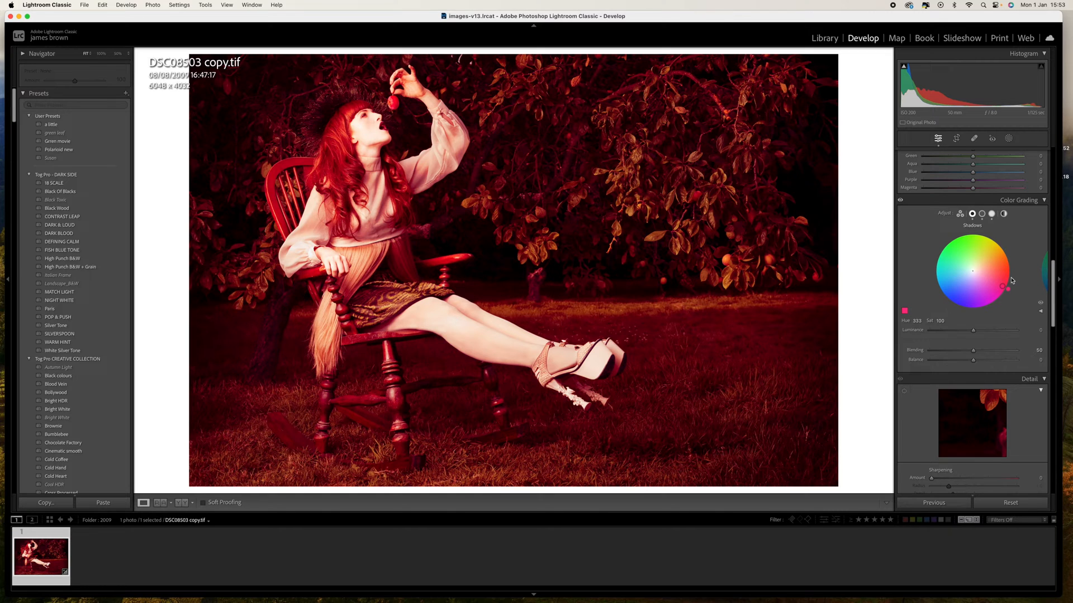
Pull the shadow tint's saturation down to about 13 for subtle warmth.
{"action": "left_click_drag", "start_coordinate": [974, 288], "coordinate": [1003, 289]}
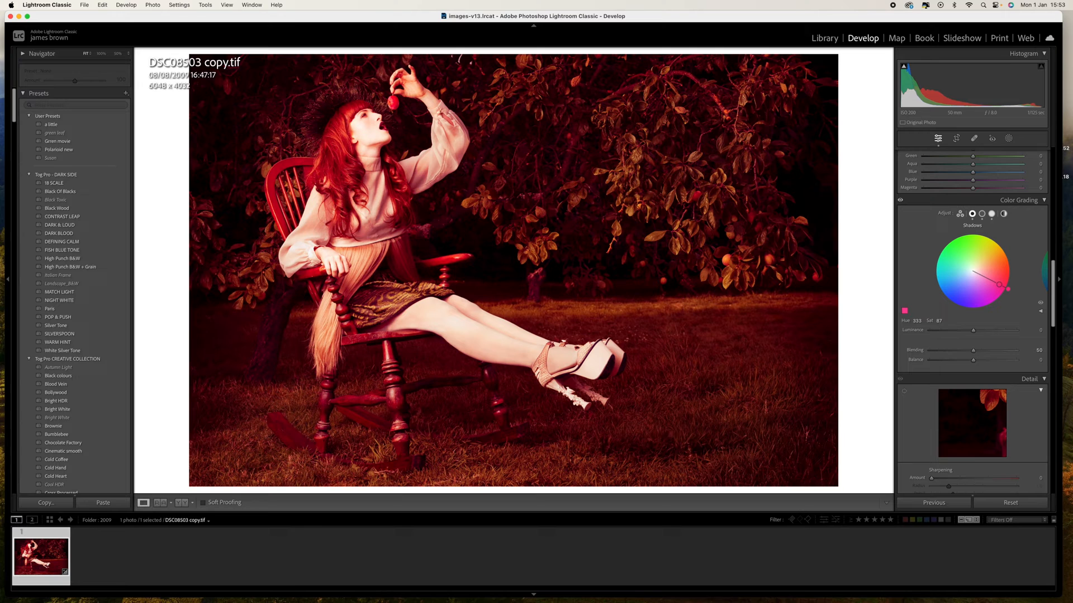
{"action": "left_click_drag", "start_coordinate": [979, 282], "coordinate": [1006, 287]}
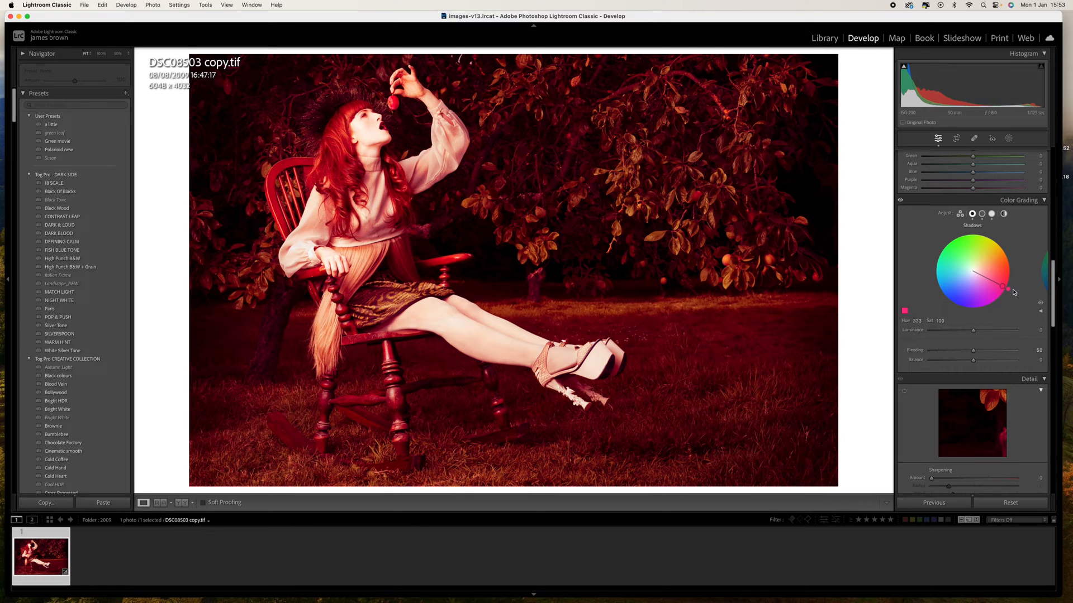
{"action": "left_click_drag", "start_coordinate": [1009, 287], "coordinate": [1002, 288]}
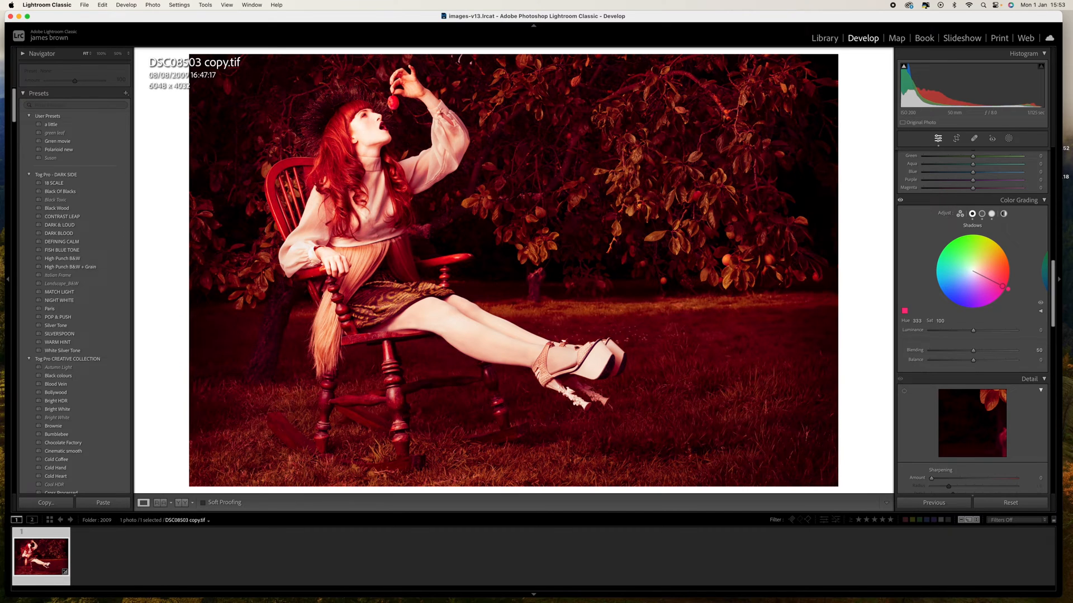
{"action": "left_click_drag", "start_coordinate": [1000, 276], "coordinate": [971, 270]}
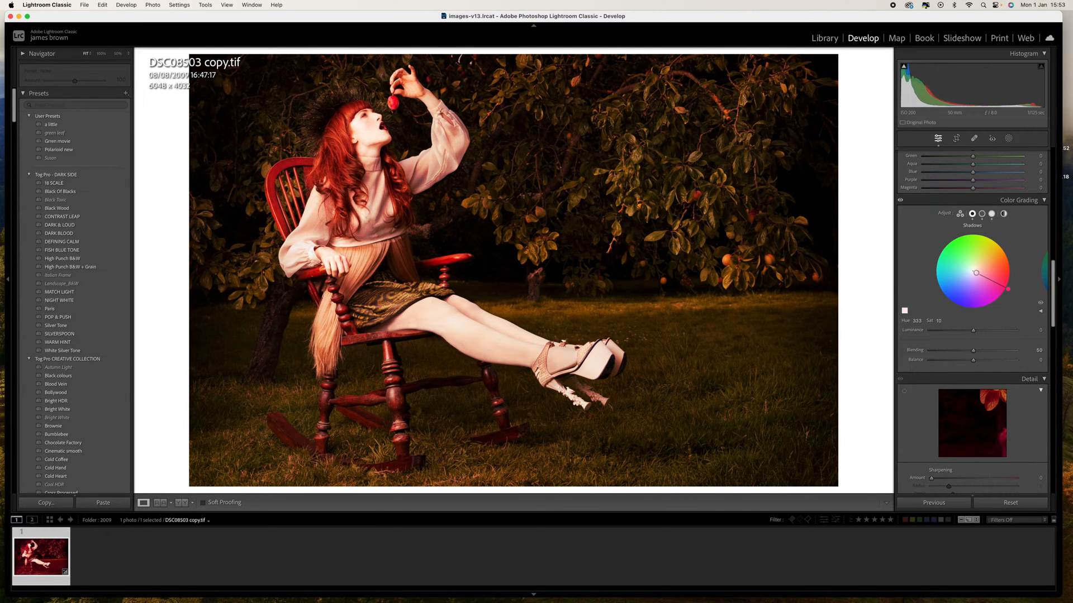
{"action": "left_click_drag", "start_coordinate": [978, 275], "coordinate": [1009, 288]}
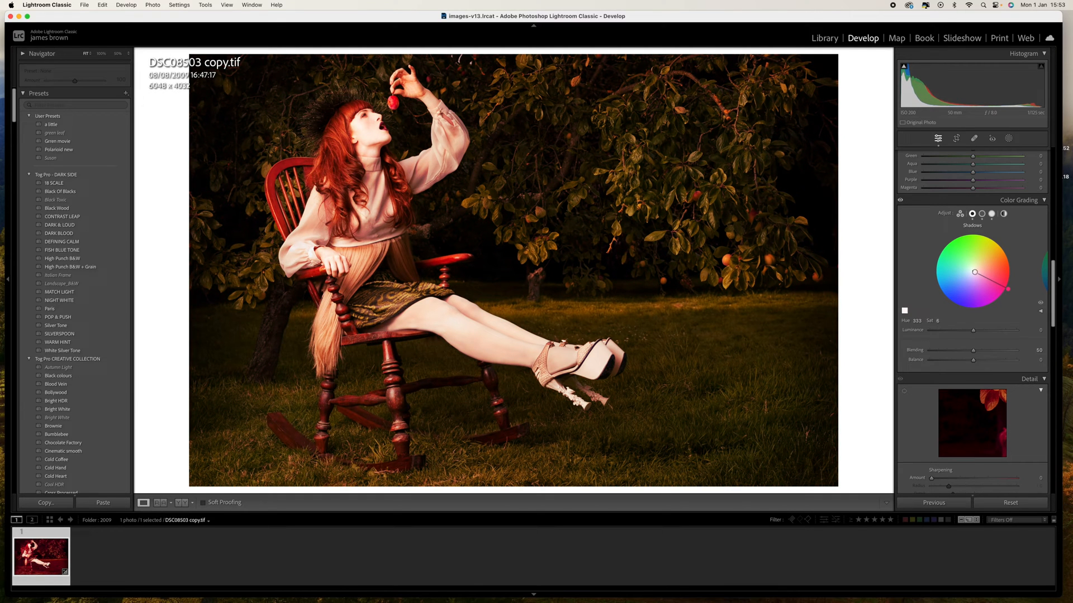
{"action": "left_click_drag", "start_coordinate": [989, 286], "coordinate": [977, 275]}
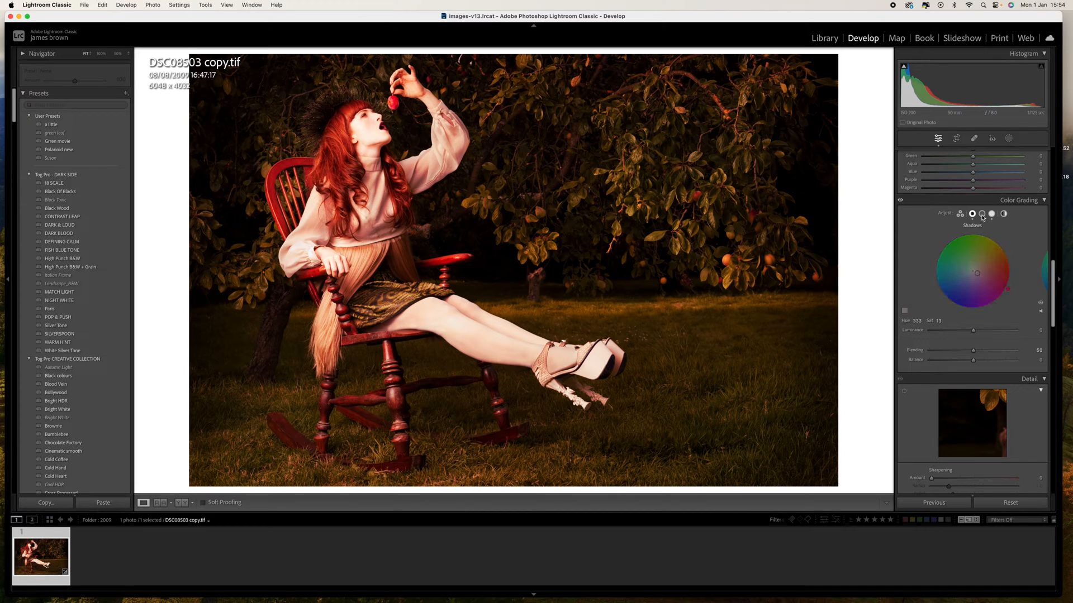
Ease the midtone tint slightly and reduce the highlight tint to about saturation 10.
{"action": "left_click", "coordinate": [980, 213]}
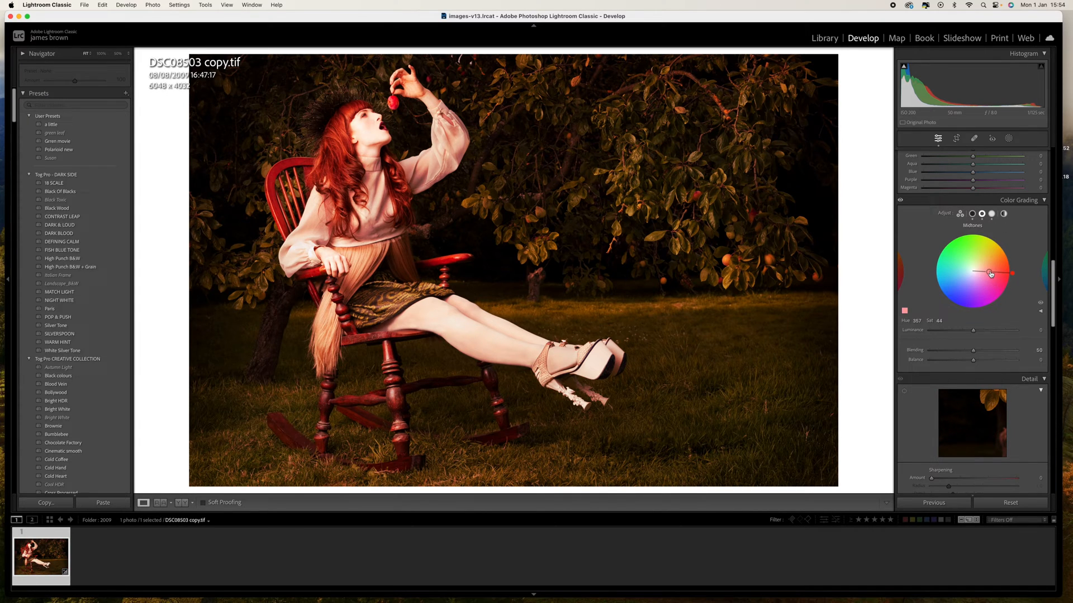
{"action": "left_click_drag", "start_coordinate": [992, 274], "coordinate": [1006, 274]}
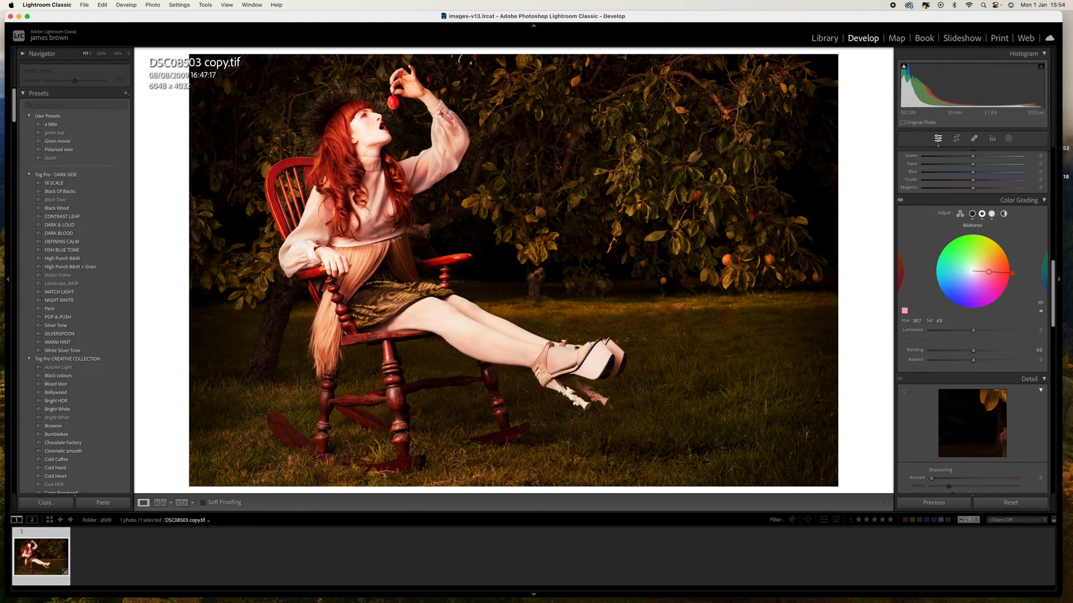
{"action": "left_click_drag", "start_coordinate": [989, 272], "coordinate": [976, 271]}
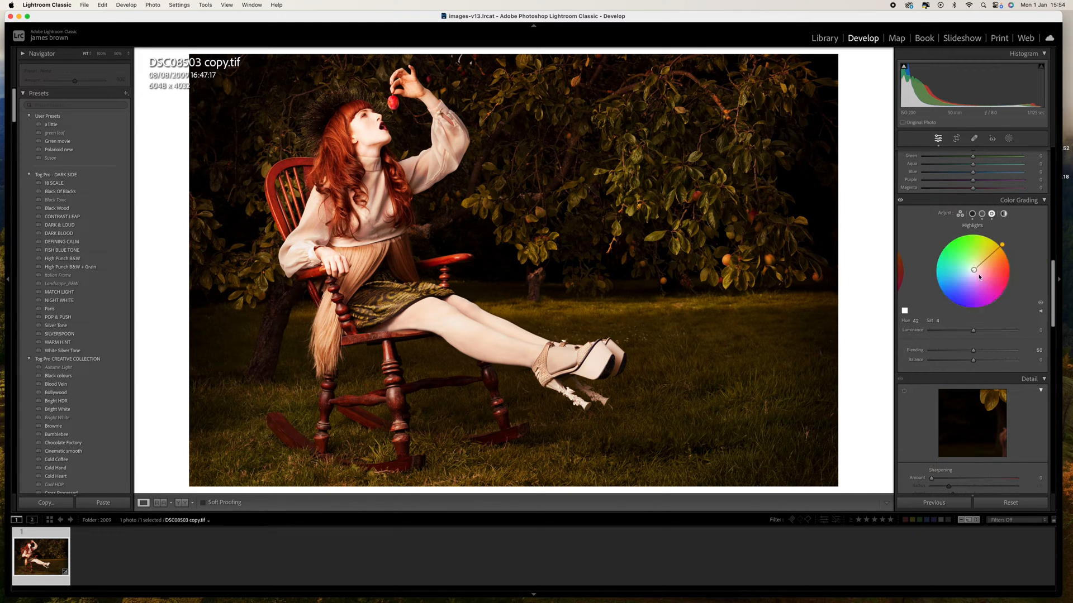
{"action": "left_click_drag", "start_coordinate": [972, 270], "coordinate": [983, 261]}
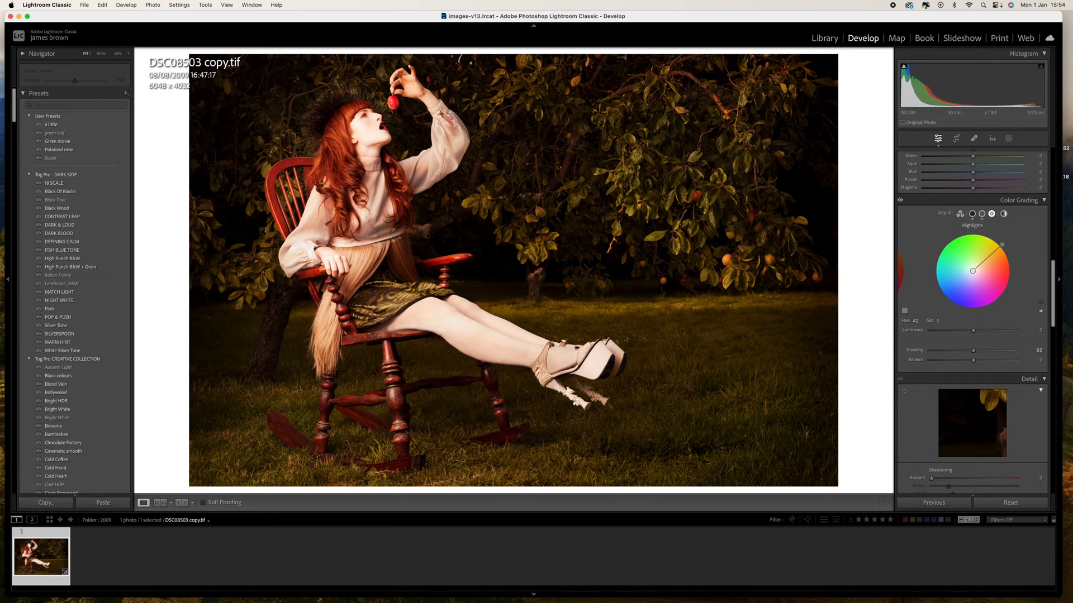
{"action": "left_click_drag", "start_coordinate": [973, 269], "coordinate": [1001, 245]}
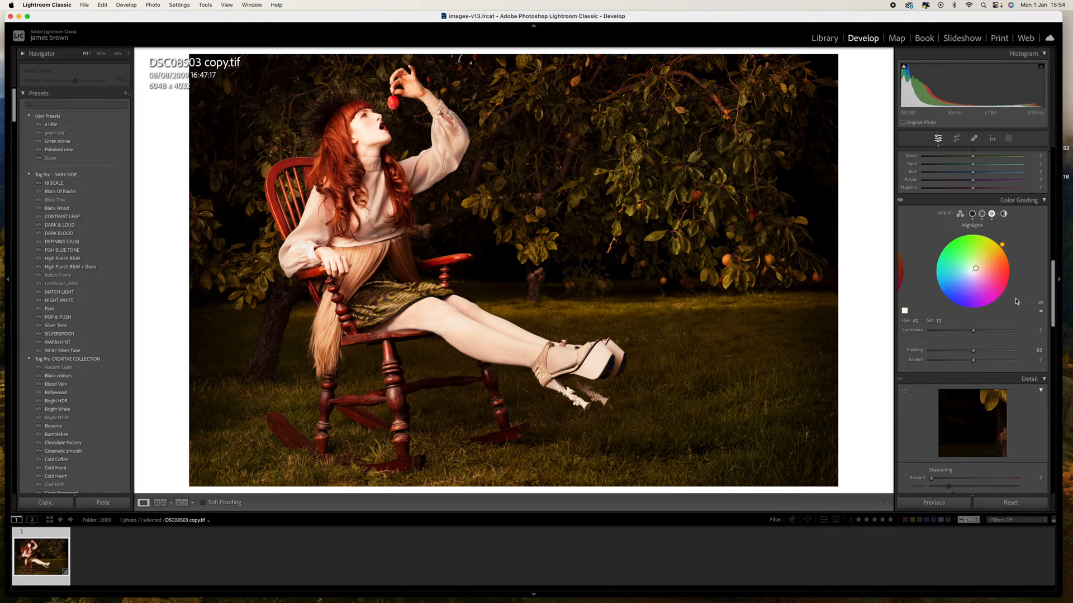
Raise the colour grade's Blending to 59.
{"action": "left_click", "coordinate": [981, 213]}
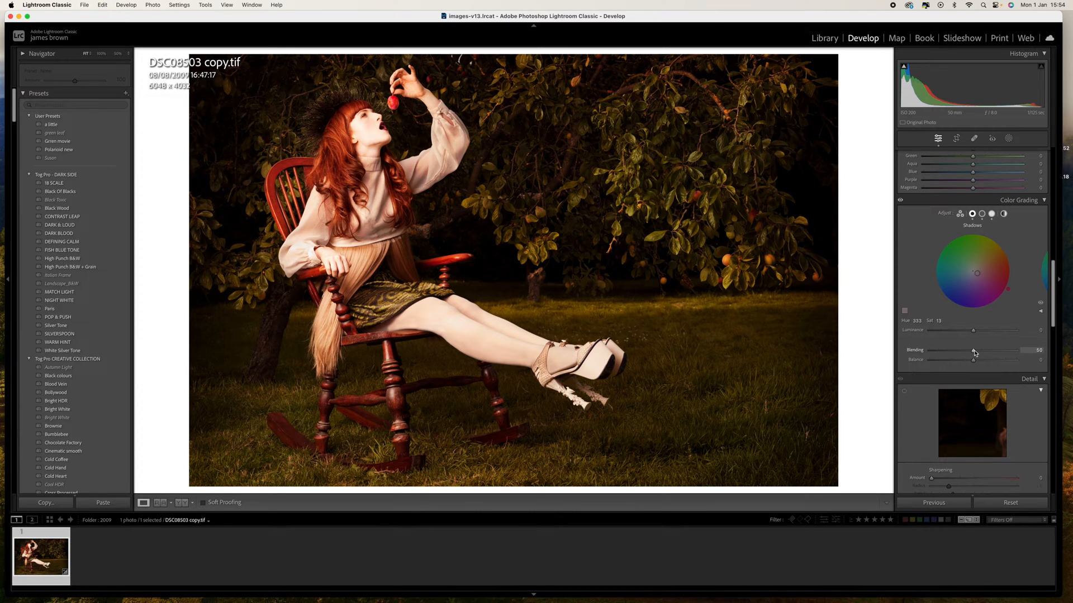
{"action": "left_click_drag", "start_coordinate": [973, 351], "coordinate": [1002, 350]}
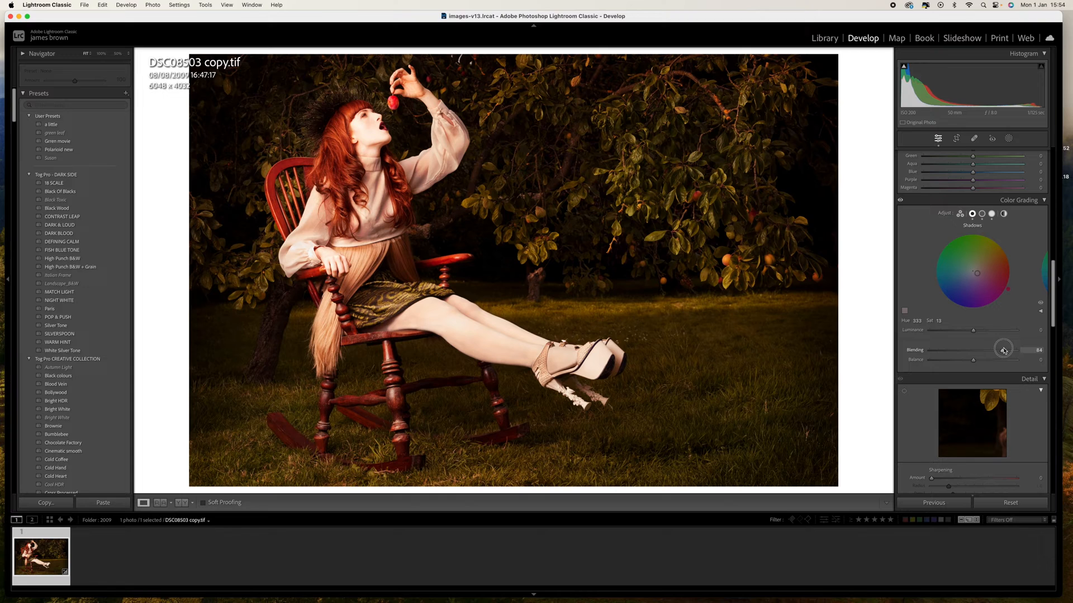
{"action": "left_click_drag", "start_coordinate": [1002, 349], "coordinate": [977, 355]}
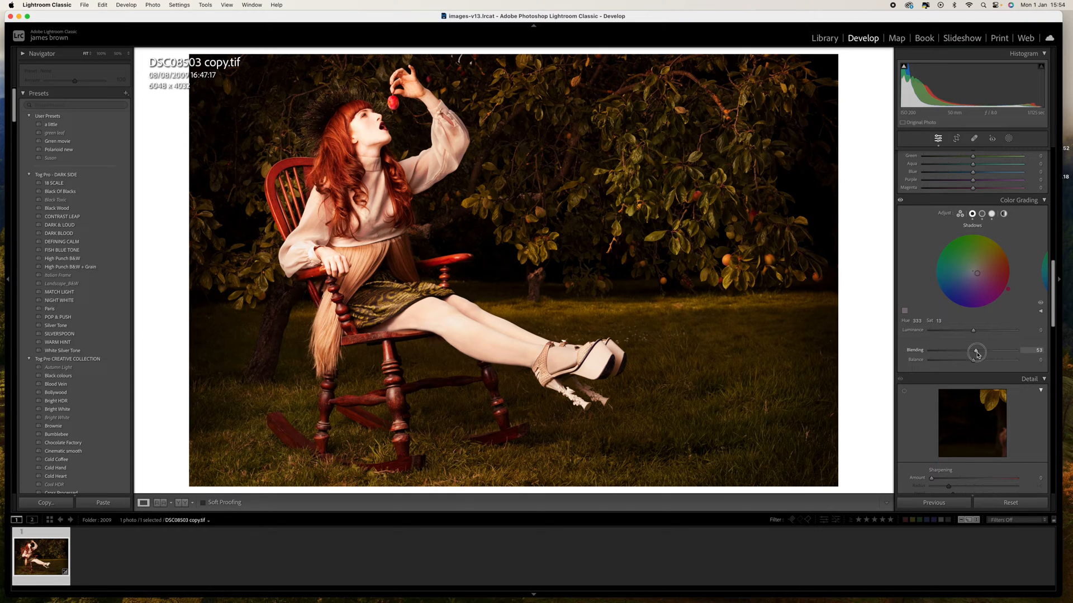
{"action": "left_click_drag", "start_coordinate": [976, 354], "coordinate": [974, 354]}
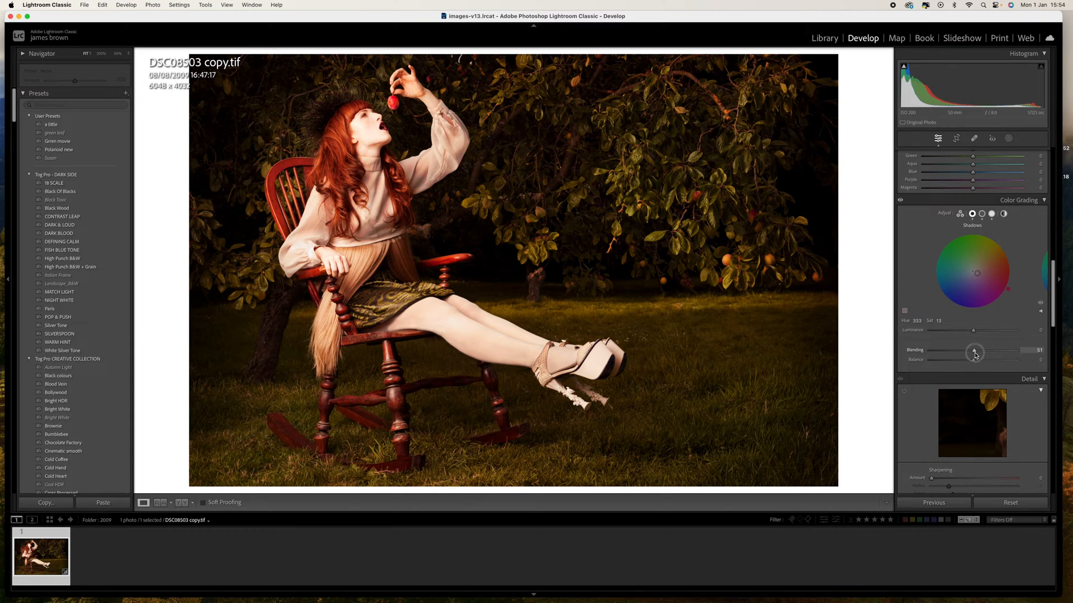
{"action": "left_click_drag", "start_coordinate": [974, 352], "coordinate": [968, 352]}
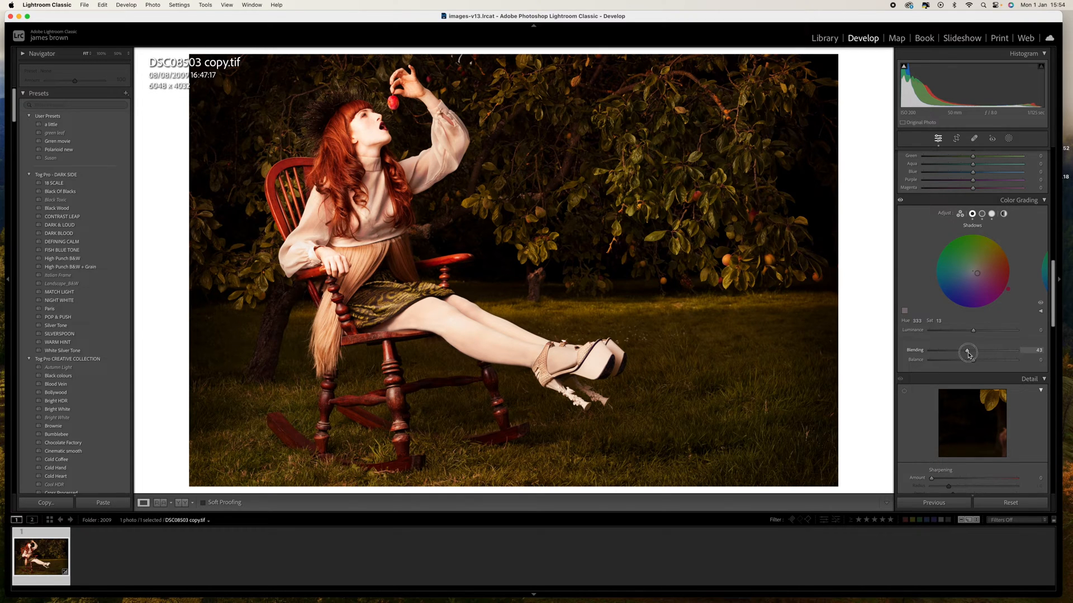
{"action": "left_click_drag", "start_coordinate": [968, 352], "coordinate": [983, 352]}
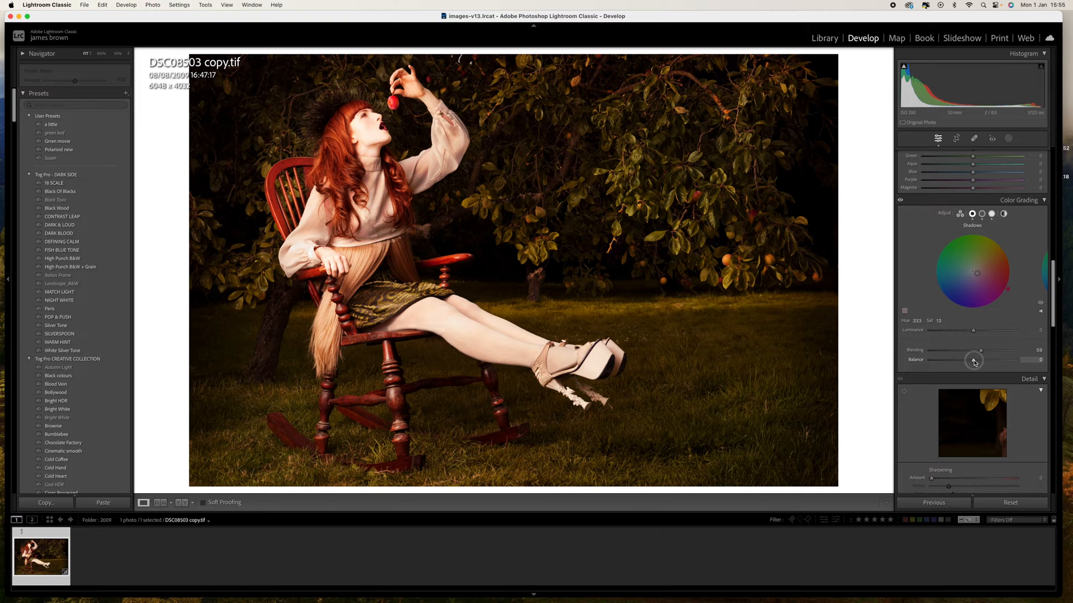
Swing the Balance through both extremes and settle it at -4, slightly toward shadows.
{"action": "left_click_drag", "start_coordinate": [973, 360], "coordinate": [977, 361]}
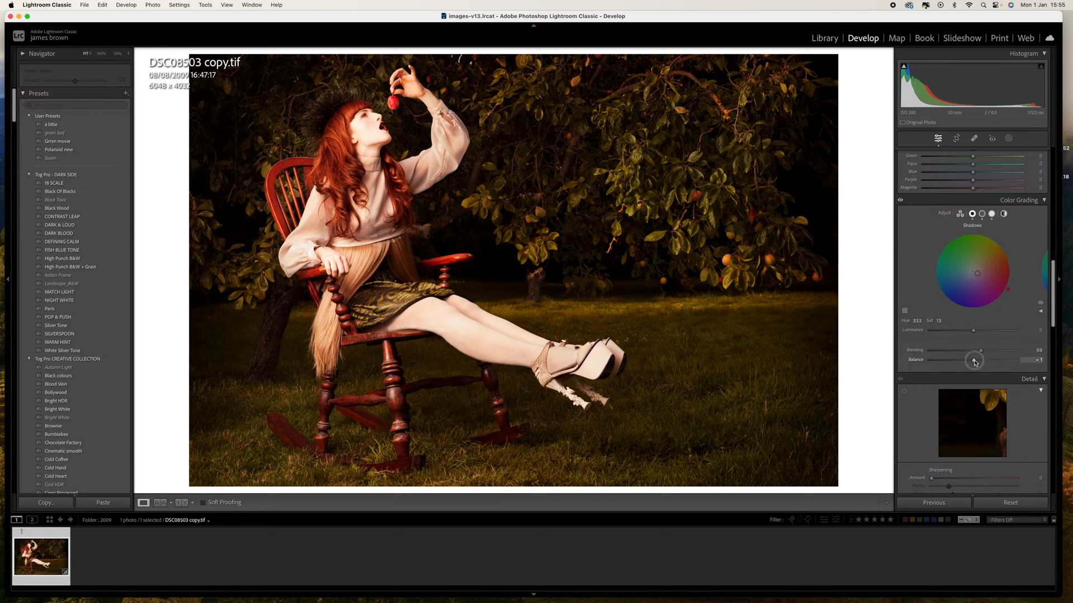
{"action": "left_click_drag", "start_coordinate": [975, 361], "coordinate": [1023, 361]}
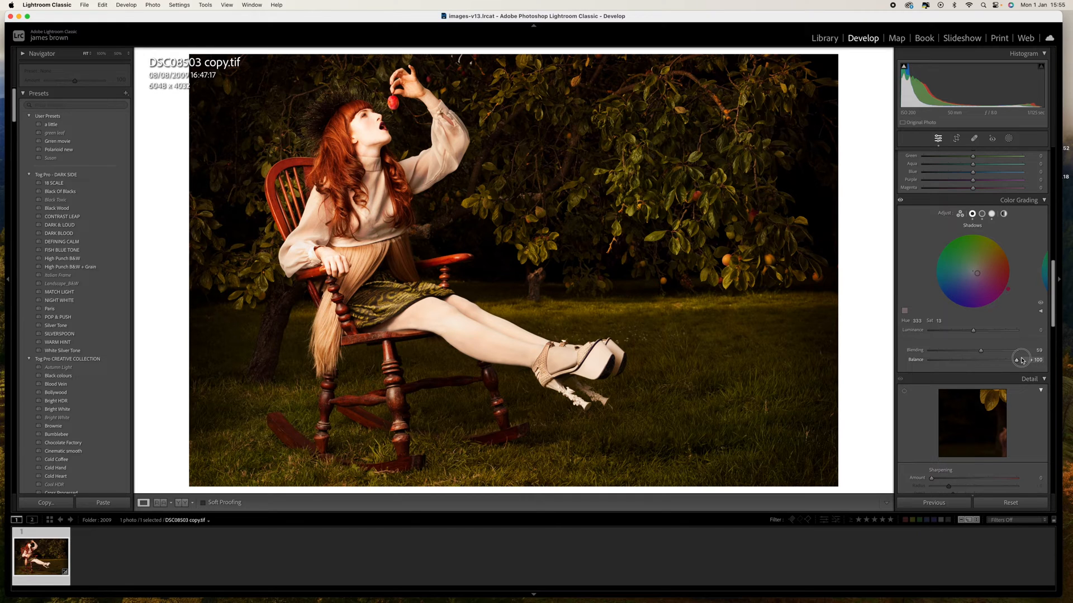
{"action": "left_click_drag", "start_coordinate": [1019, 360], "coordinate": [915, 361]}
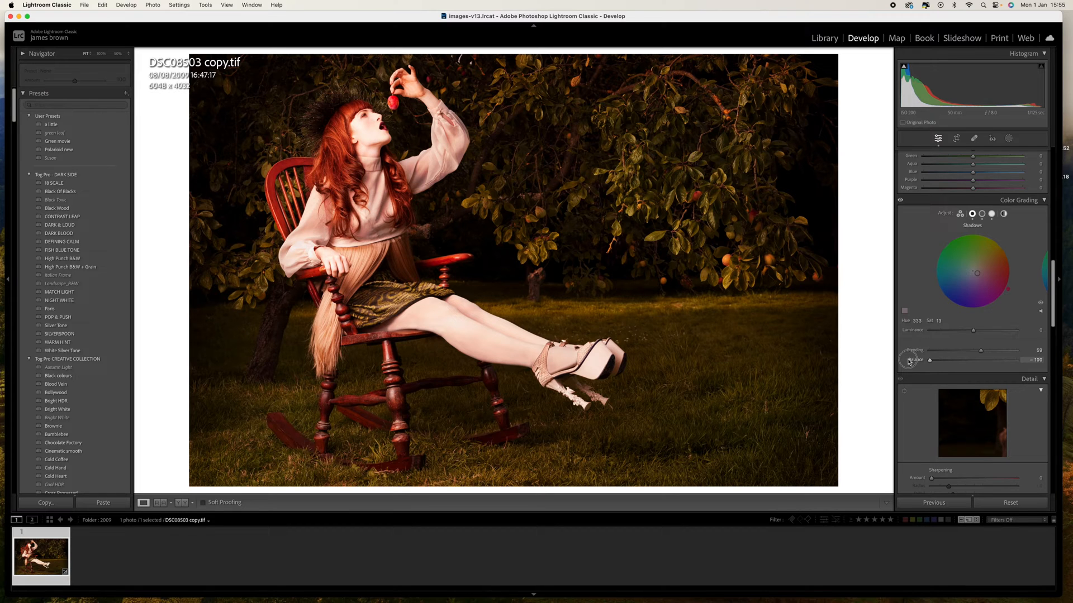
{"action": "left_click_drag", "start_coordinate": [910, 359], "coordinate": [968, 360]}
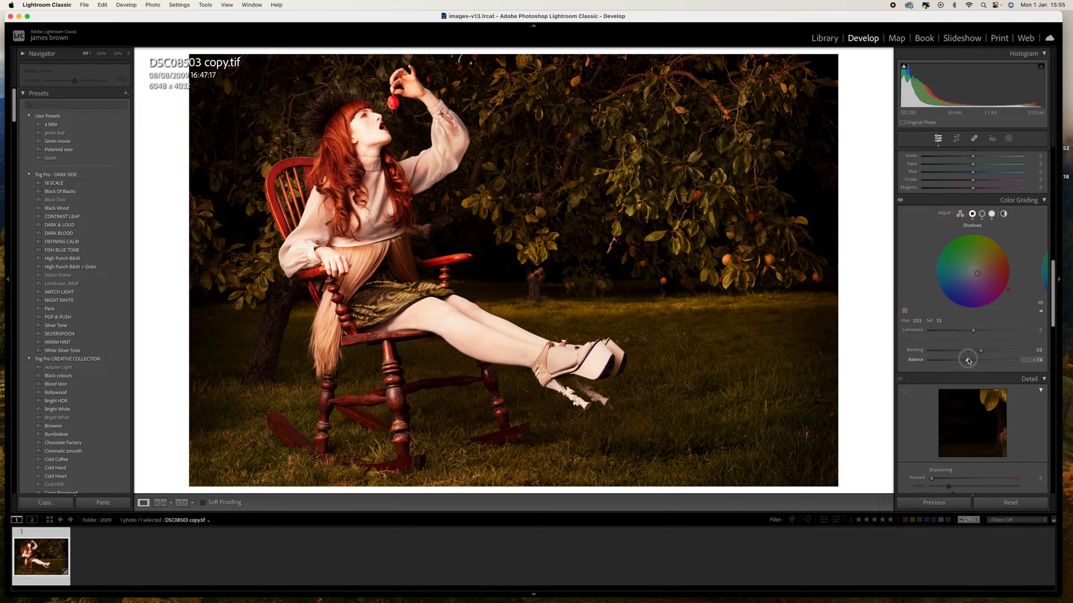
{"action": "left_click_drag", "start_coordinate": [968, 360], "coordinate": [971, 360]}
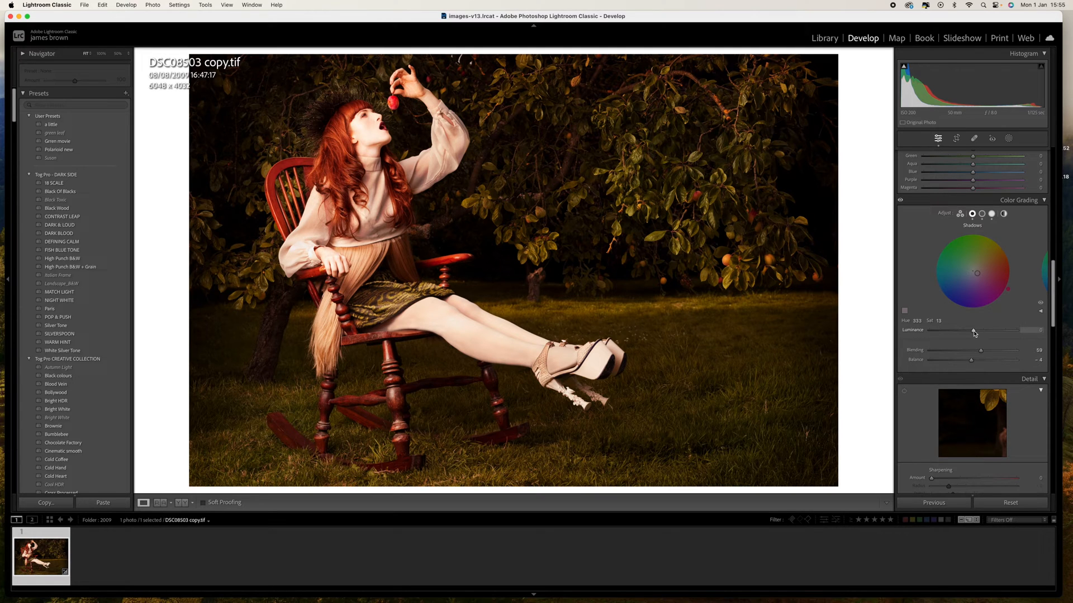
Settle the shadow grade's luminance just below zero.
{"action": "left_click_drag", "start_coordinate": [965, 330], "coordinate": [977, 331]}
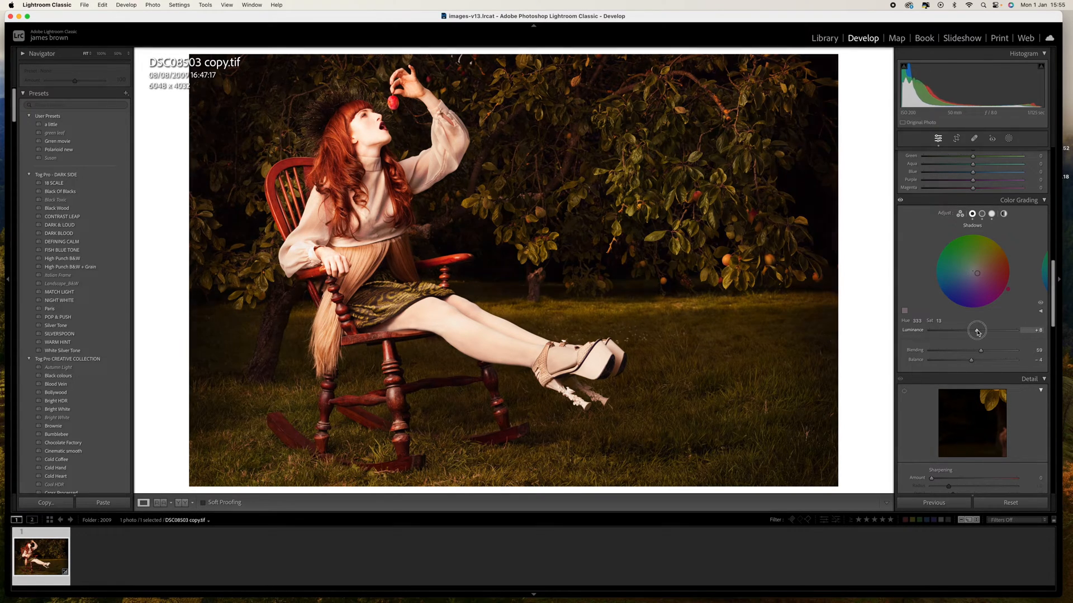
{"action": "left_click_drag", "start_coordinate": [976, 331], "coordinate": [976, 331]}
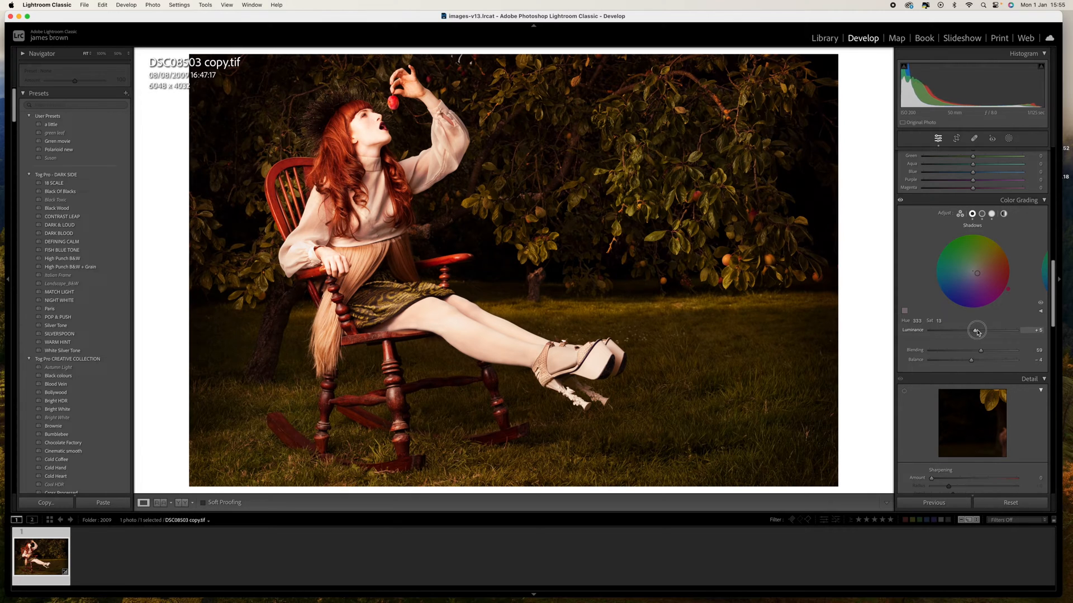
{"action": "left_click_drag", "start_coordinate": [986, 330], "coordinate": [965, 331]}
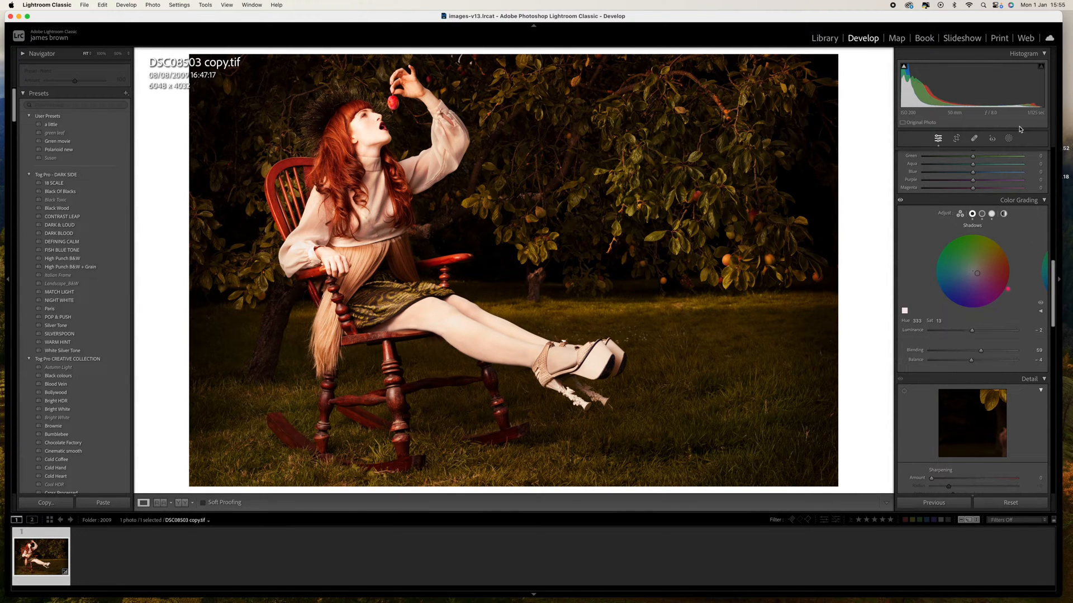
Swing the midtone grade's luminance to extremes and return it to near zero.
{"action": "left_click", "coordinate": [982, 214]}
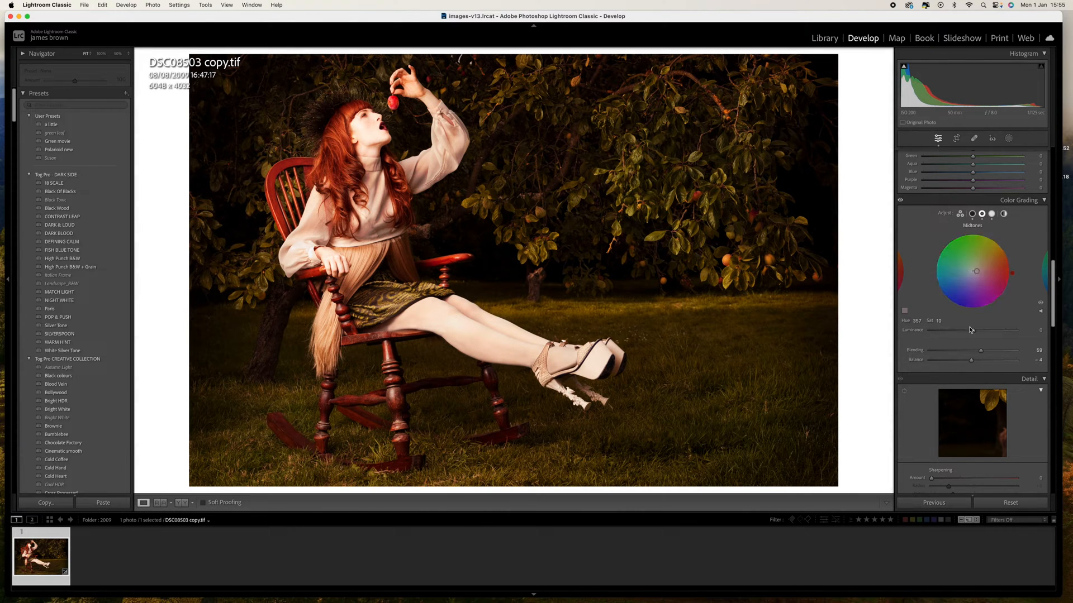
{"action": "left_click_drag", "start_coordinate": [971, 331], "coordinate": [950, 331]}
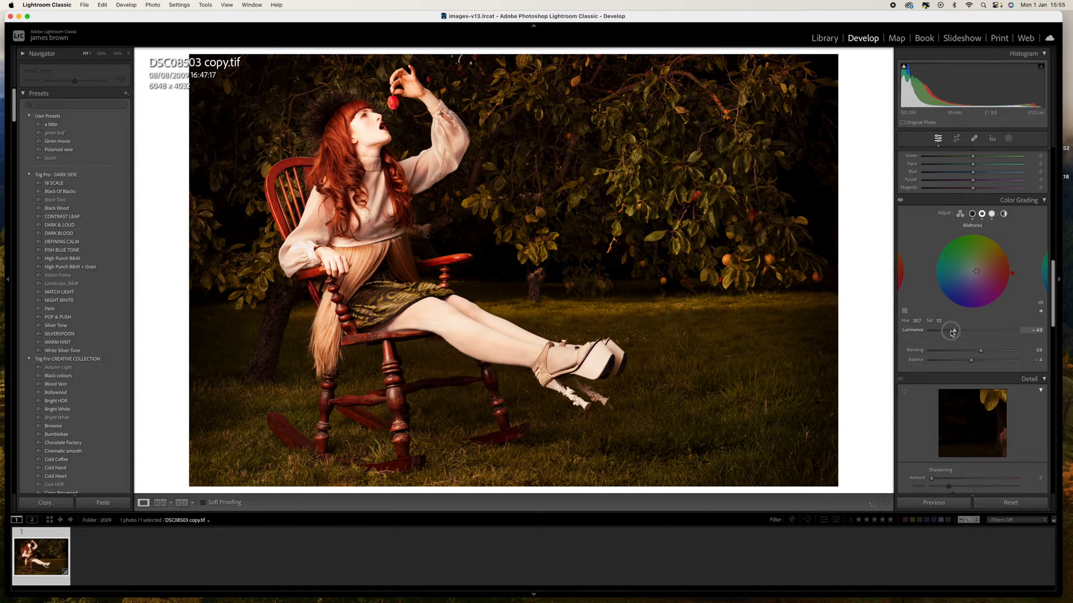
{"action": "left_click_drag", "start_coordinate": [951, 331], "coordinate": [928, 330]}
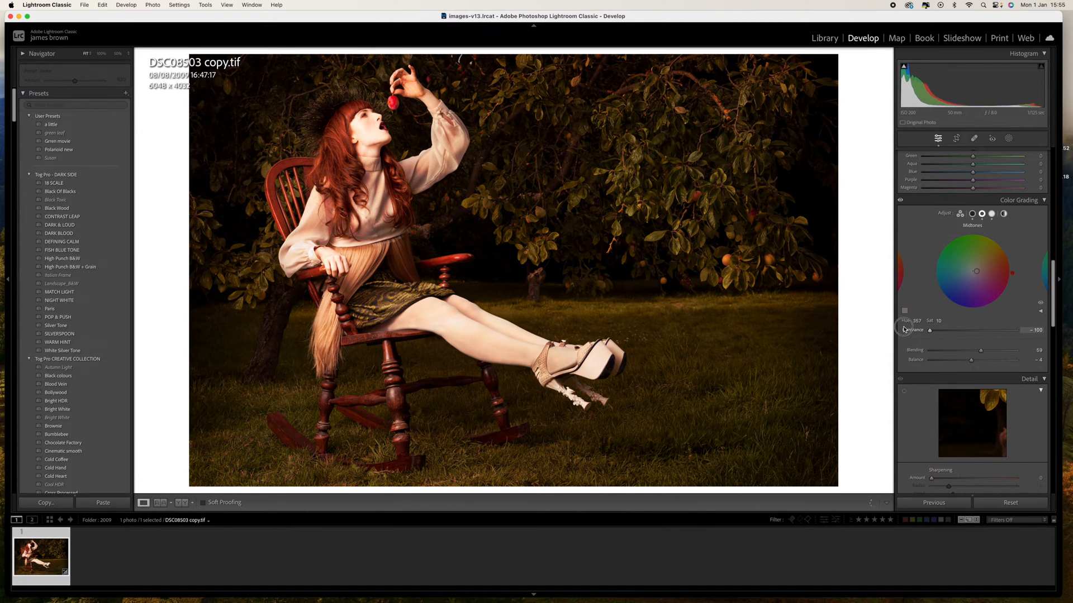
{"action": "left_click_drag", "start_coordinate": [903, 328], "coordinate": [968, 326]}
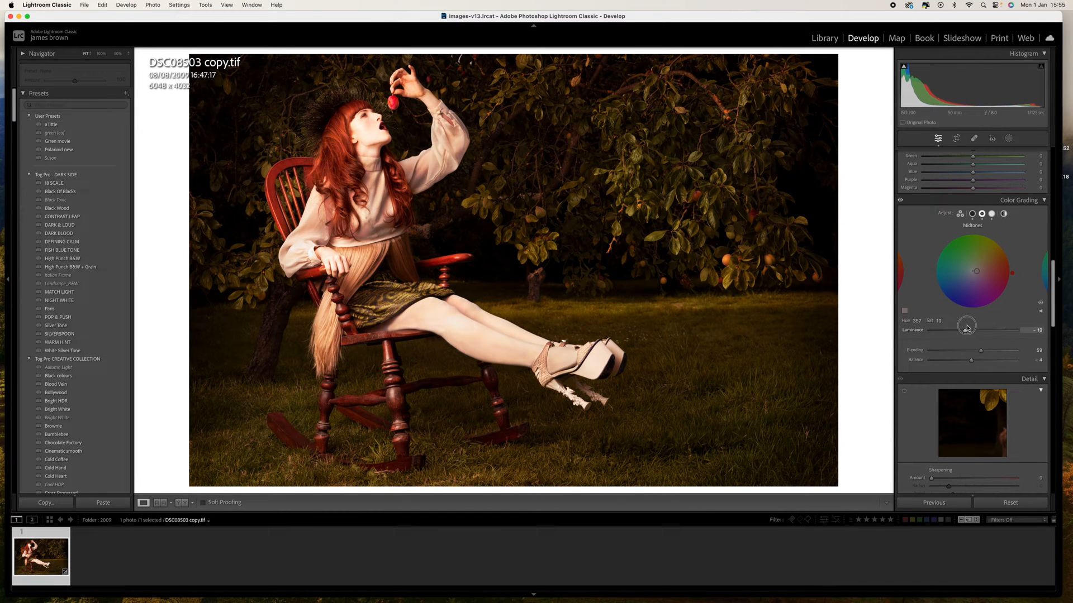
{"action": "left_click_drag", "start_coordinate": [968, 331], "coordinate": [992, 331]}
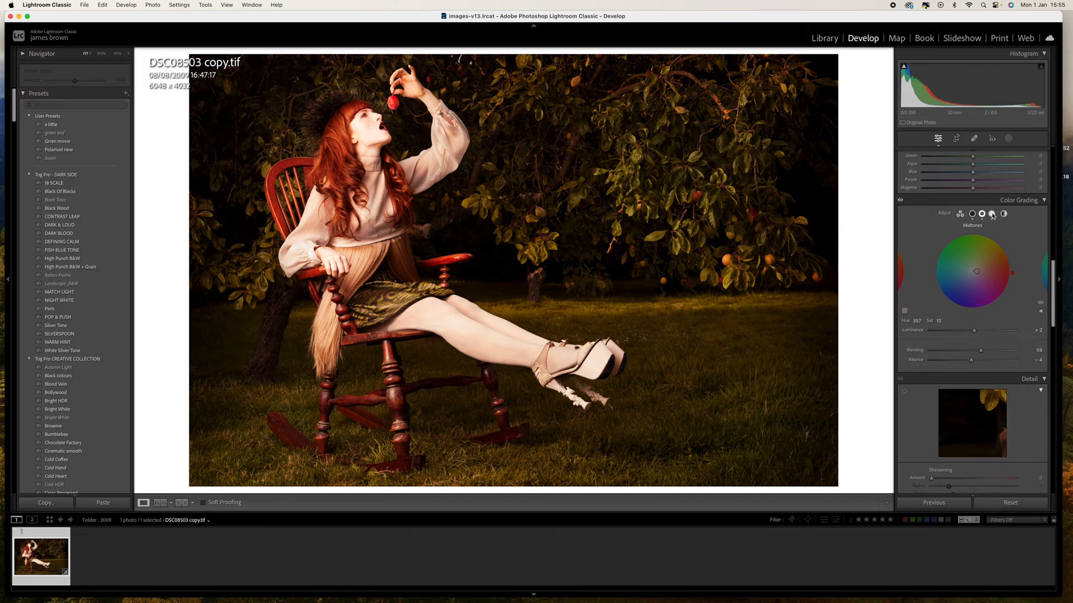
Swing the highlight grade's luminance and leave it just below zero.
{"action": "left_click_drag", "start_coordinate": [992, 331], "coordinate": [1005, 331]}
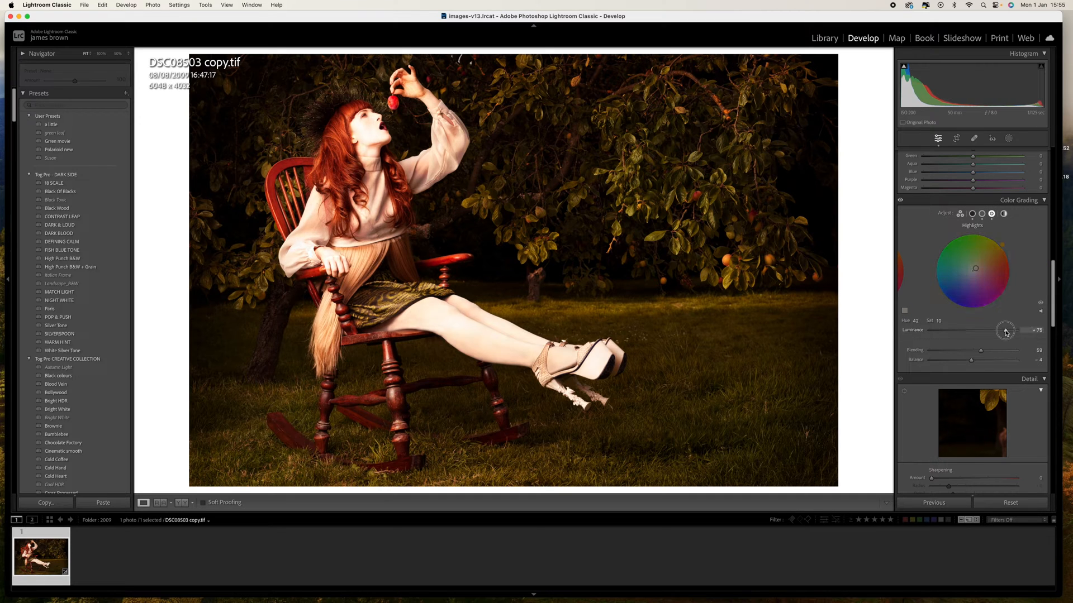
{"action": "left_click_drag", "start_coordinate": [1005, 331], "coordinate": [951, 330]}
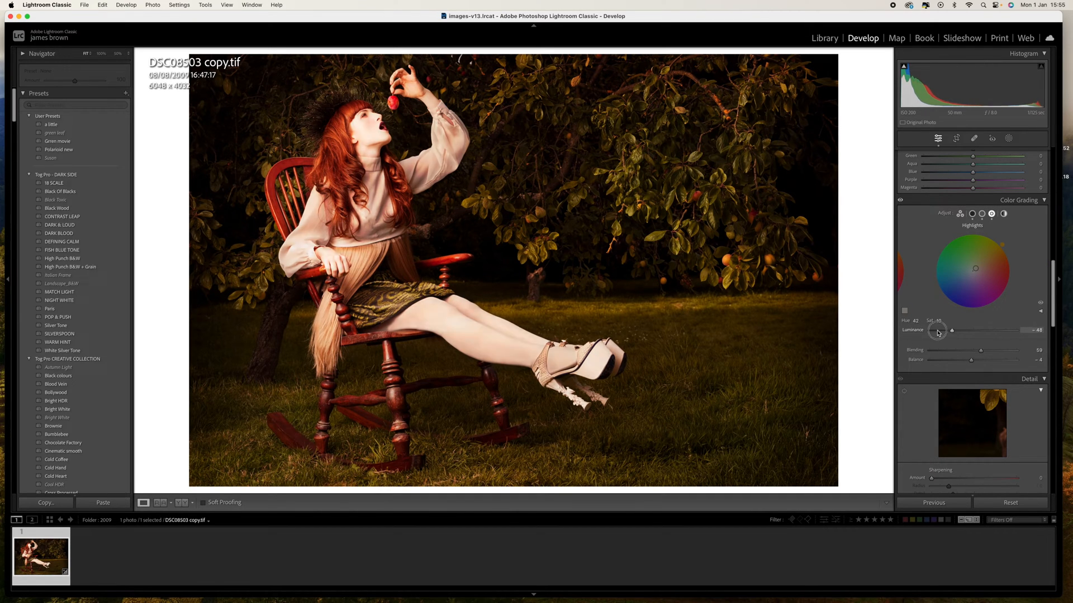
{"action": "left_click_drag", "start_coordinate": [937, 330], "coordinate": [971, 331]}
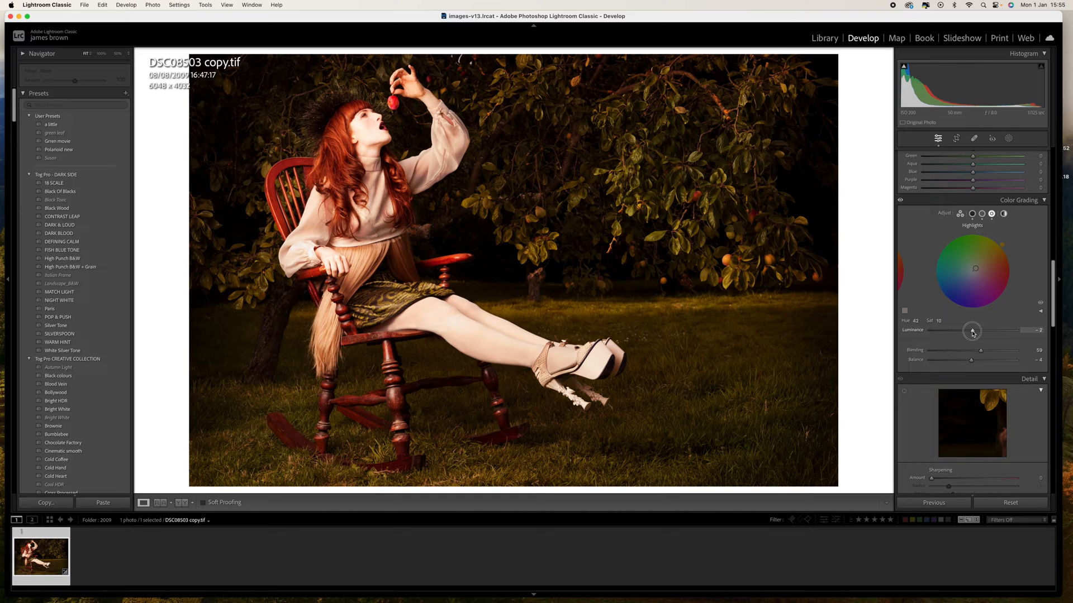
{"action": "left_click_drag", "start_coordinate": [972, 331], "coordinate": [974, 331]}
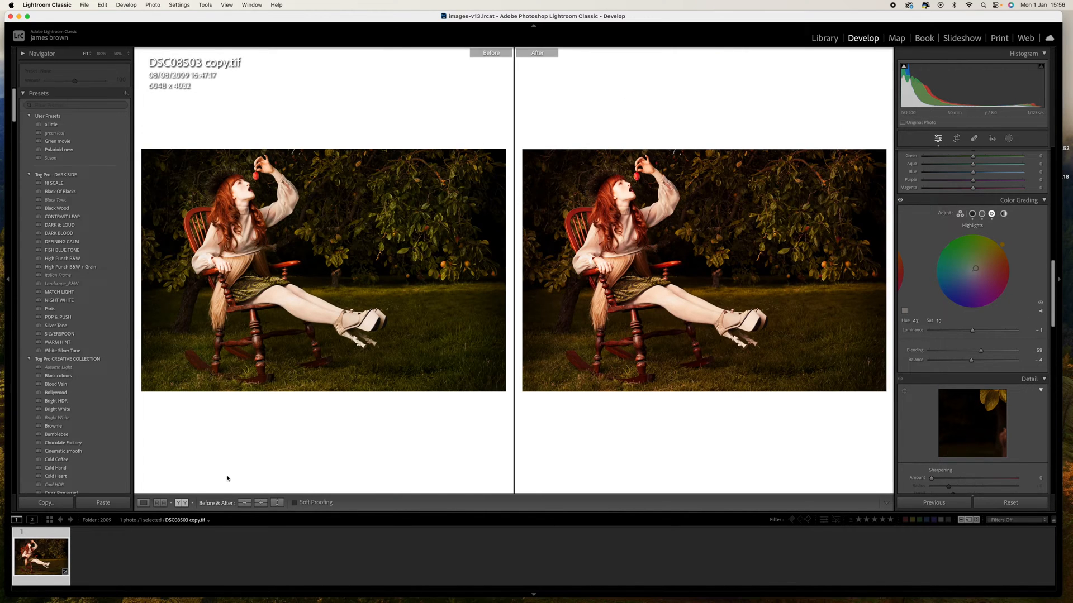
Compare the graded portrait with the original and the film still, then return to Loupe view.
{"action": "left_click", "coordinate": [161, 503]}
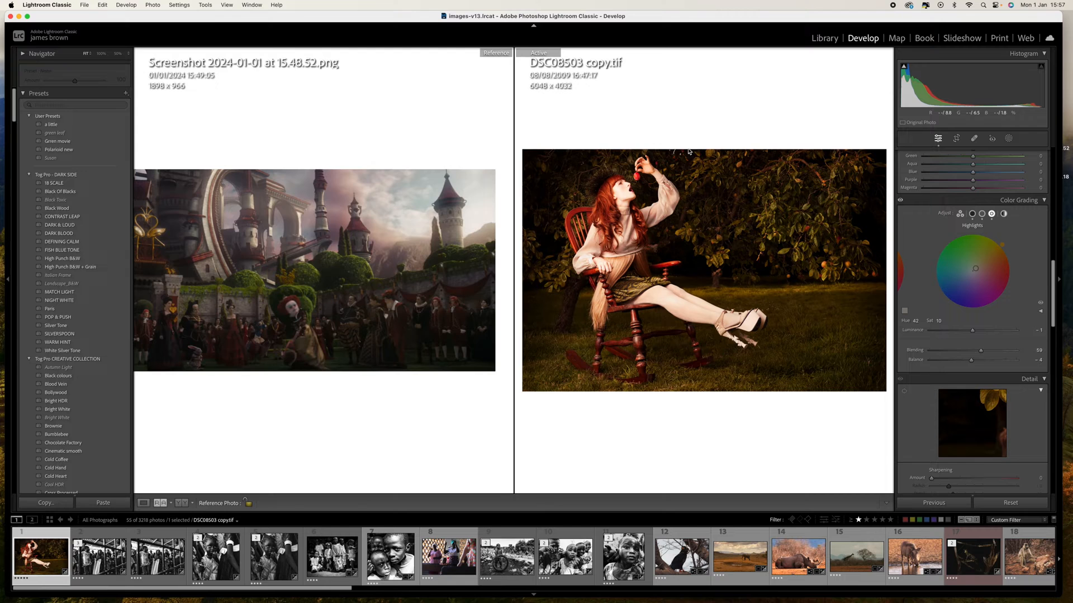
{"action": "left_click", "coordinate": [178, 503]}
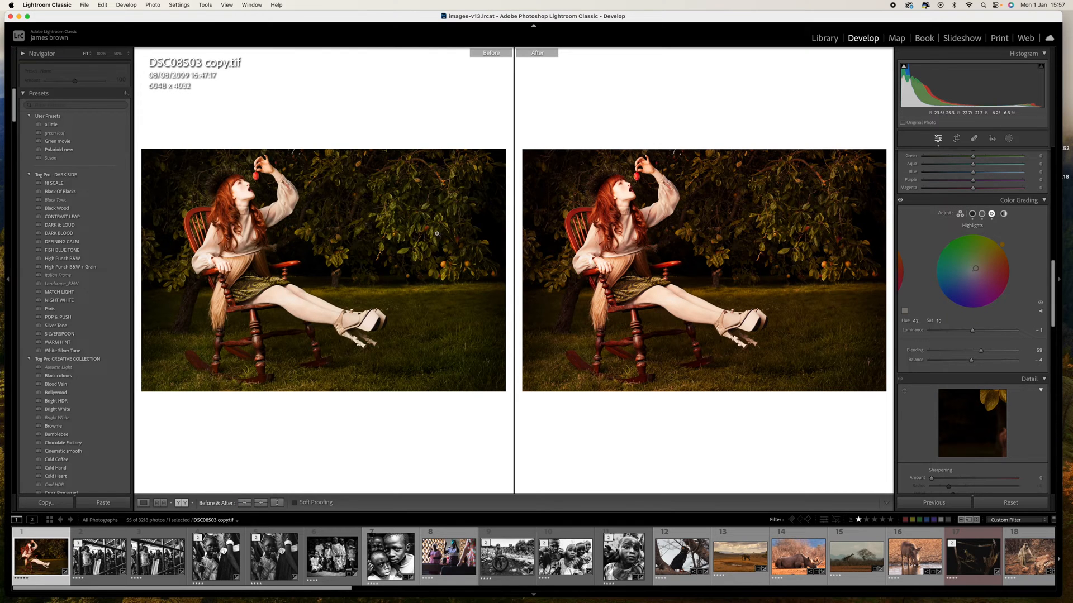
{"action": "left_click", "coordinate": [145, 503]}
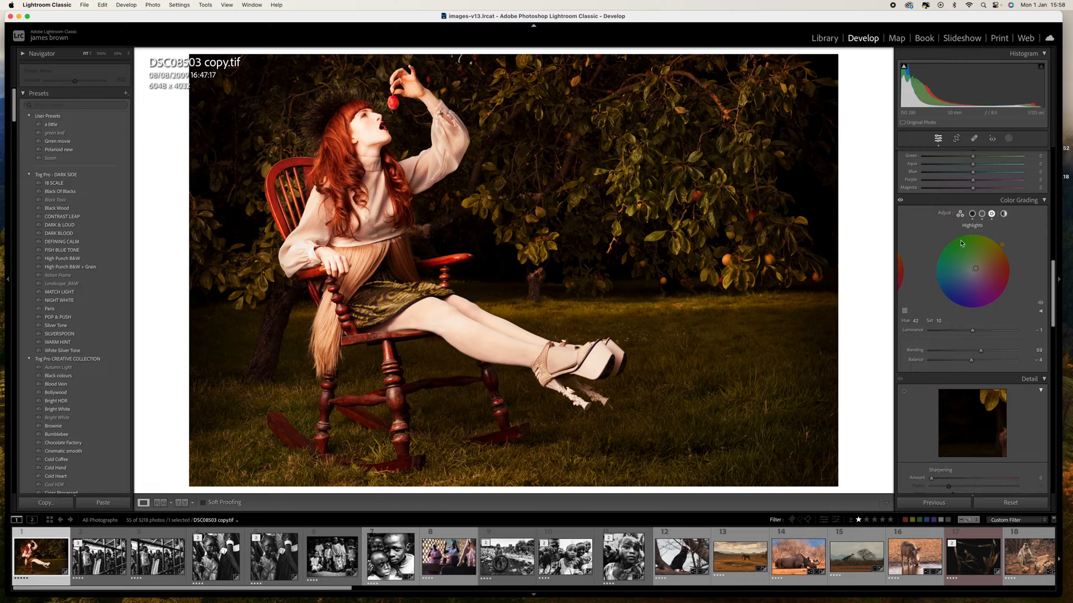
Add a Select Subject mask and invert it so the orchard background is selected, overlay shown.
{"action": "left_click", "coordinate": [937, 138]}
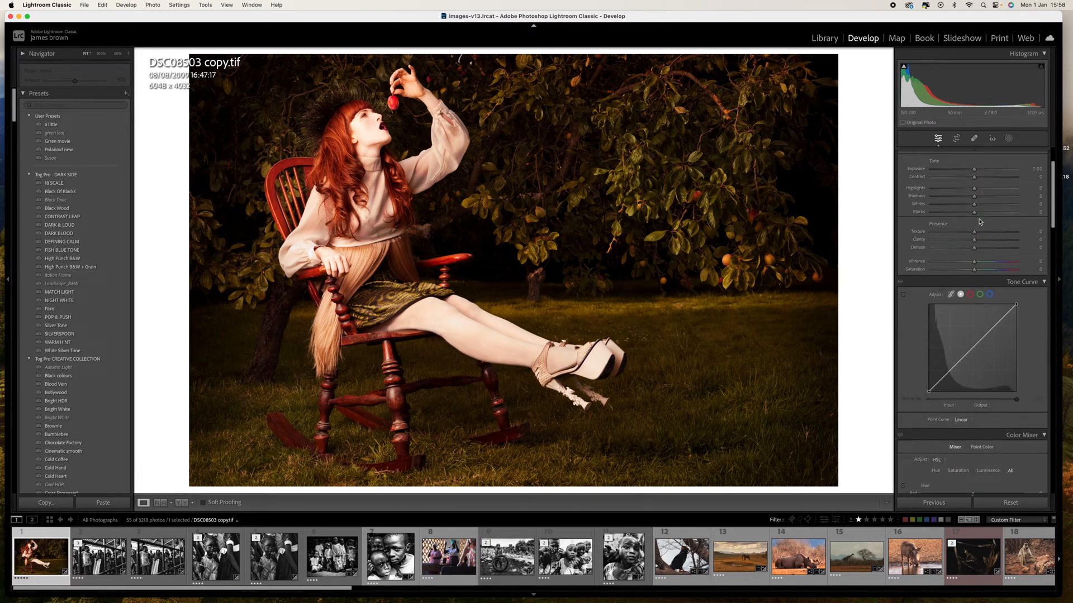
{"action": "left_click", "coordinate": [1032, 153]}
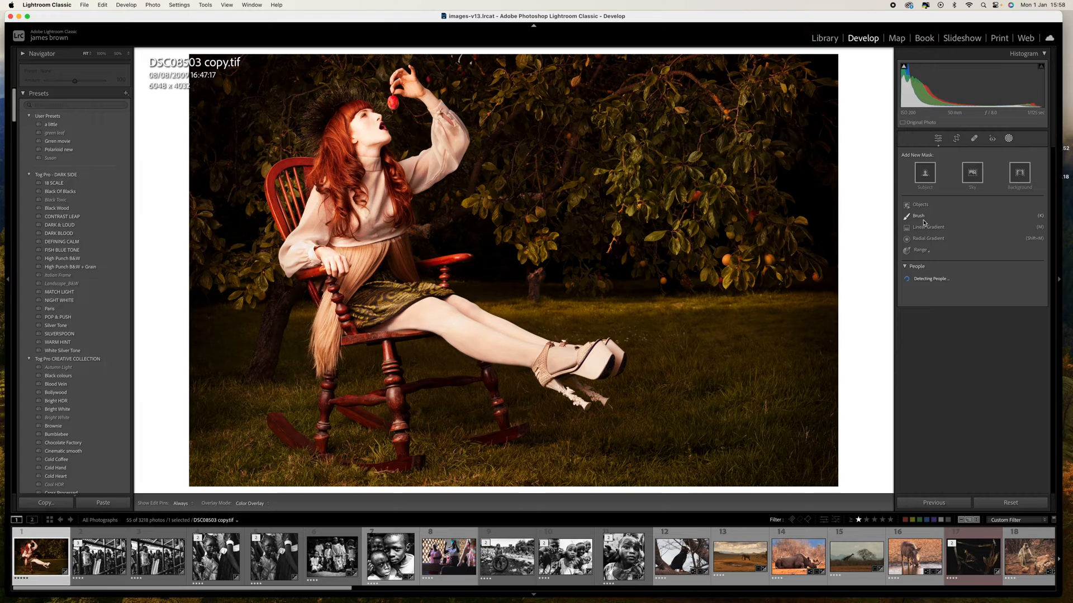
{"action": "left_click", "coordinate": [917, 216]}
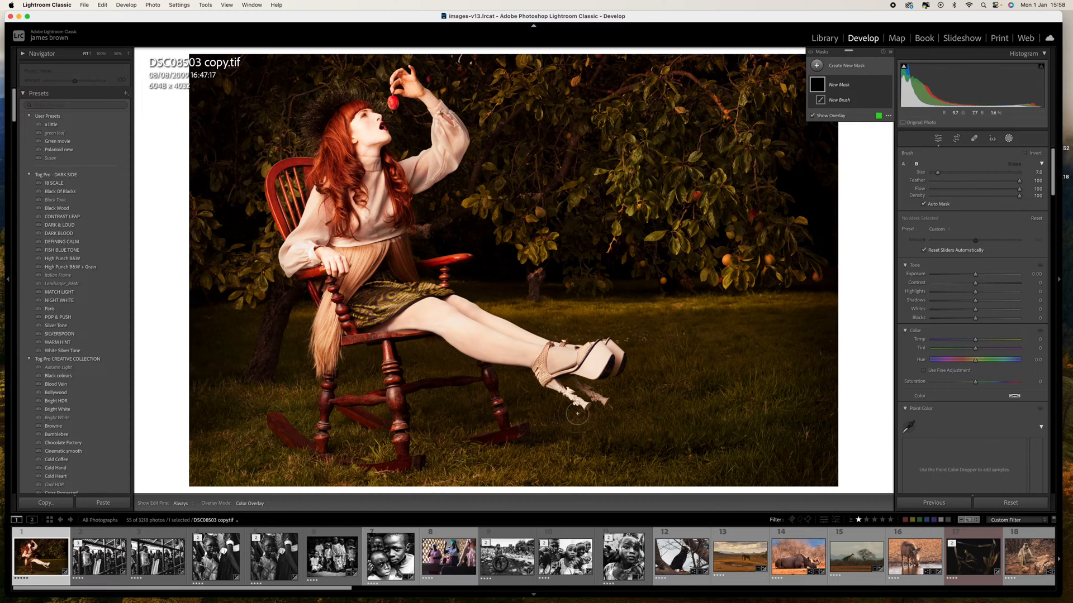
{"action": "mouse_move", "coordinate": [697, 431]}
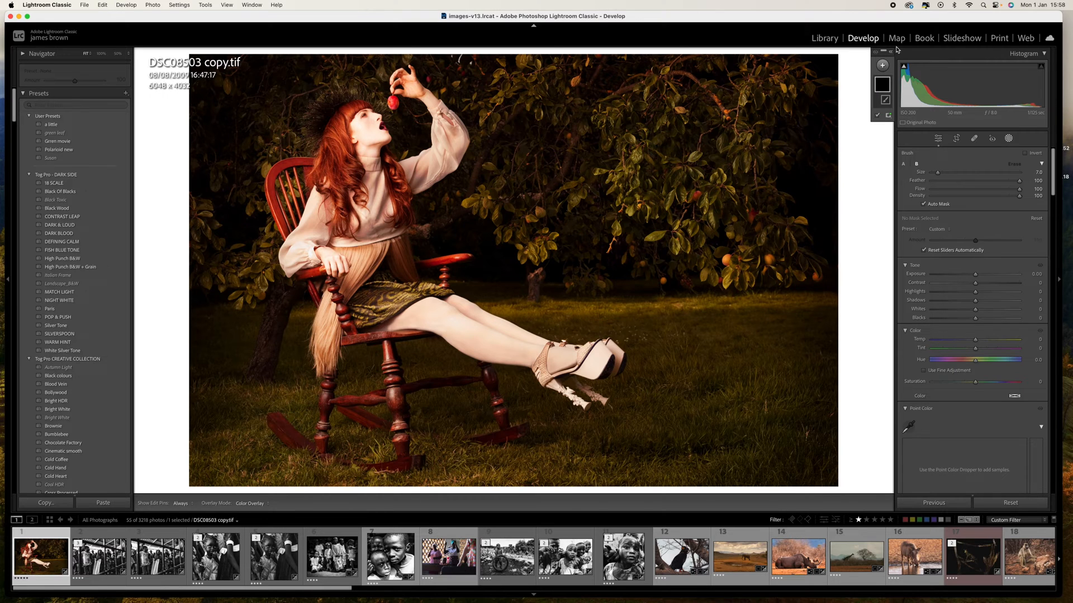
{"action": "left_click", "coordinate": [881, 65]}
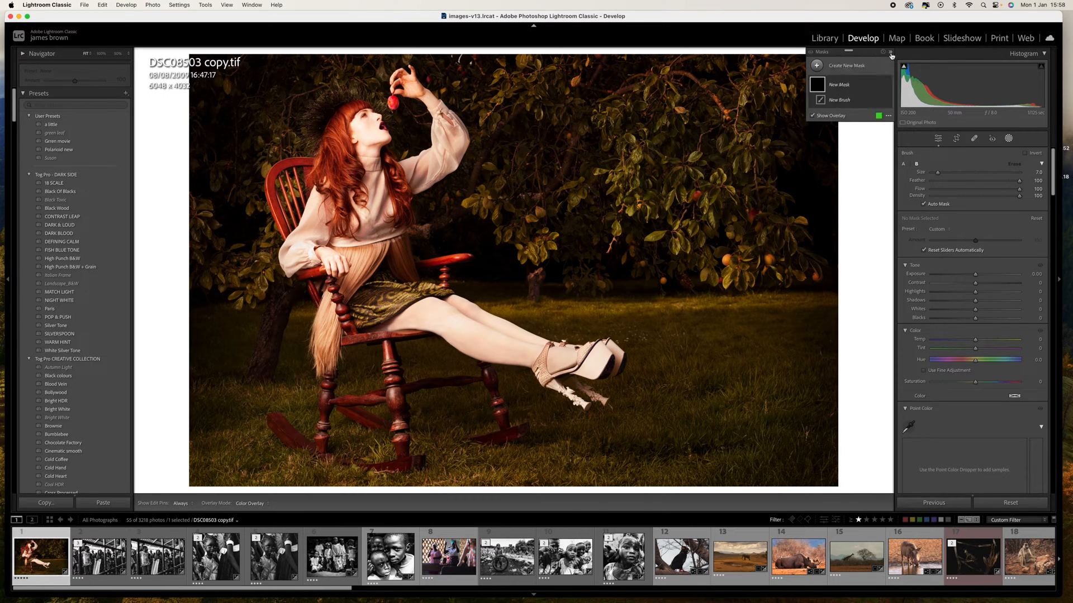
{"action": "left_click", "coordinate": [847, 65]}
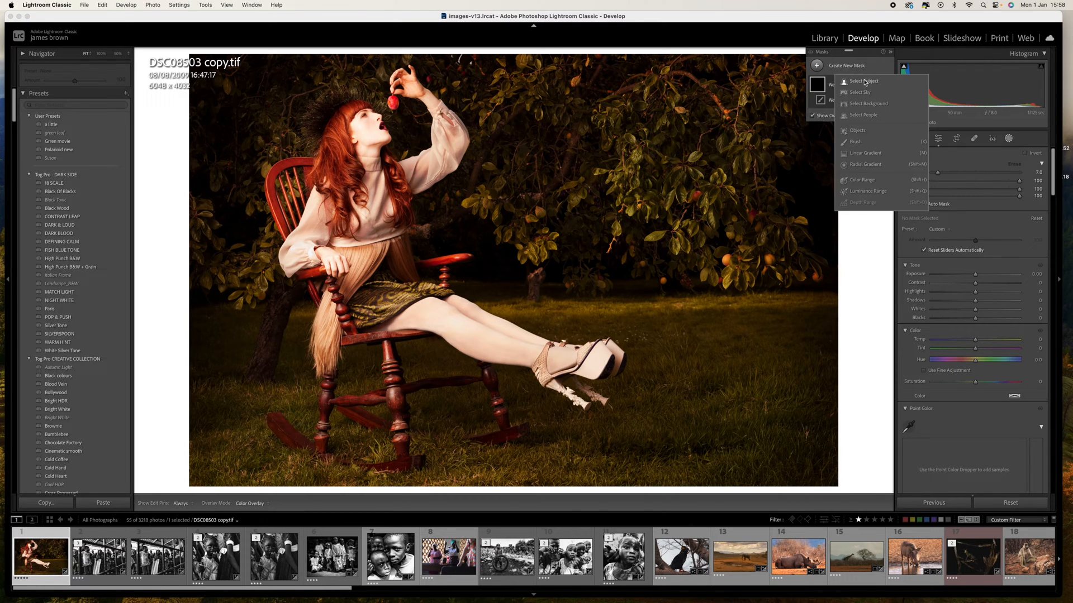
{"action": "left_click", "coordinate": [861, 81]}
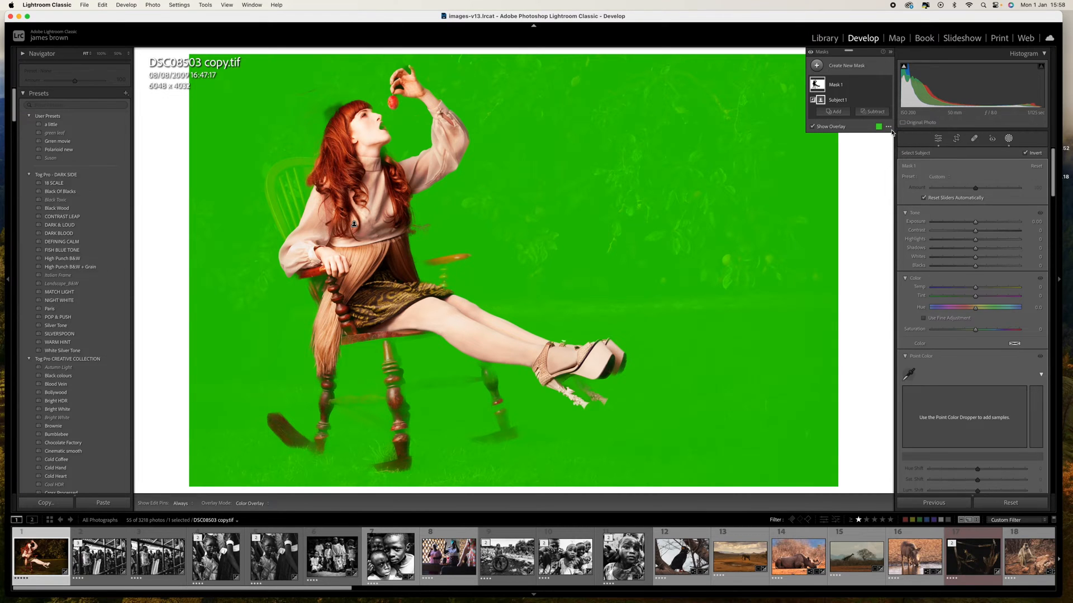
Hide the mask overlay and settle the background Tint on a moderate green after trying magenta.
{"action": "left_click", "coordinate": [813, 126]}
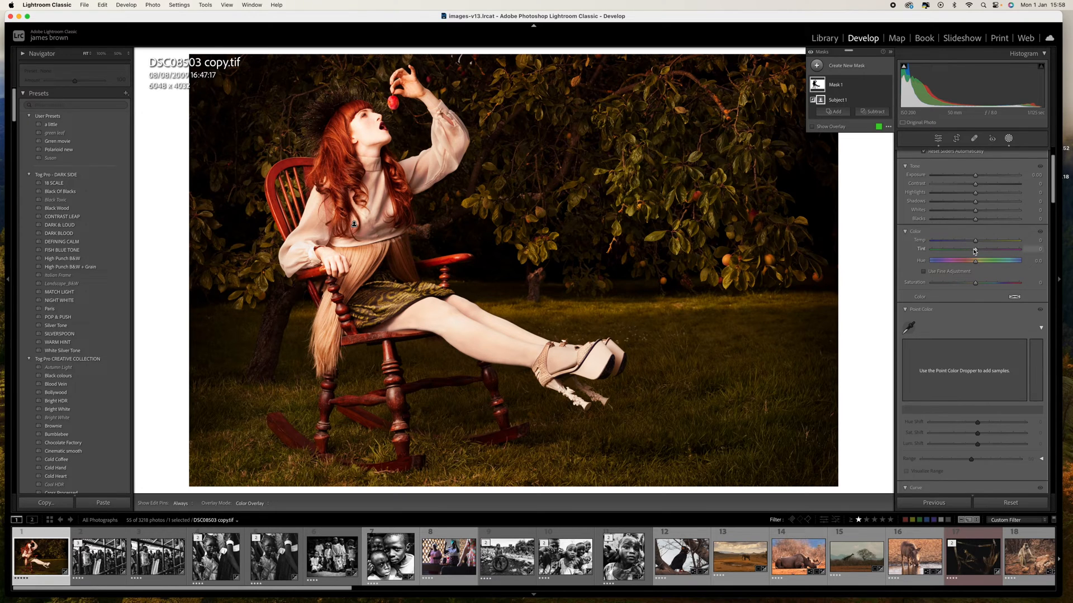
{"action": "left_click_drag", "start_coordinate": [975, 249], "coordinate": [997, 249]}
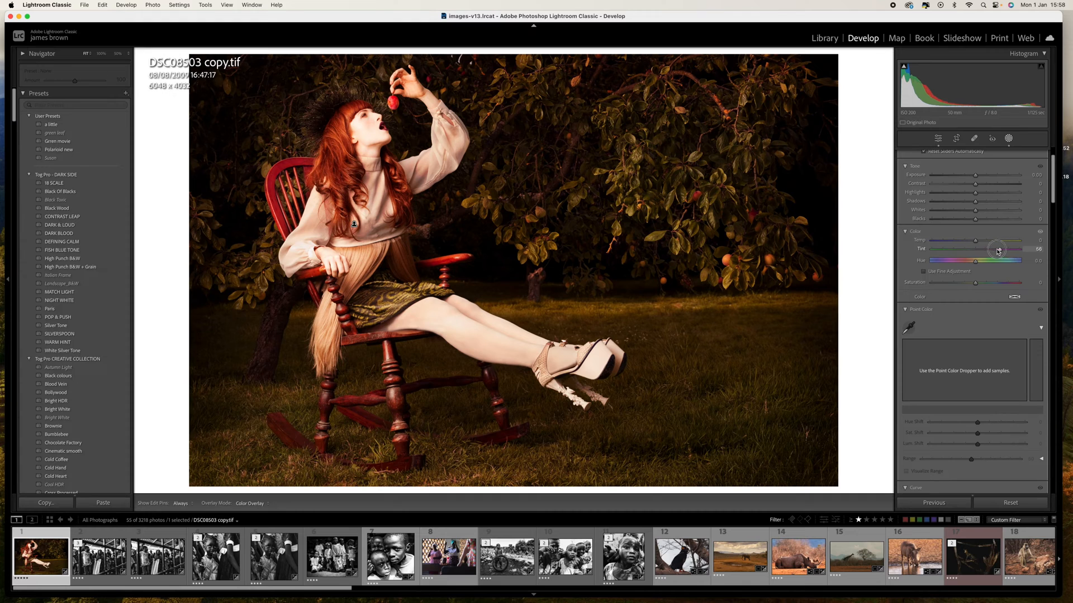
{"action": "left_click_drag", "start_coordinate": [997, 248], "coordinate": [937, 248]}
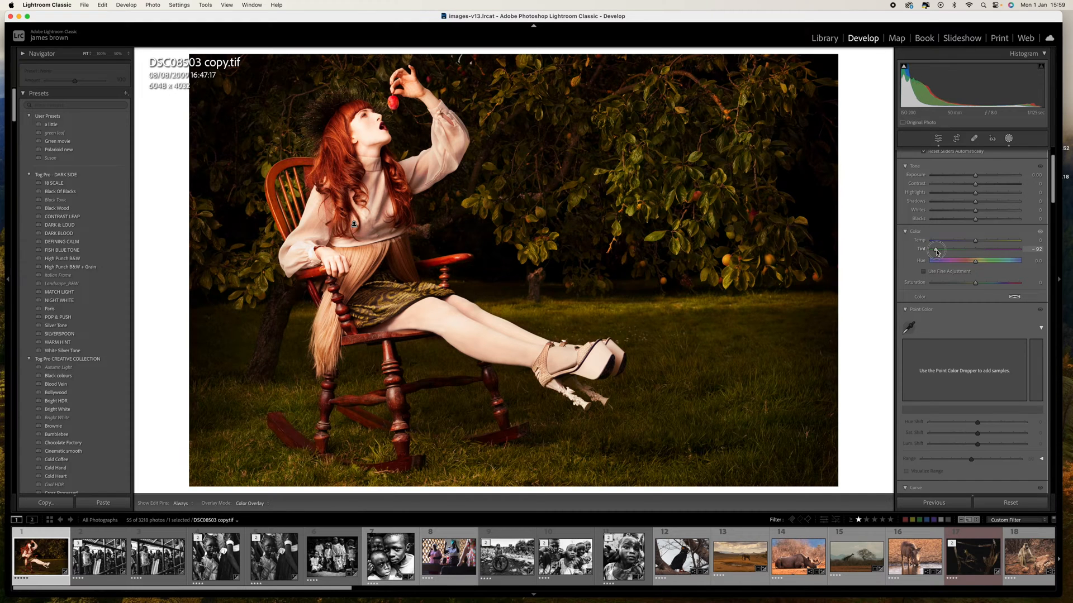
{"action": "left_click_drag", "start_coordinate": [938, 249], "coordinate": [931, 249]}
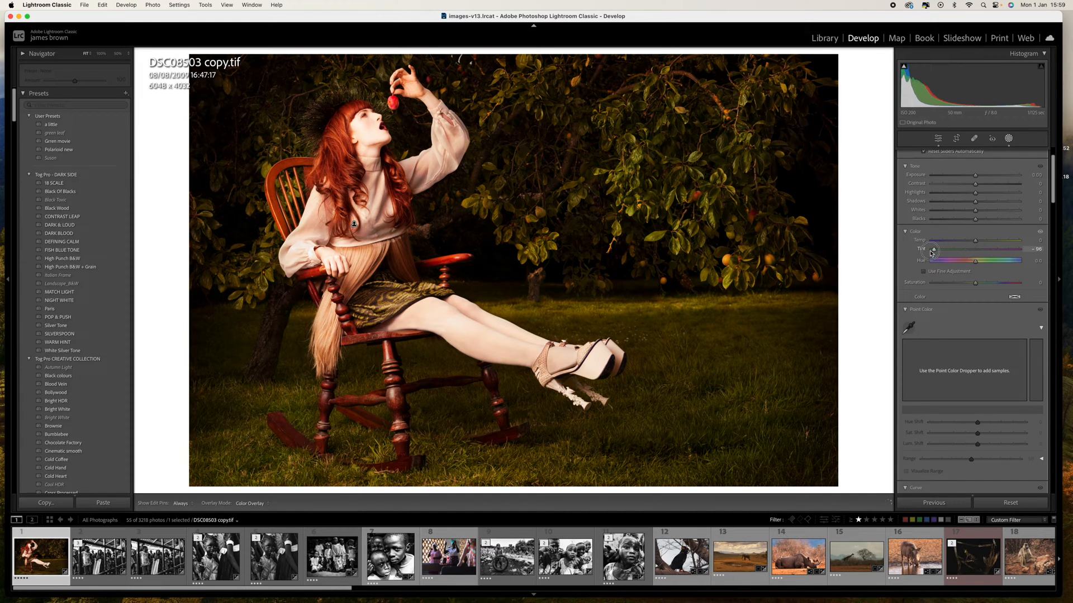
{"action": "left_click_drag", "start_coordinate": [932, 249], "coordinate": [909, 249]}
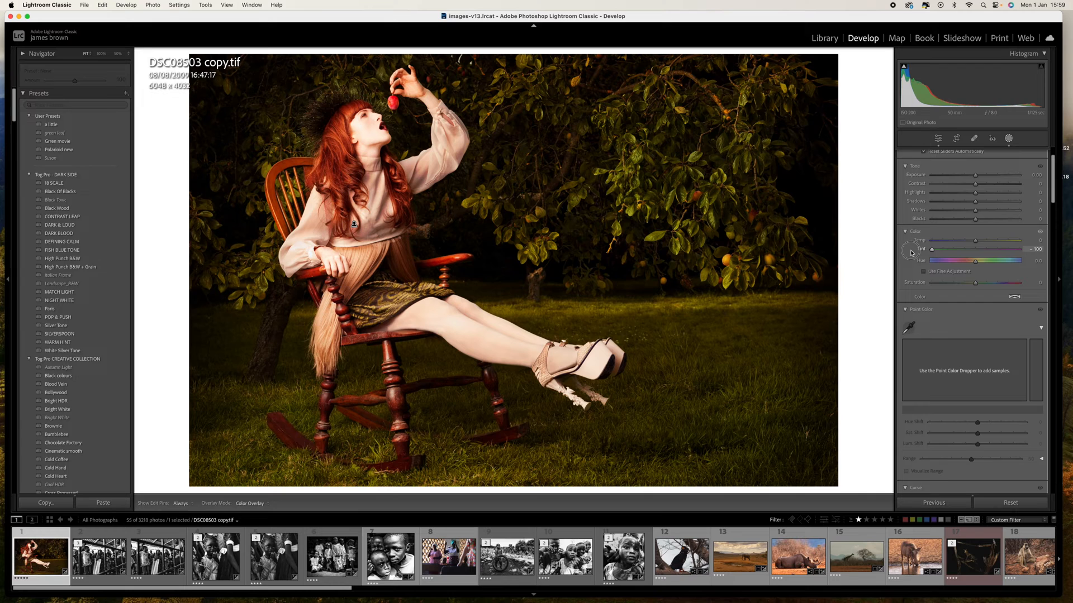
{"action": "left_click_drag", "start_coordinate": [930, 249], "coordinate": [967, 250]}
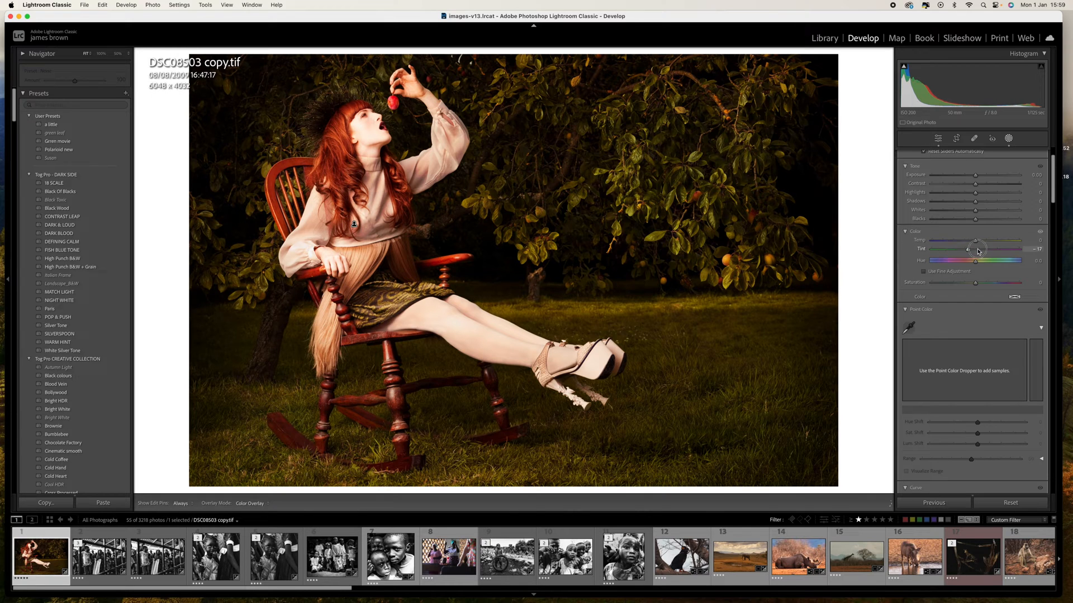
{"action": "left_click_drag", "start_coordinate": [968, 249], "coordinate": [955, 249]}
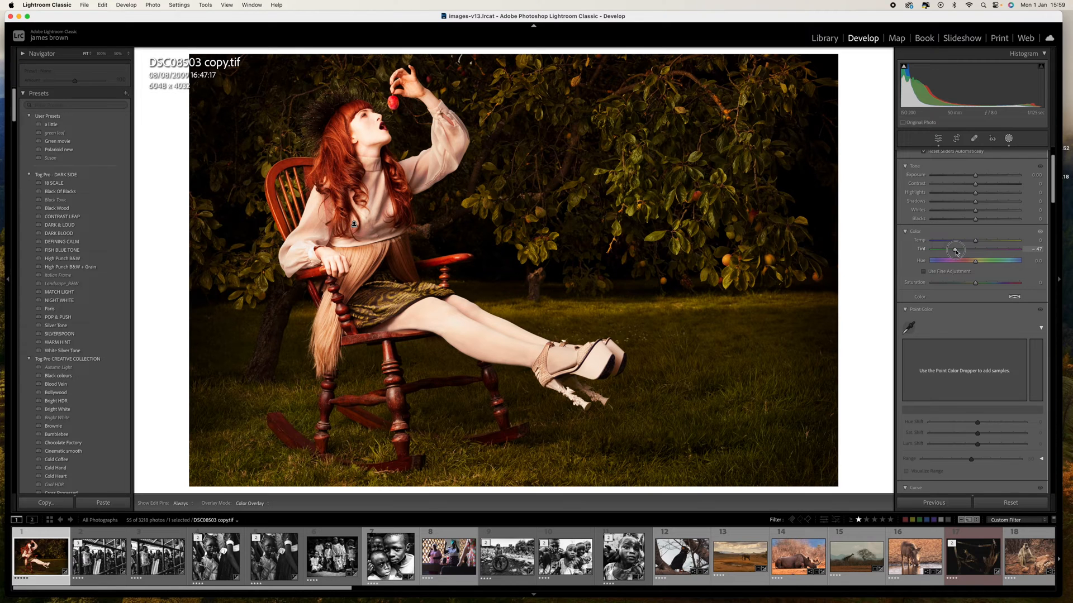
{"action": "left_click_drag", "start_coordinate": [956, 252], "coordinate": [930, 251]}
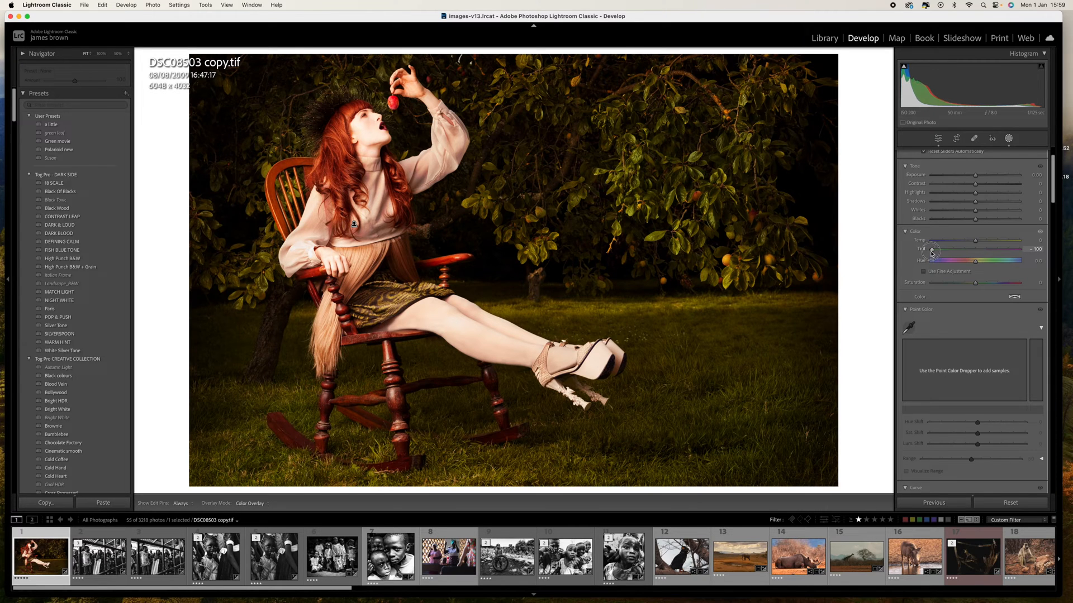
{"action": "left_click_drag", "start_coordinate": [931, 252], "coordinate": [960, 252]}
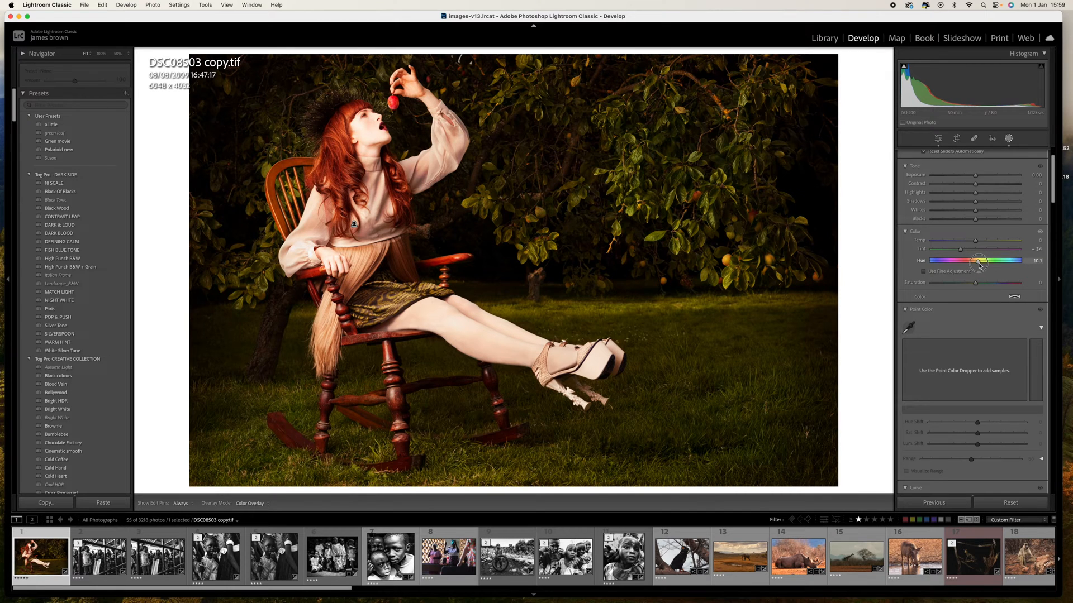
Fine-tune the masked background's Hue with small shifts around neutral.
{"action": "left_click_drag", "start_coordinate": [980, 260], "coordinate": [976, 260]}
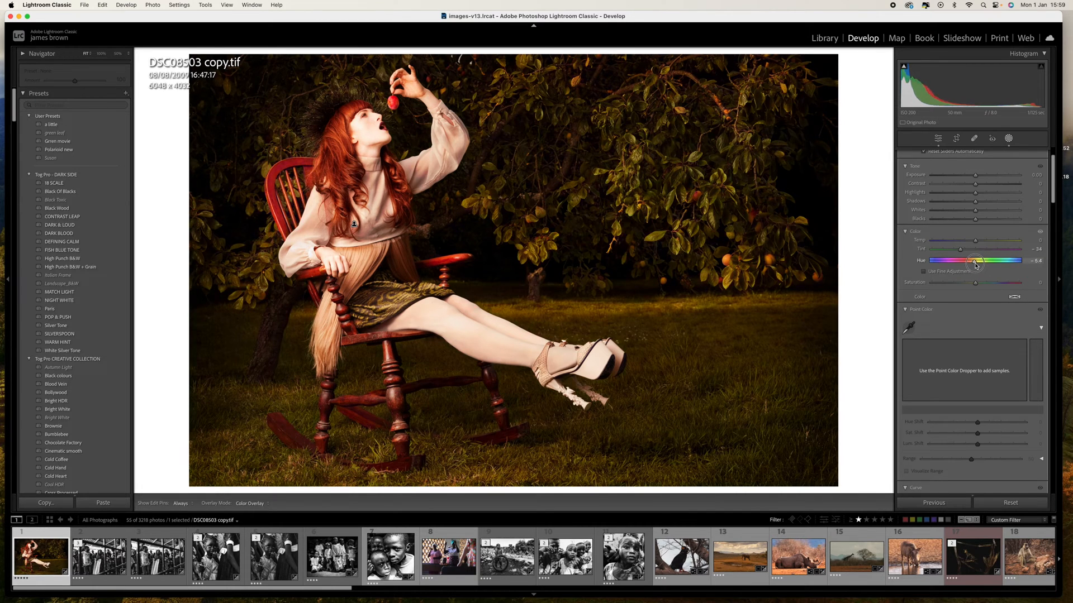
{"action": "left_click_drag", "start_coordinate": [975, 260], "coordinate": [979, 261]}
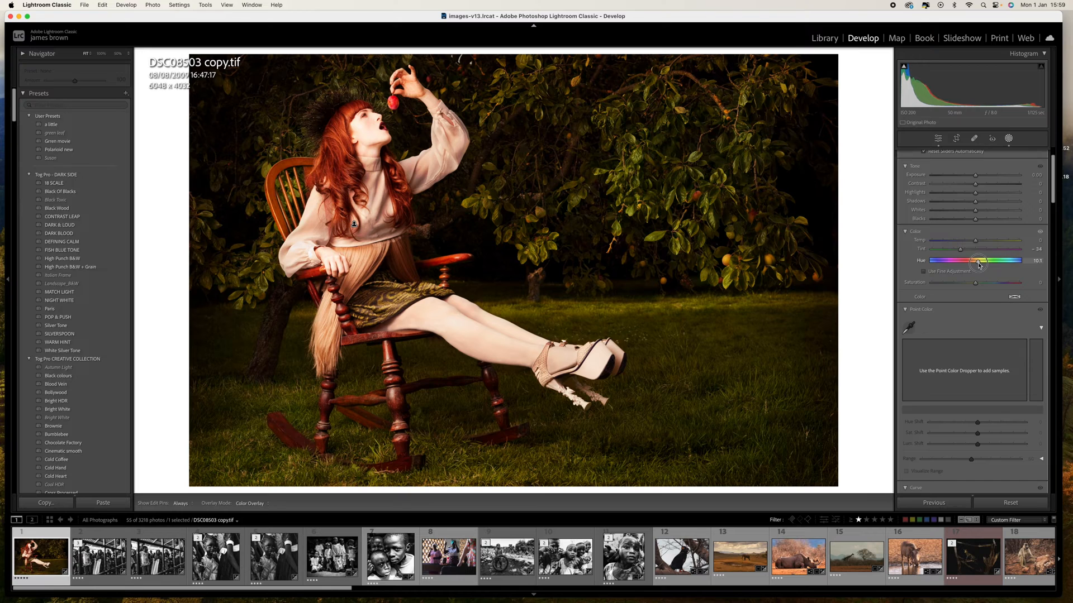
{"action": "left_click_drag", "start_coordinate": [974, 260], "coordinate": [980, 260]}
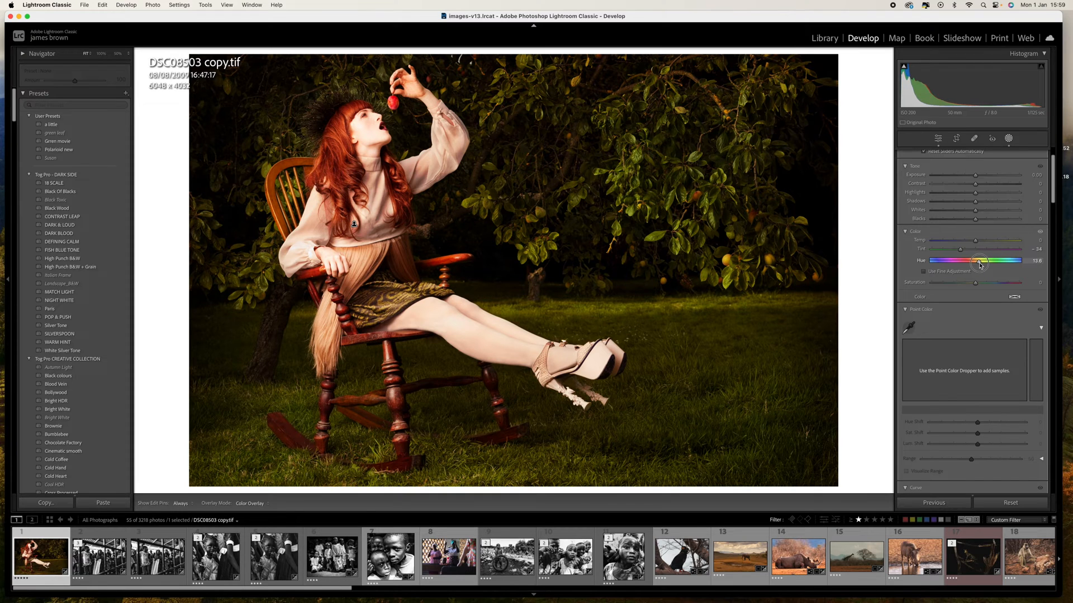
{"action": "left_click_drag", "start_coordinate": [978, 262], "coordinate": [974, 261]}
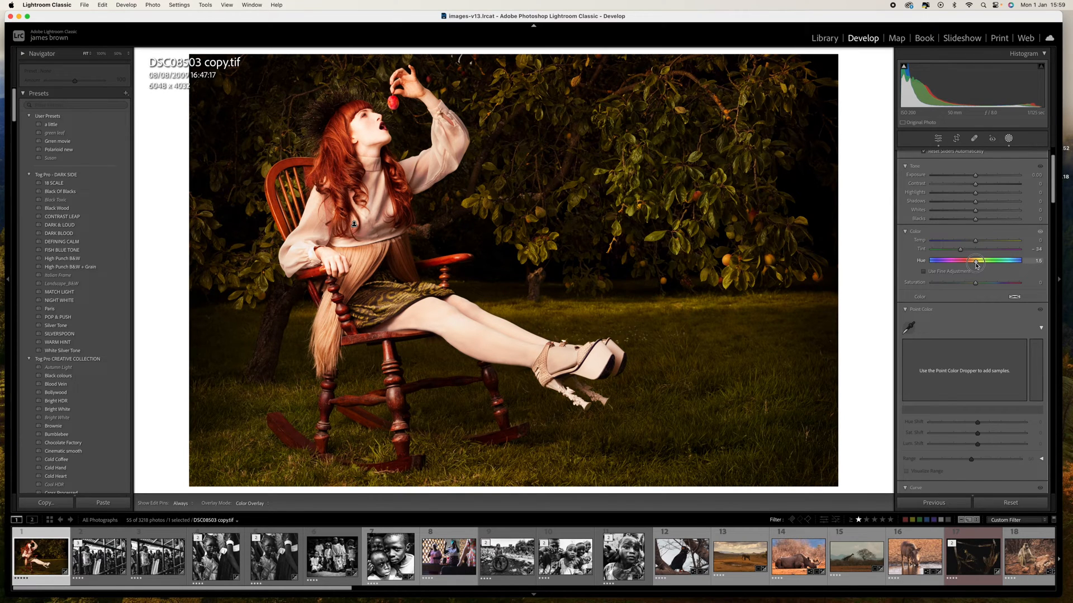
{"action": "left_click_drag", "start_coordinate": [975, 260], "coordinate": [980, 260]}
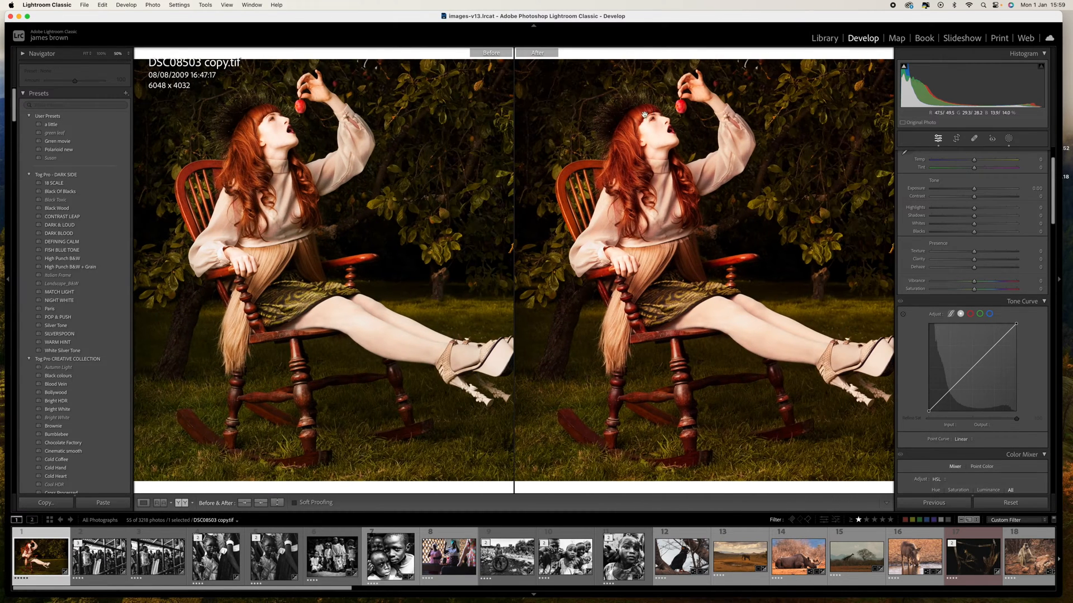
{"action": "mouse_move", "coordinate": [241, 185]}
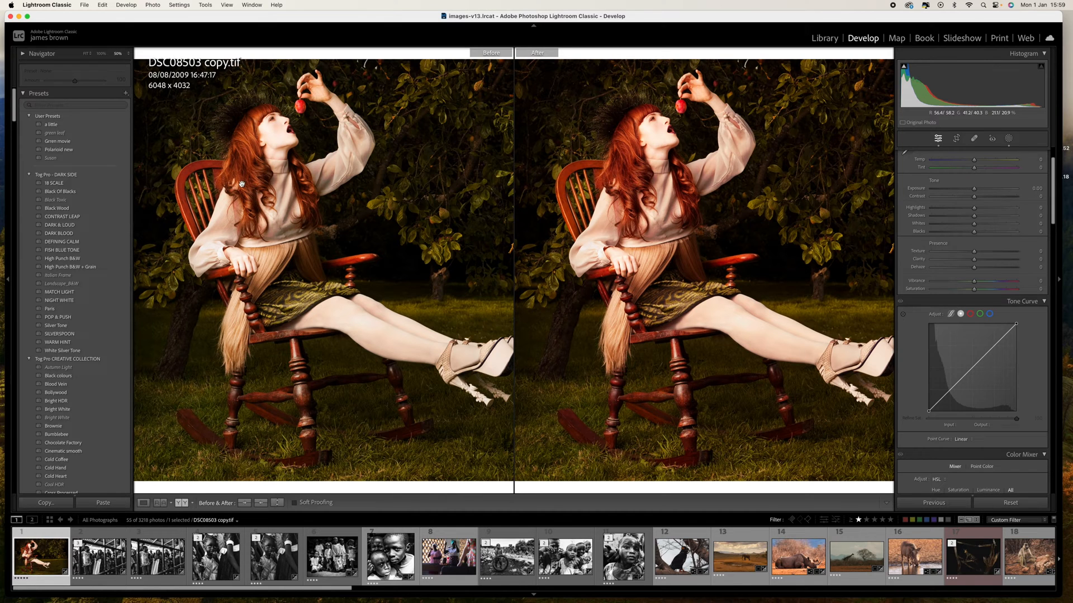
{"action": "mouse_move", "coordinate": [702, 359]}
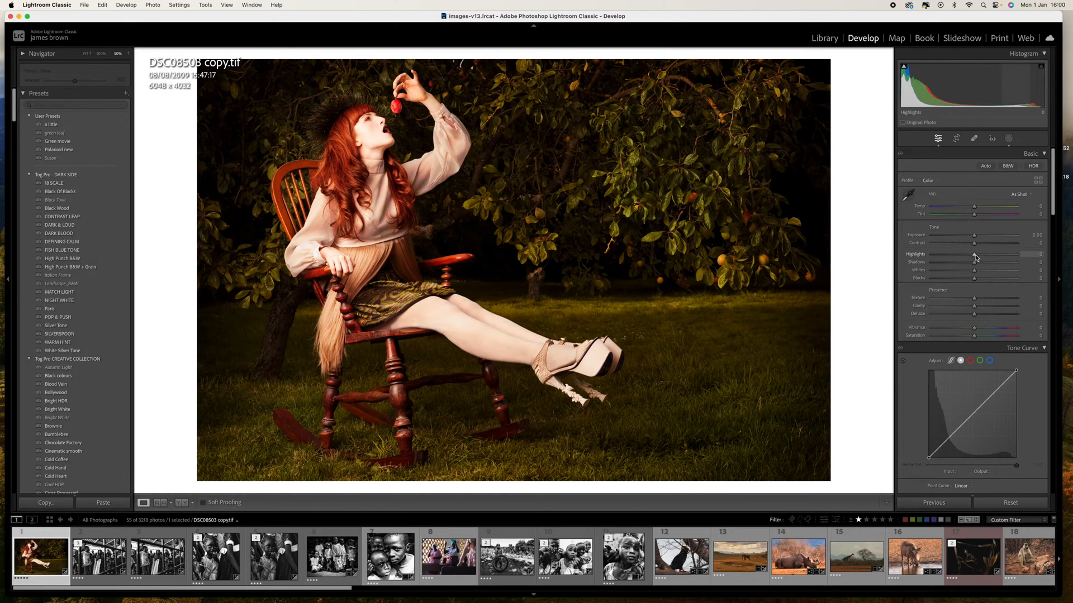
Lower Highlights slightly, darken Shadows a touch and raise Contrast a little in the Basic panel.
{"action": "left_click_drag", "start_coordinate": [991, 258], "coordinate": [968, 258]}
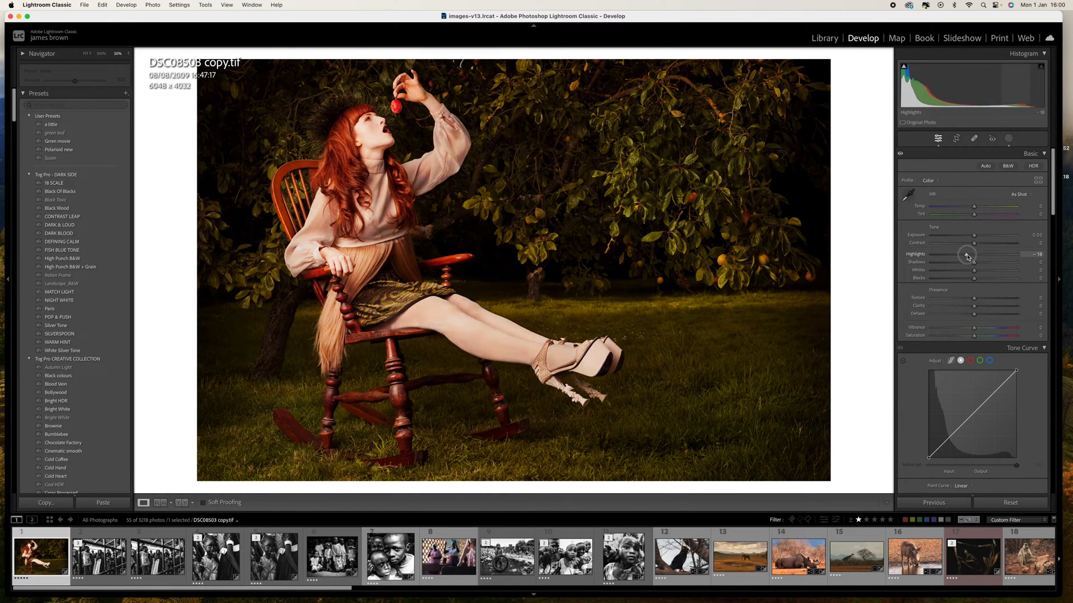
{"action": "left_click_drag", "start_coordinate": [957, 253], "coordinate": [986, 254]}
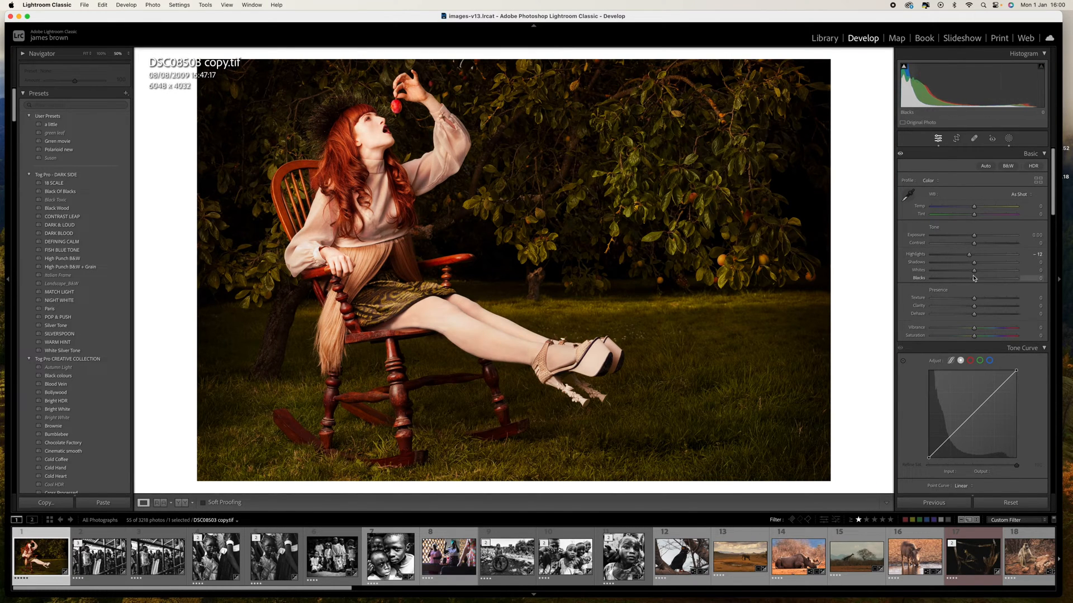
{"action": "left_click_drag", "start_coordinate": [987, 262], "coordinate": [971, 261]}
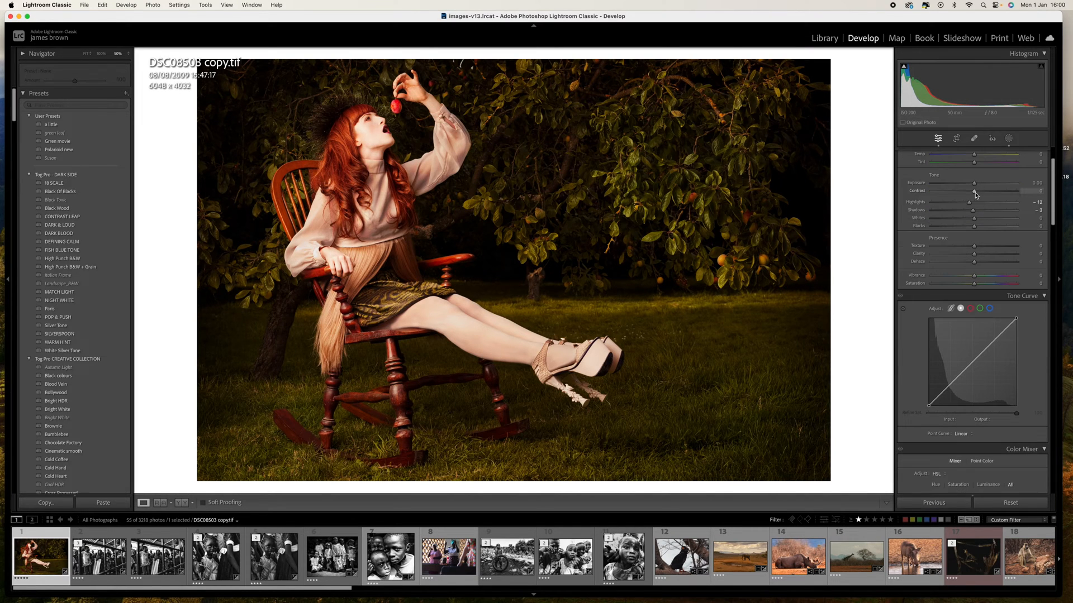
{"action": "left_click_drag", "start_coordinate": [971, 199], "coordinate": [974, 199]}
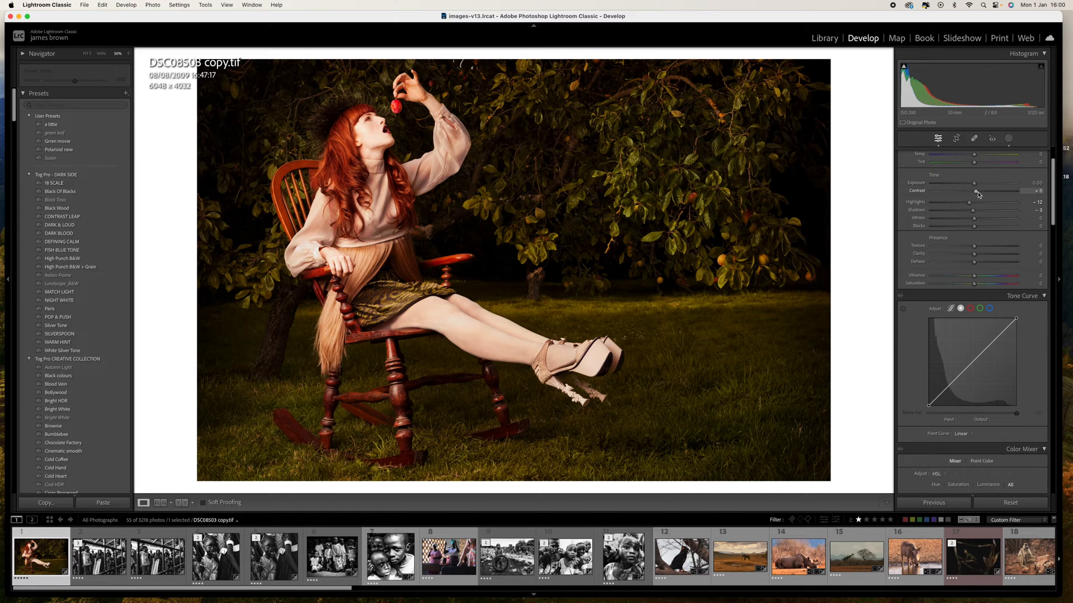
{"action": "left_click", "coordinate": [161, 501]}
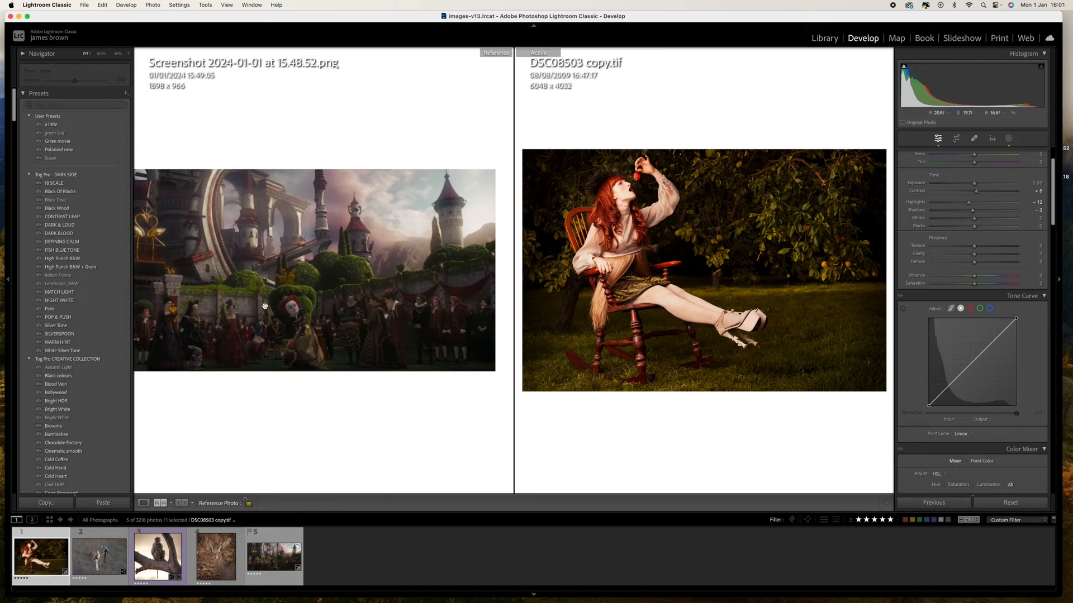
{"action": "mouse_move", "coordinate": [294, 140]}
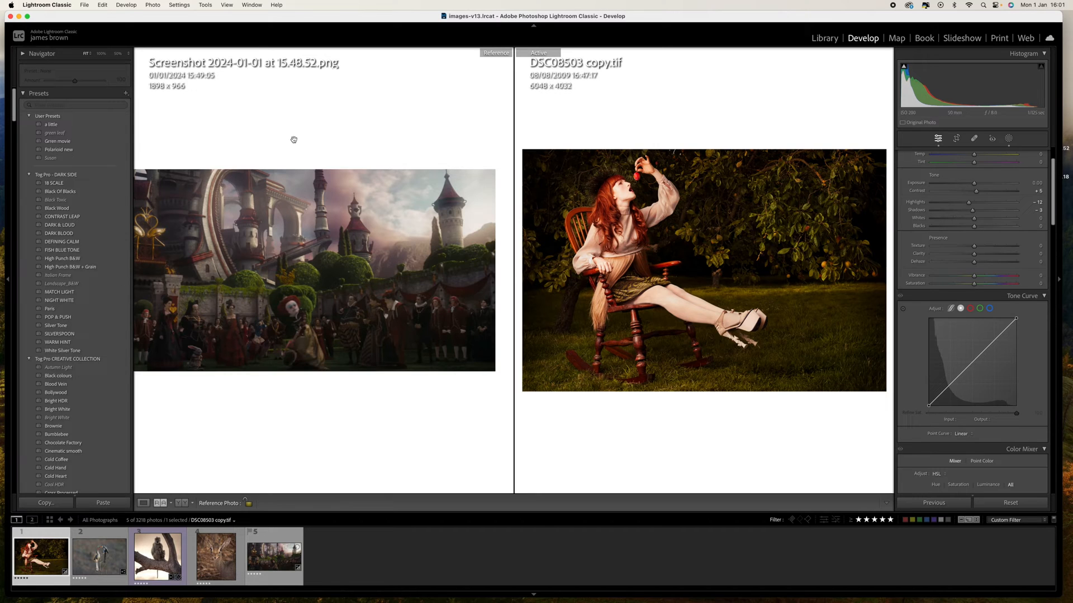
{"action": "mouse_move", "coordinate": [428, 272]}
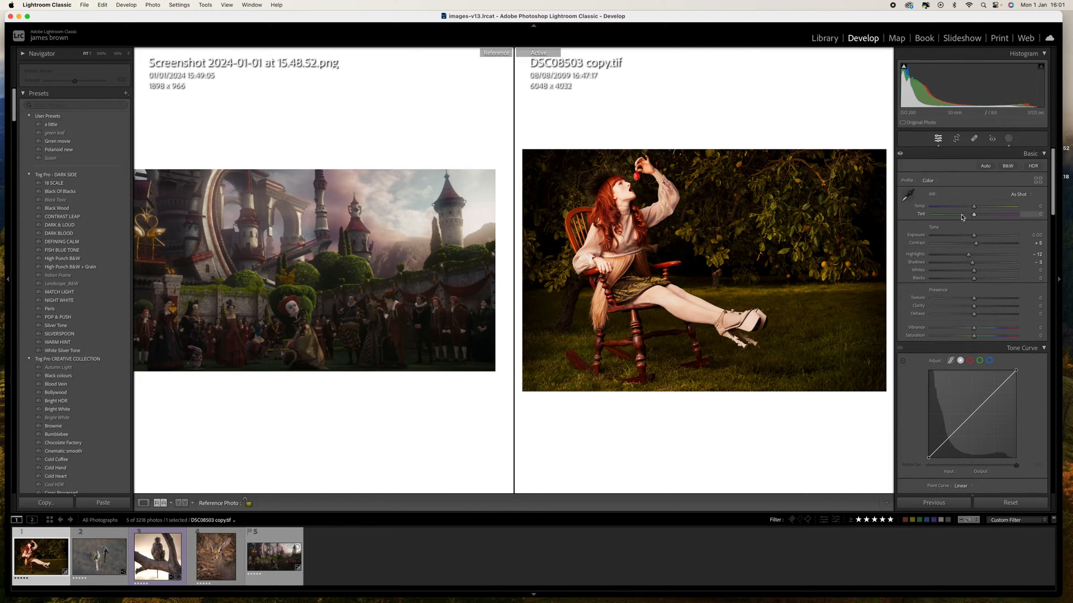
Nudge the portrait's white-balance Tint toward green and back to a slightly magenta custom setting.
{"action": "left_click_drag", "start_coordinate": [975, 213], "coordinate": [970, 214]}
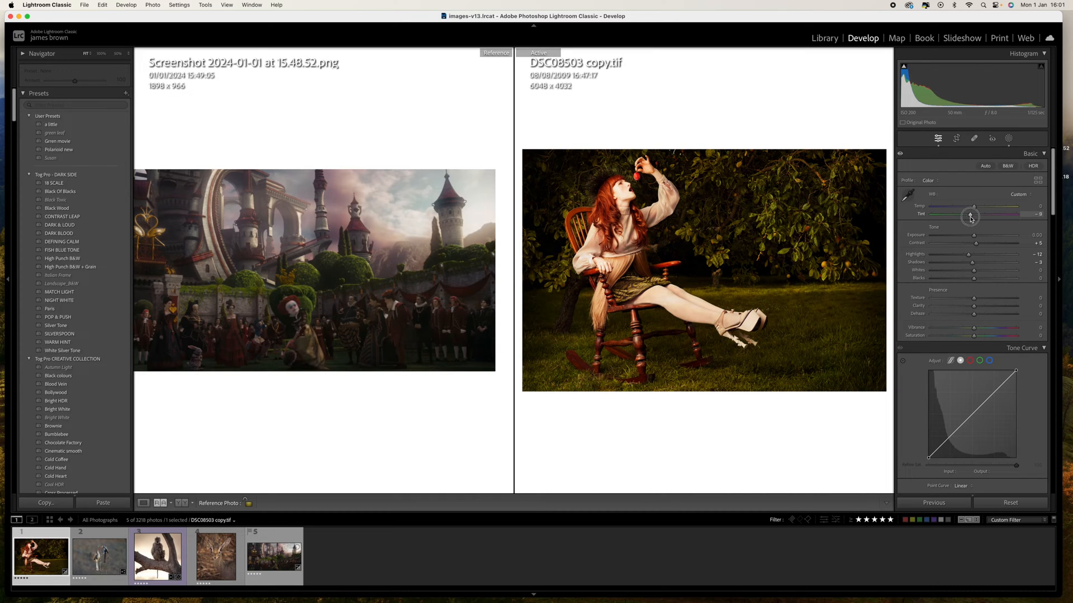
{"action": "left_click_drag", "start_coordinate": [973, 215], "coordinate": [964, 214]}
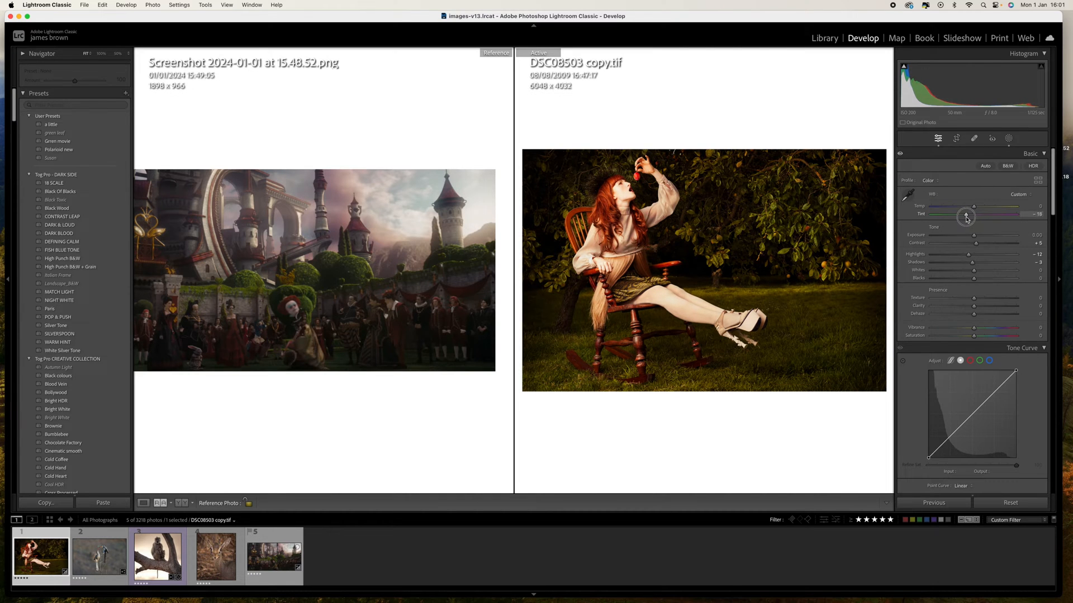
{"action": "left_click_drag", "start_coordinate": [966, 214], "coordinate": [963, 214]}
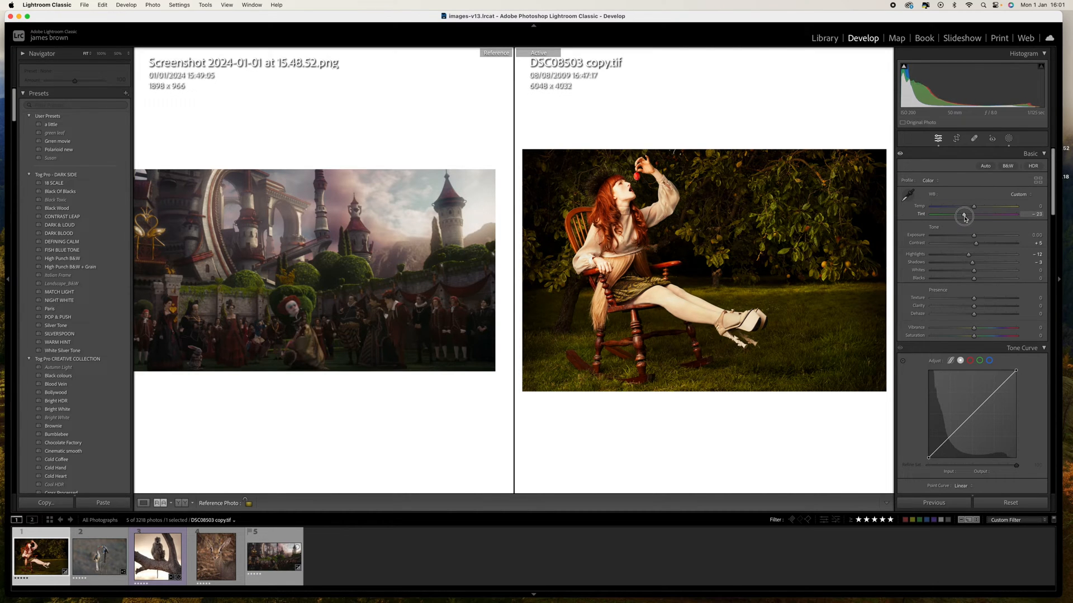
{"action": "left_click_drag", "start_coordinate": [964, 215], "coordinate": [972, 214]}
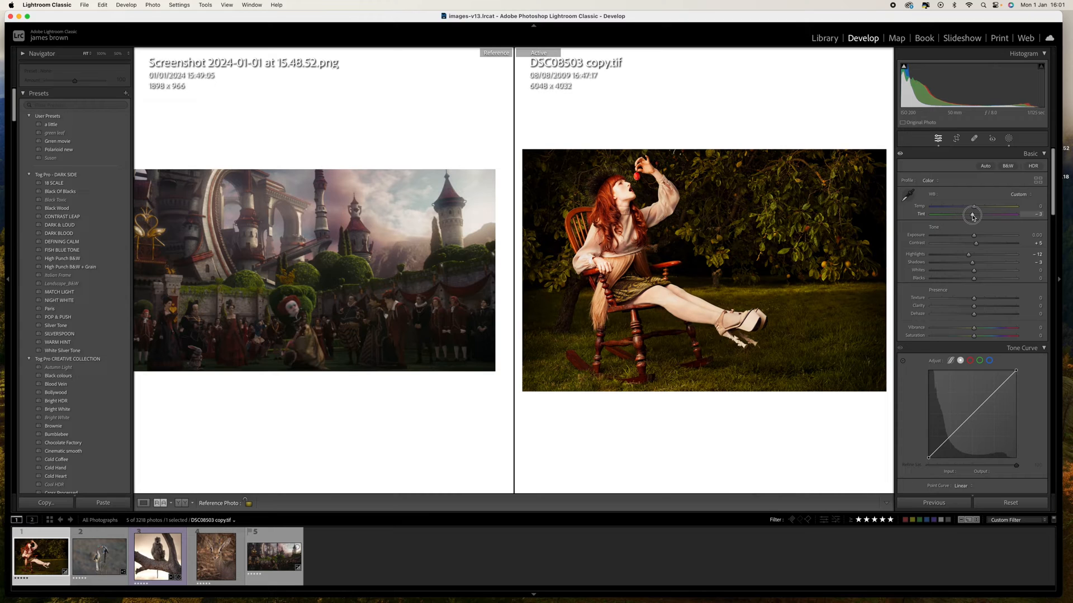
{"action": "left_click_drag", "start_coordinate": [980, 215], "coordinate": [970, 215]}
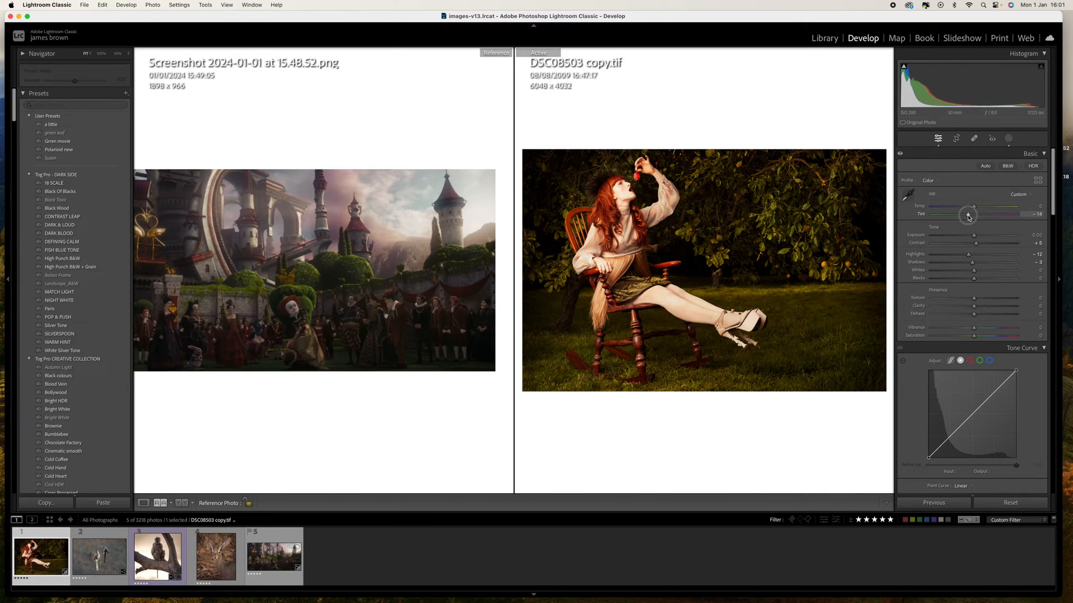